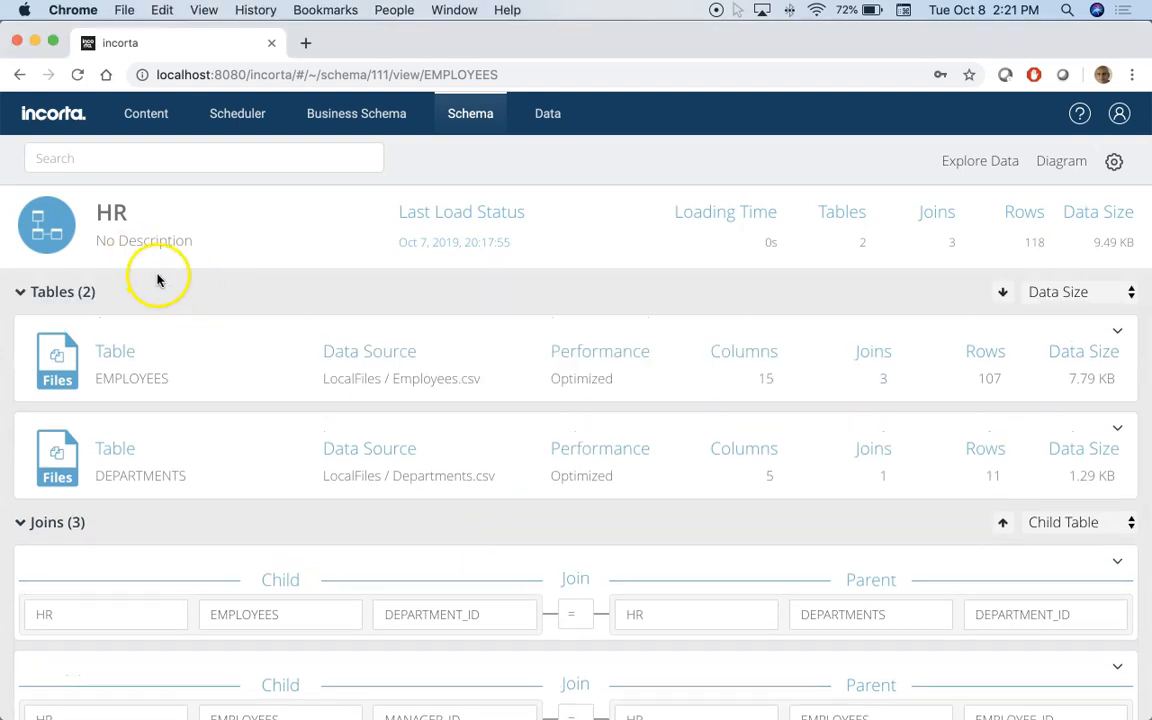
mouse_move(313, 311)
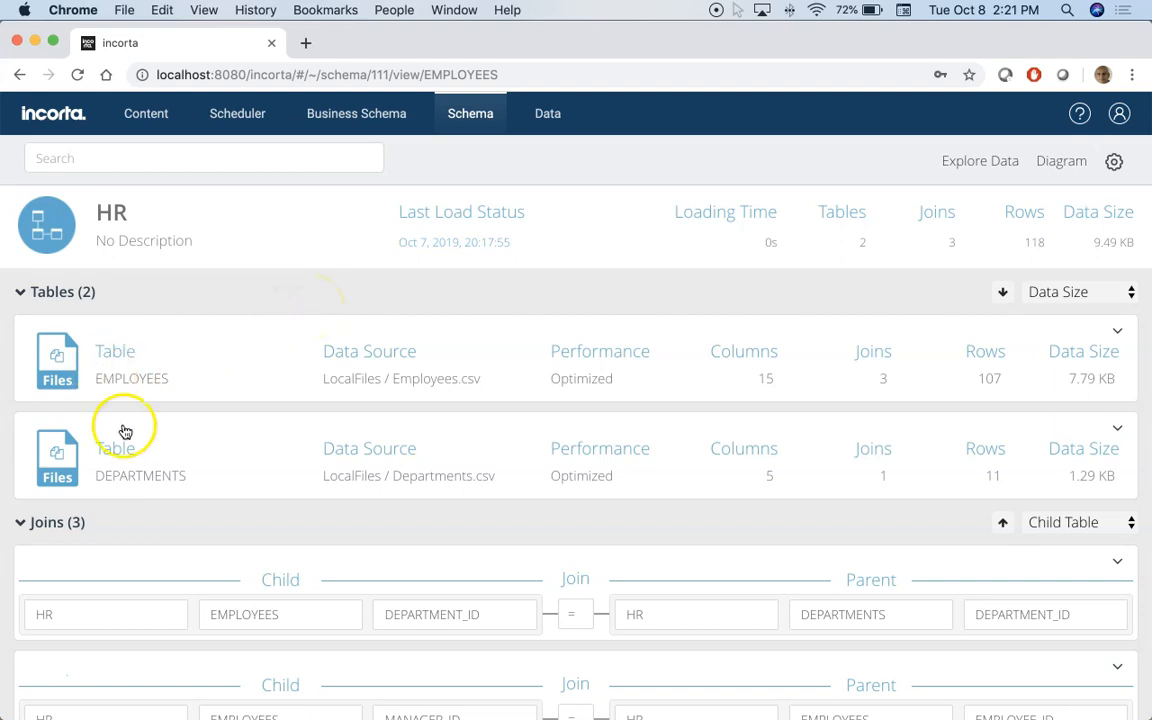
mouse_move(370, 307)
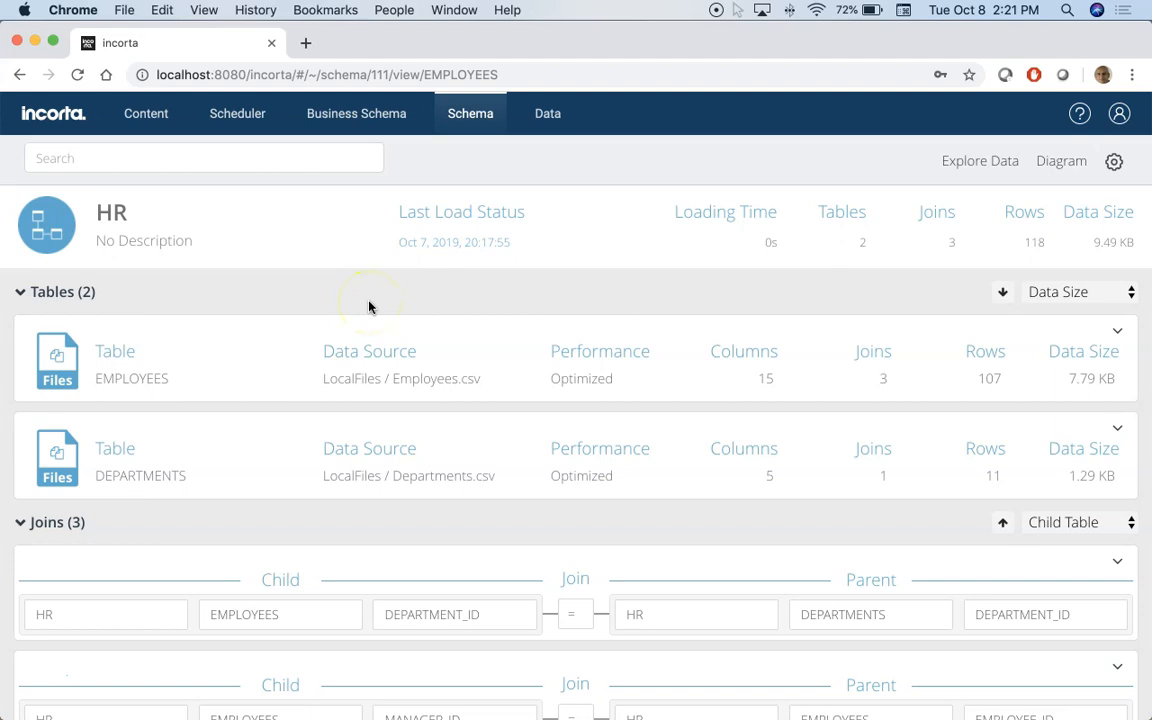
mouse_move(278, 347)
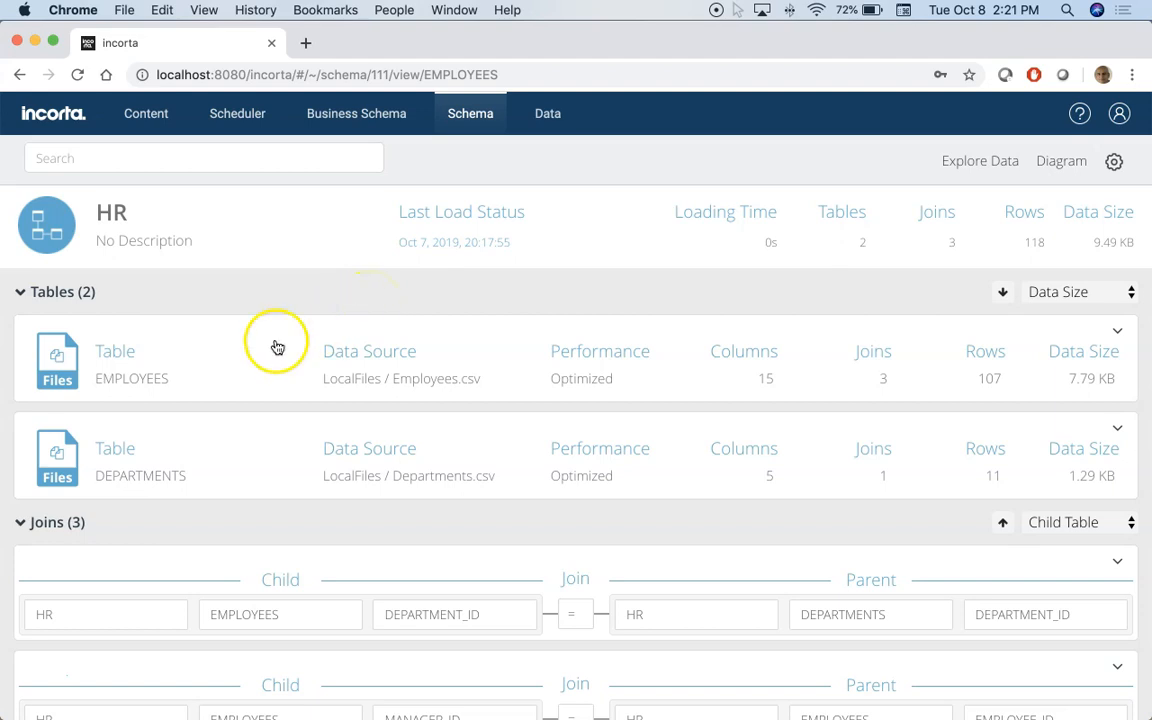
Step: Review the EMPLOYEES table's columns, Full_Name formula column, SALES1 parent join and two child joins
click(131, 378)
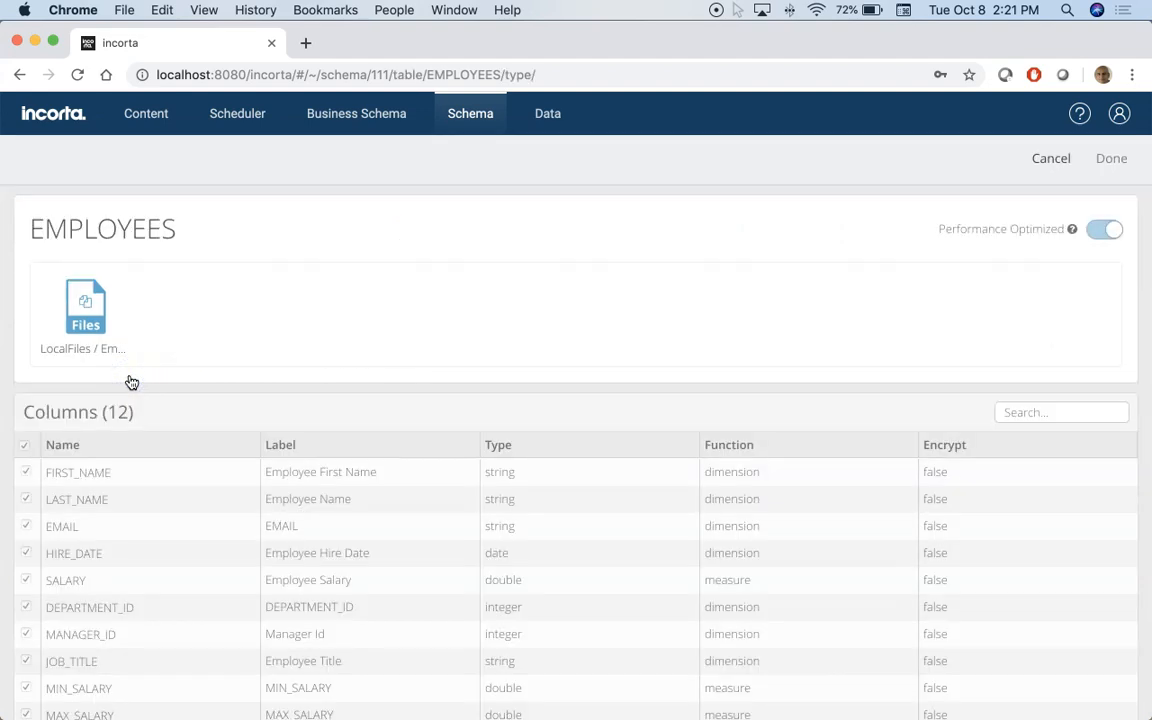
scroll(down, 3)
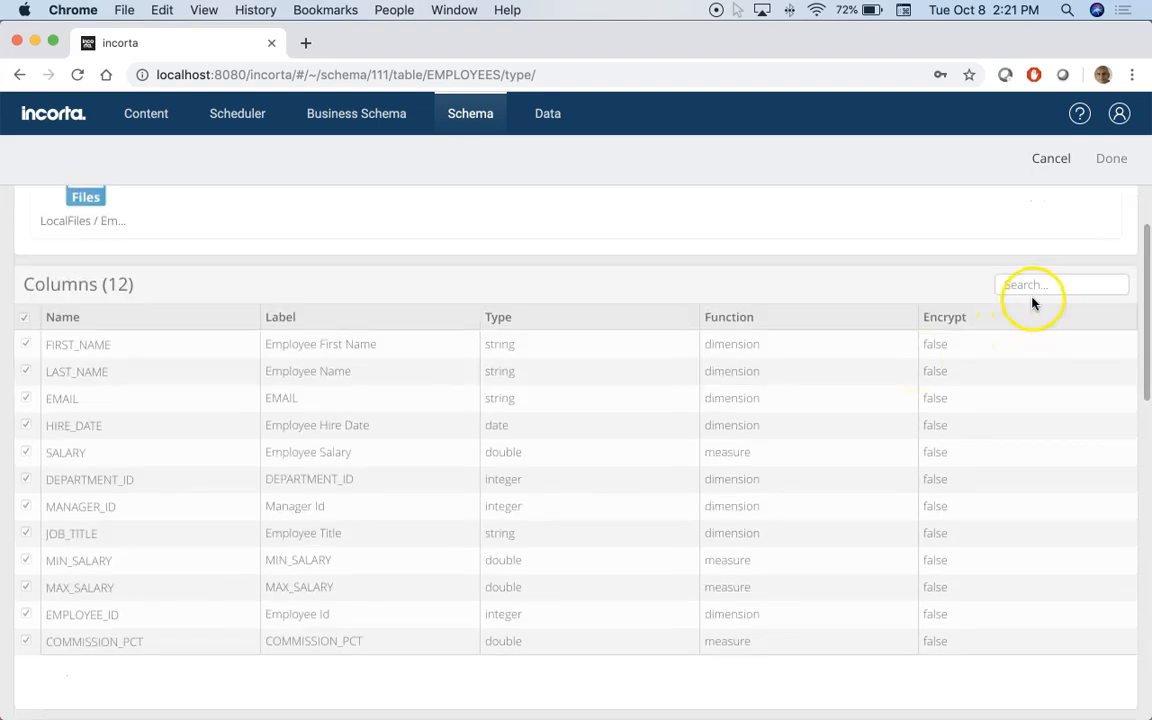
mouse_move(262, 452)
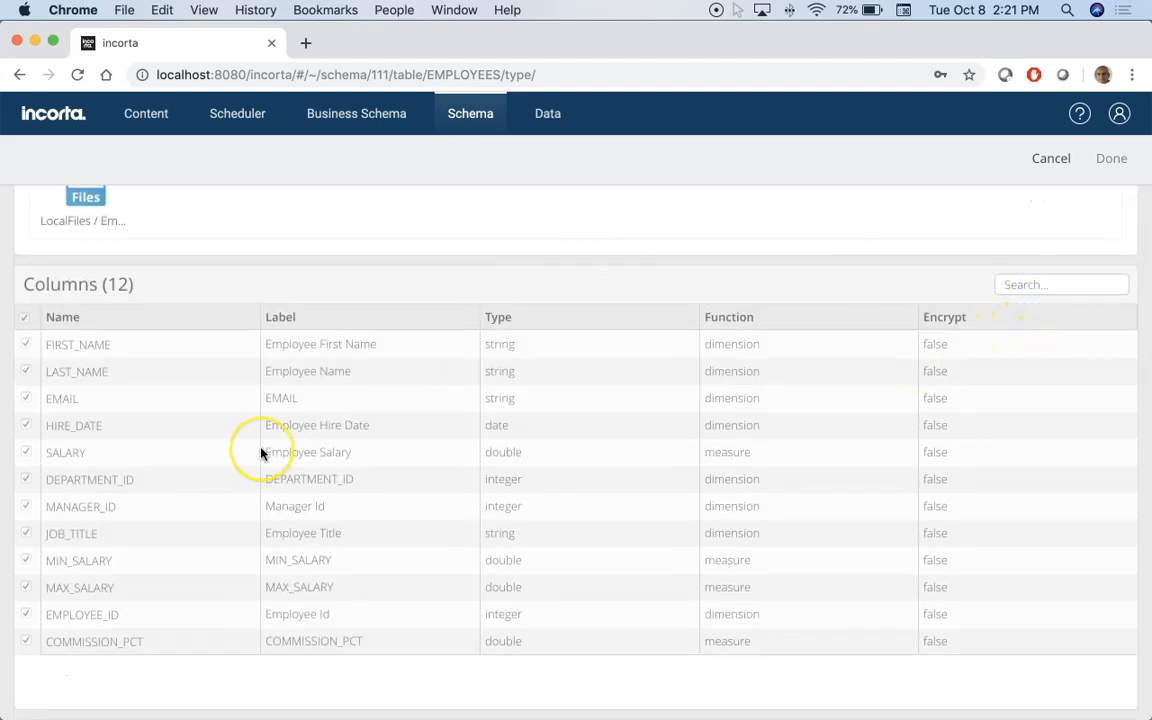
scroll(down, 3)
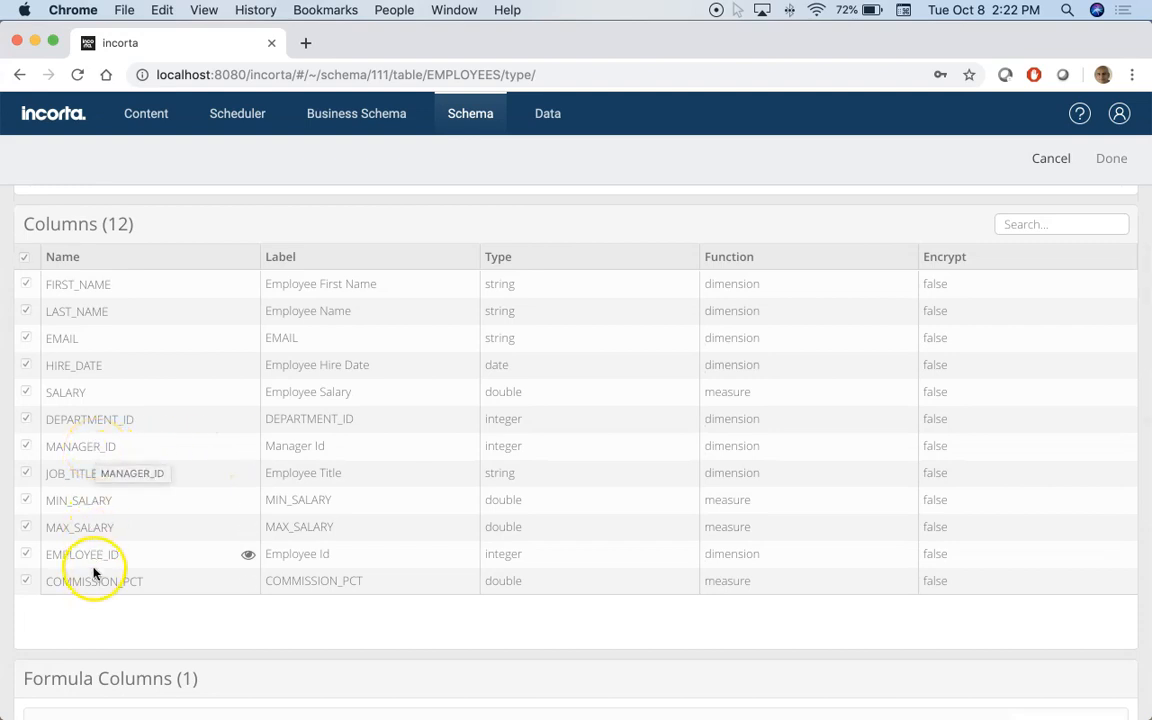
mouse_move(177, 527)
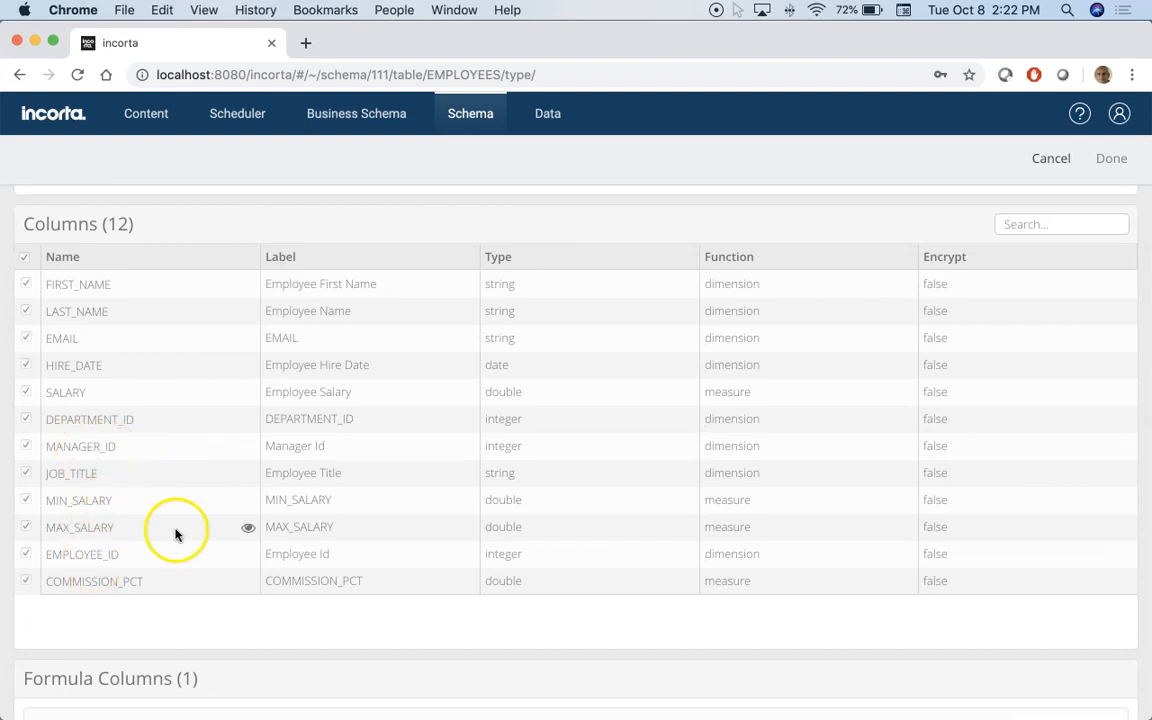
mouse_move(210, 537)
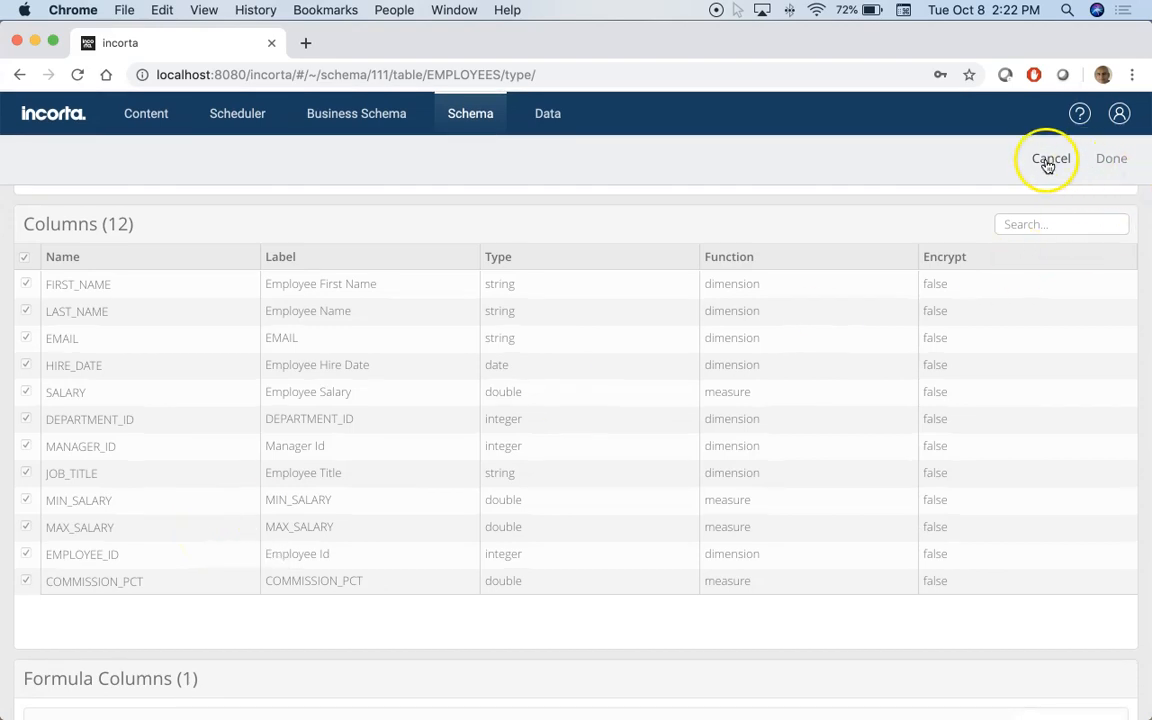
click(1049, 158)
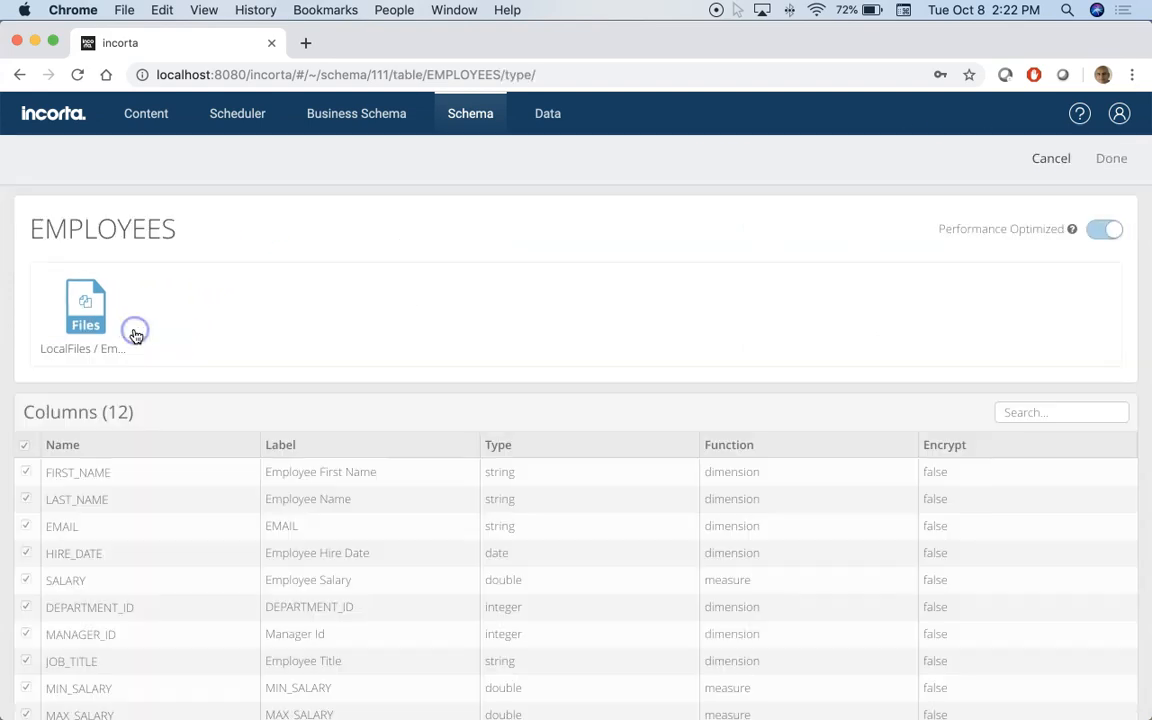
scroll(down, 3)
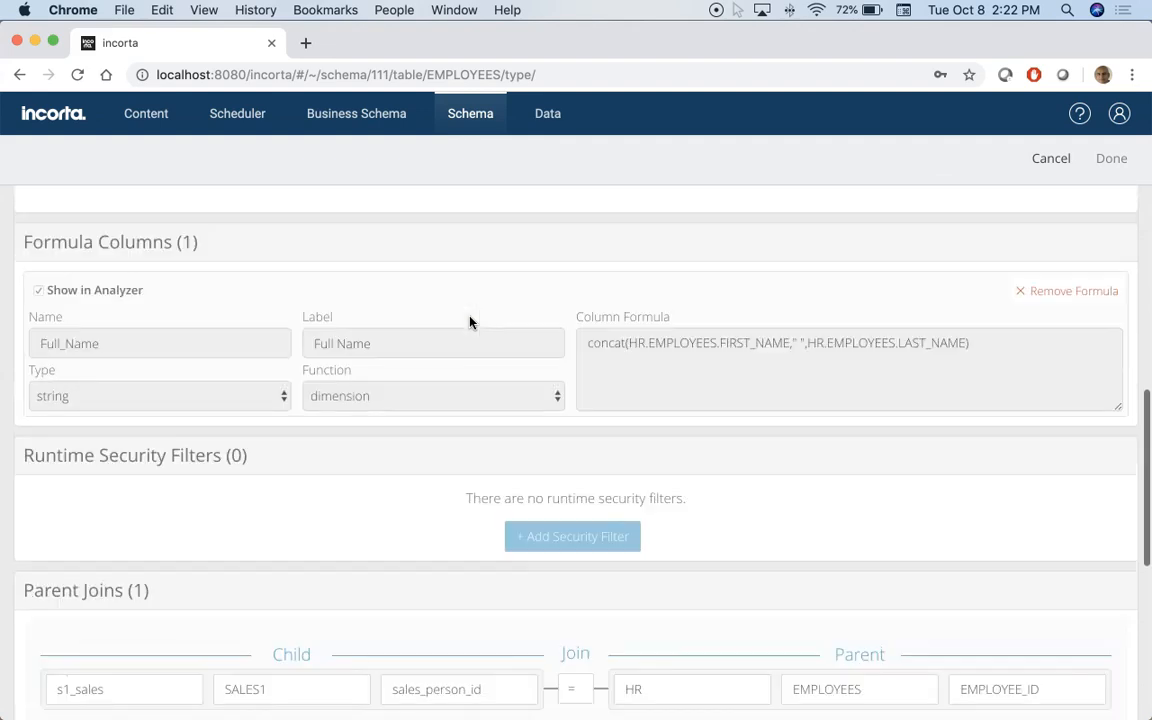
scroll(down, 3)
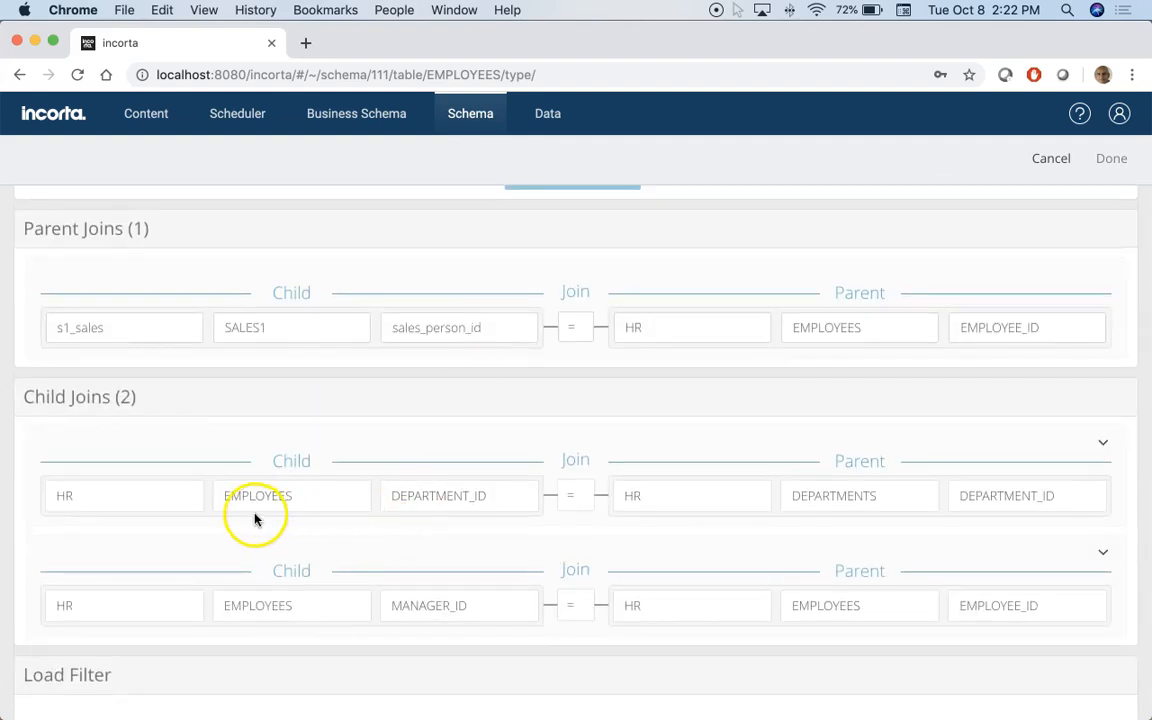
mouse_move(404, 614)
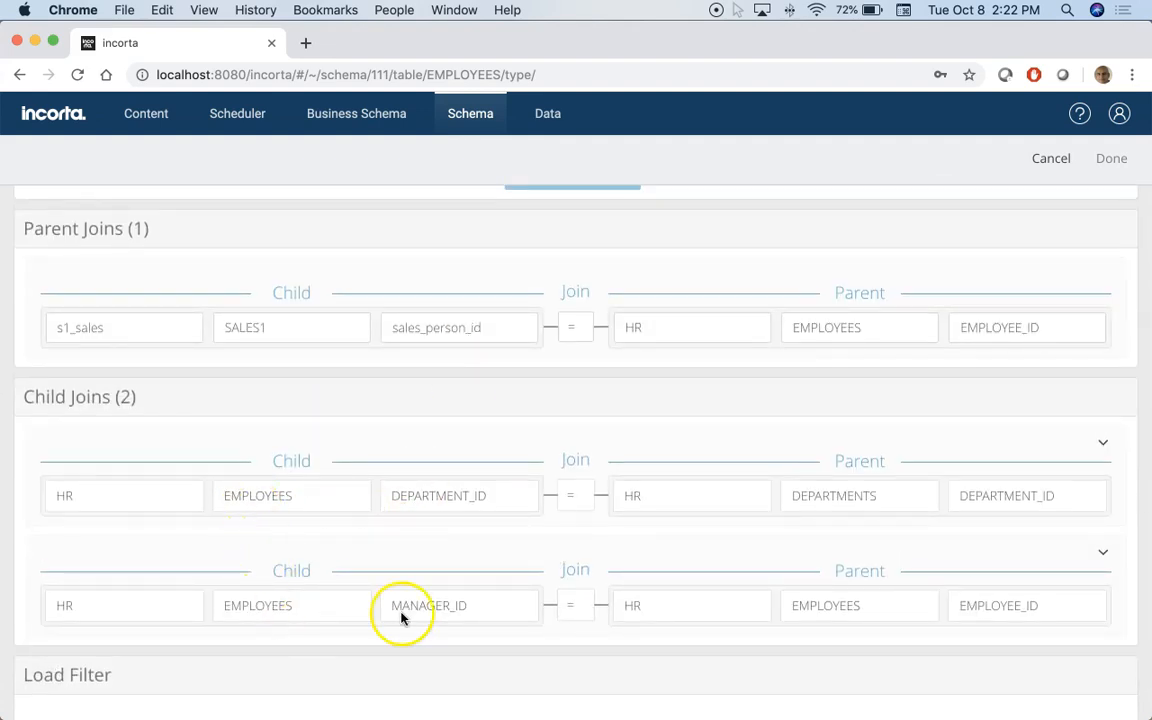
mouse_move(995, 605)
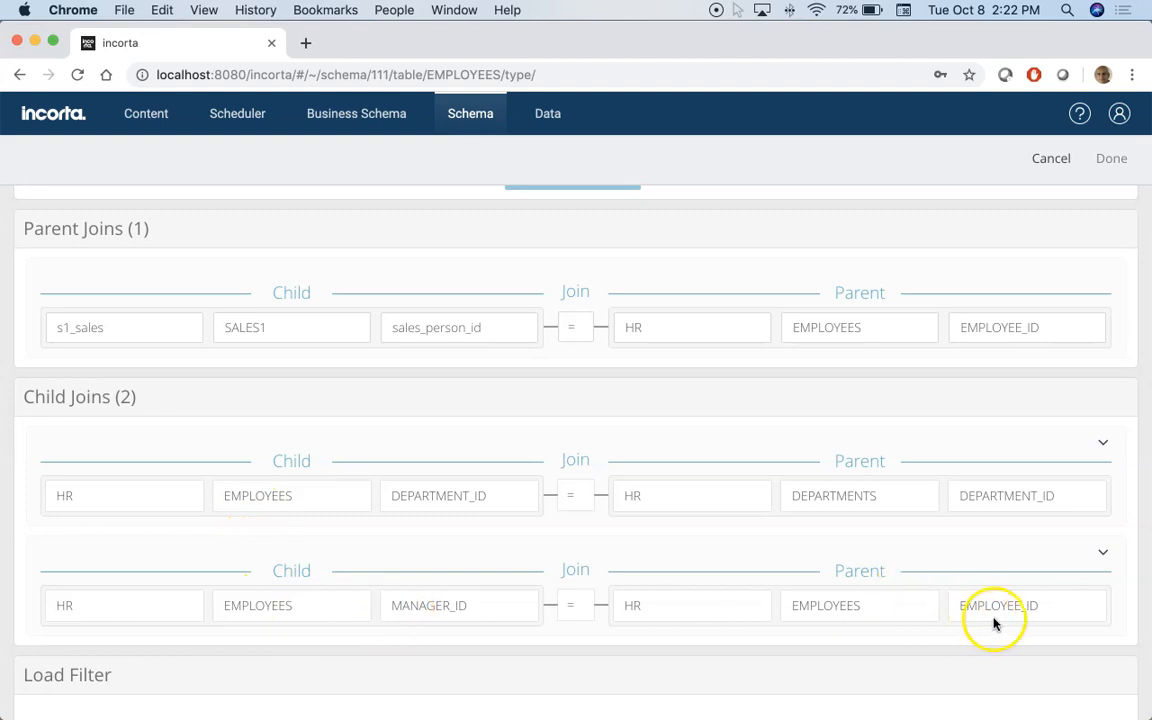
mouse_move(255, 640)
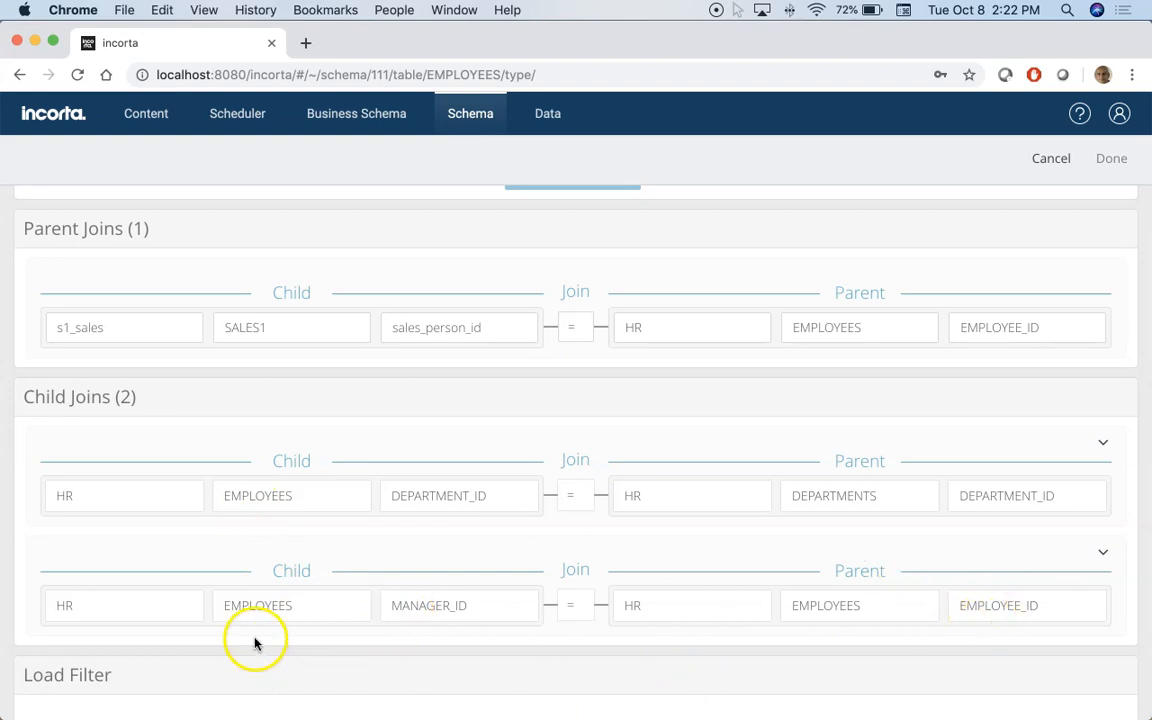
mouse_move(851, 626)
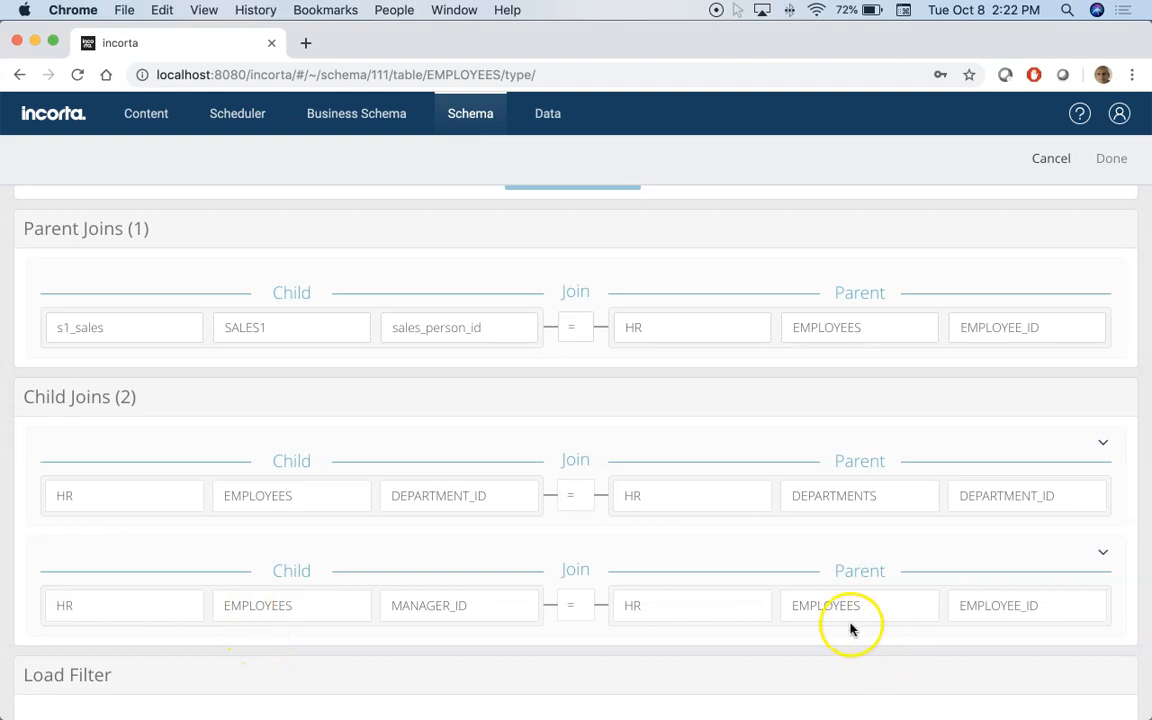
mouse_move(418, 612)
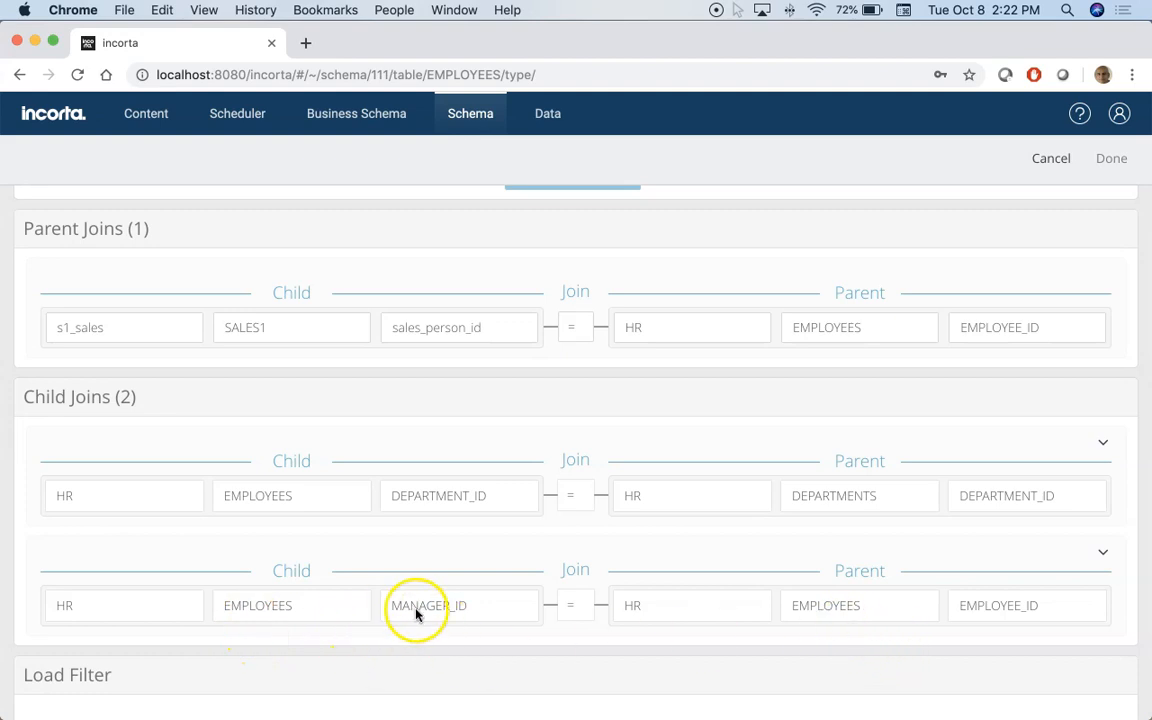
mouse_move(1051, 158)
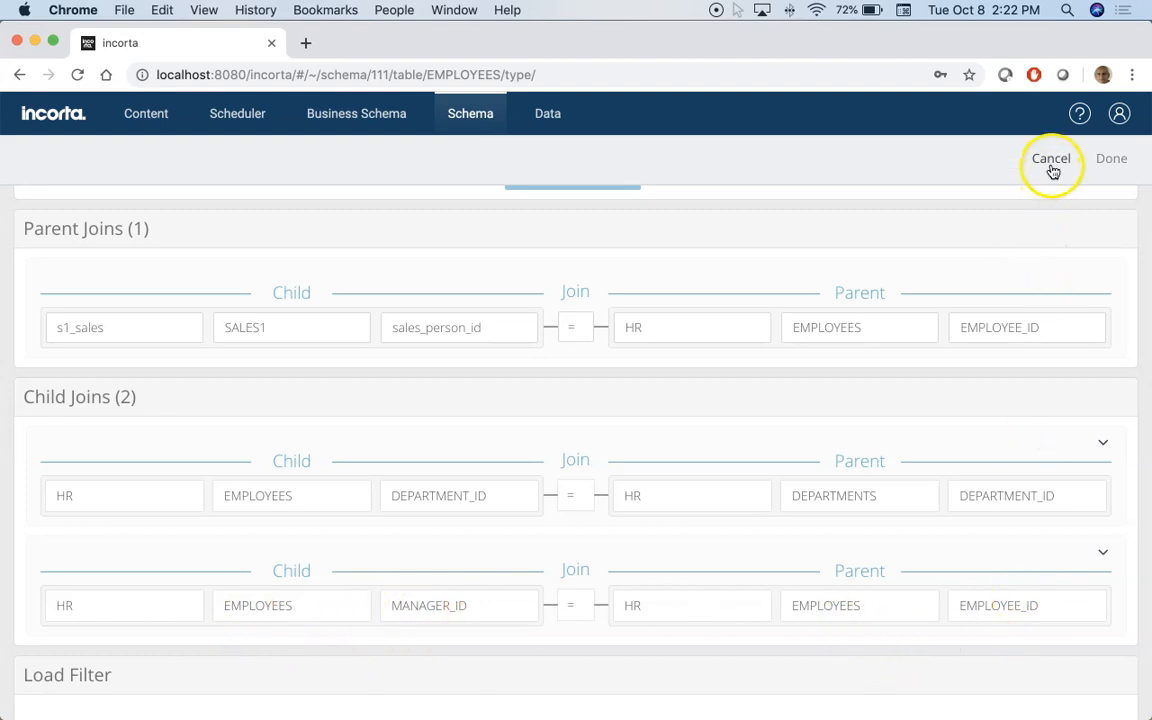
Step: Leave EMPLOYEES unsaved, view the EMPLOYEES–DEPARTMENTS–SALES1 join diagram, then return to list view
click(1051, 158)
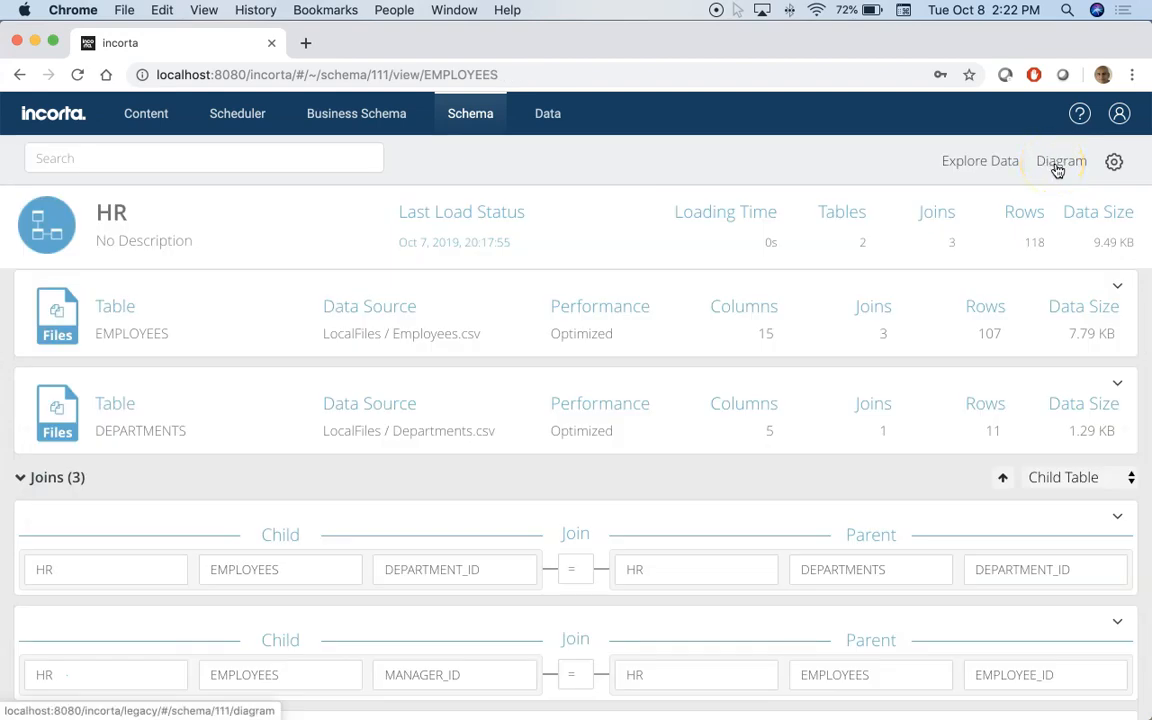
click(1061, 161)
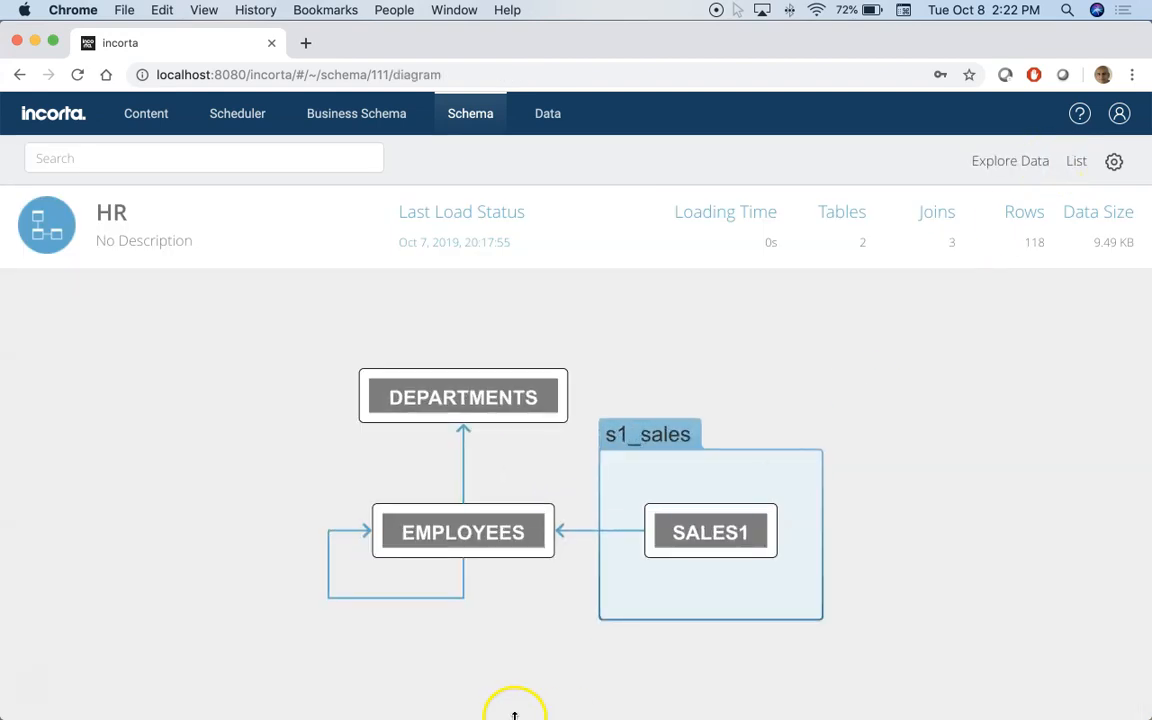
mouse_move(462, 554)
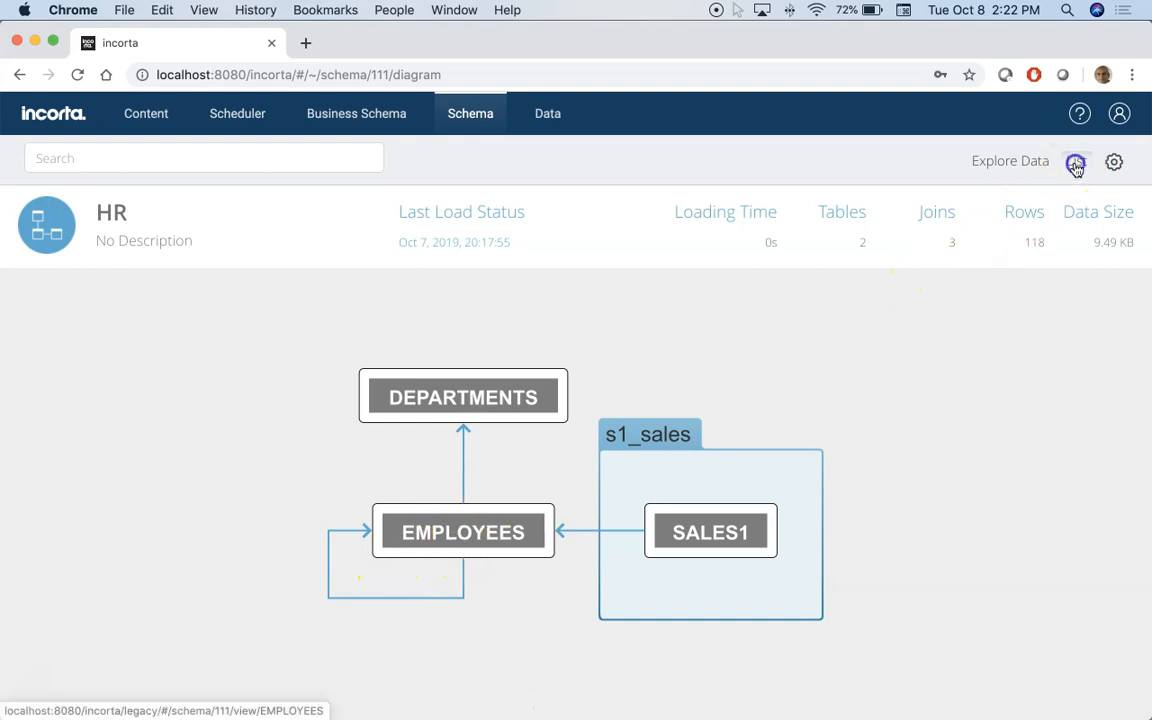
click(1075, 162)
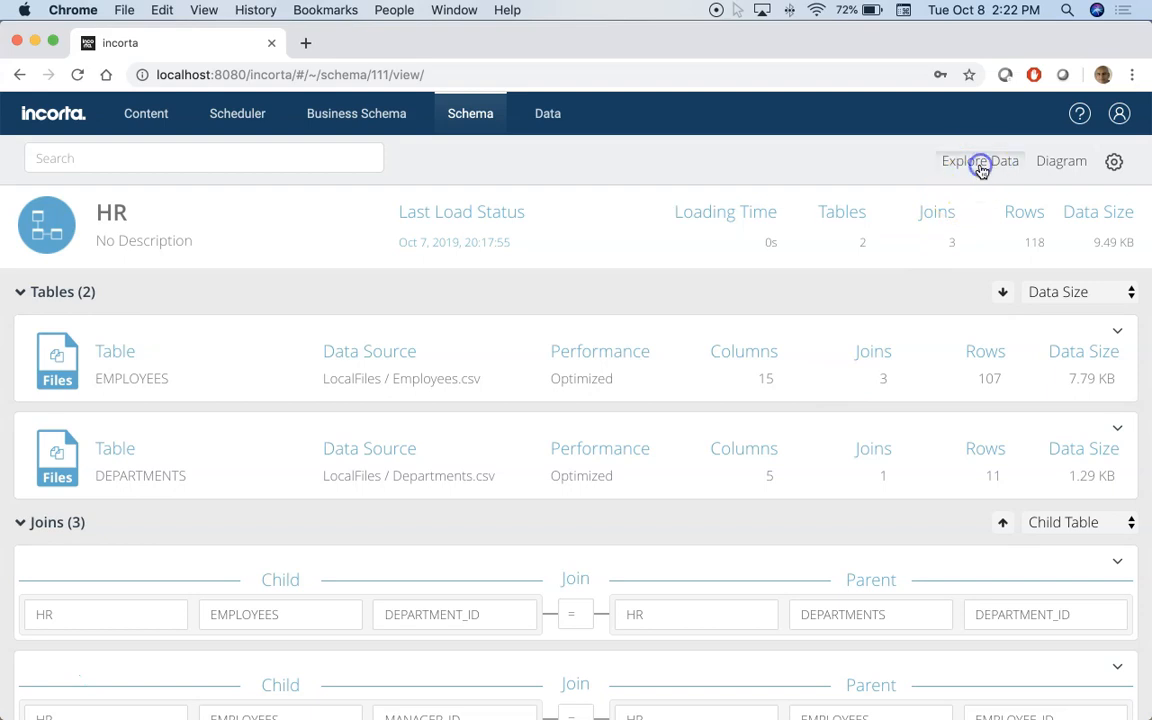
Step: Explore the HR schema data as an empty Aggregated table, briefly checking its settings
click(978, 161)
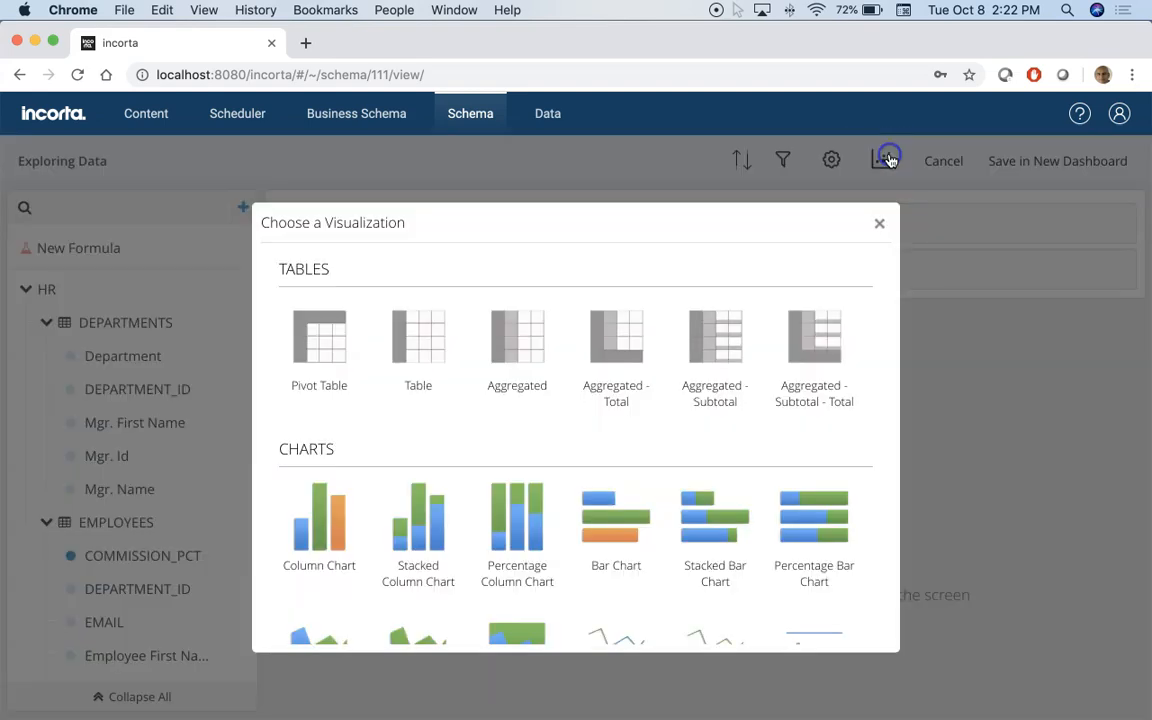
click(517, 337)
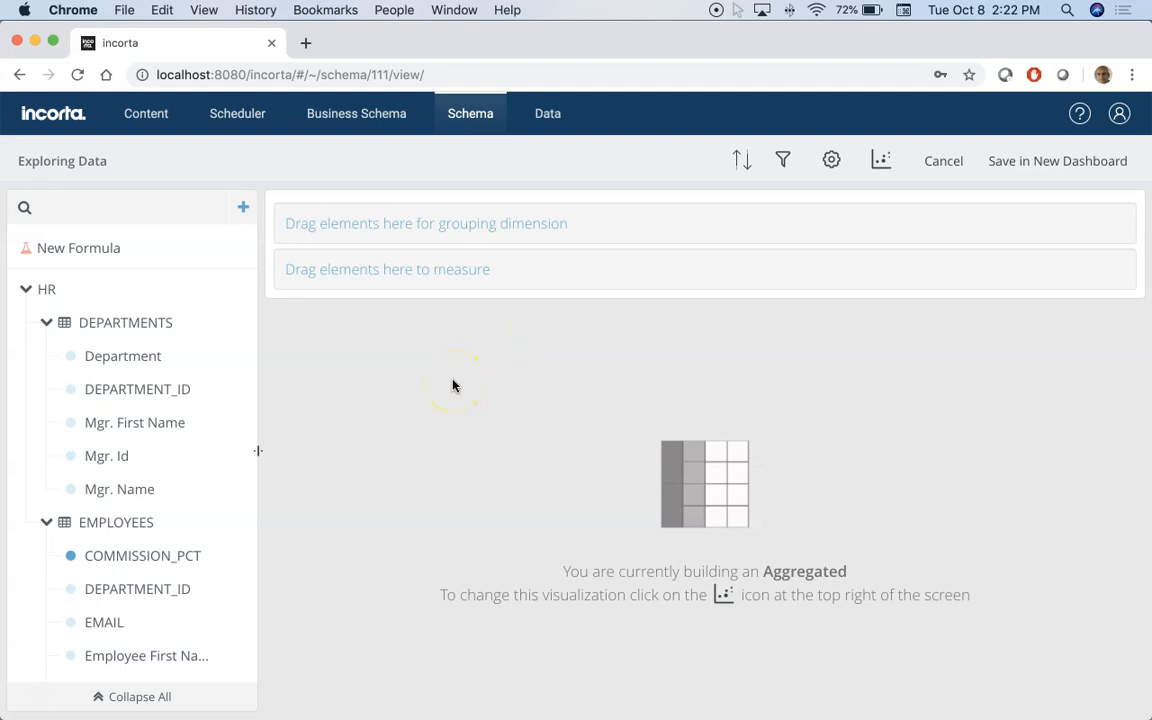
mouse_move(718, 230)
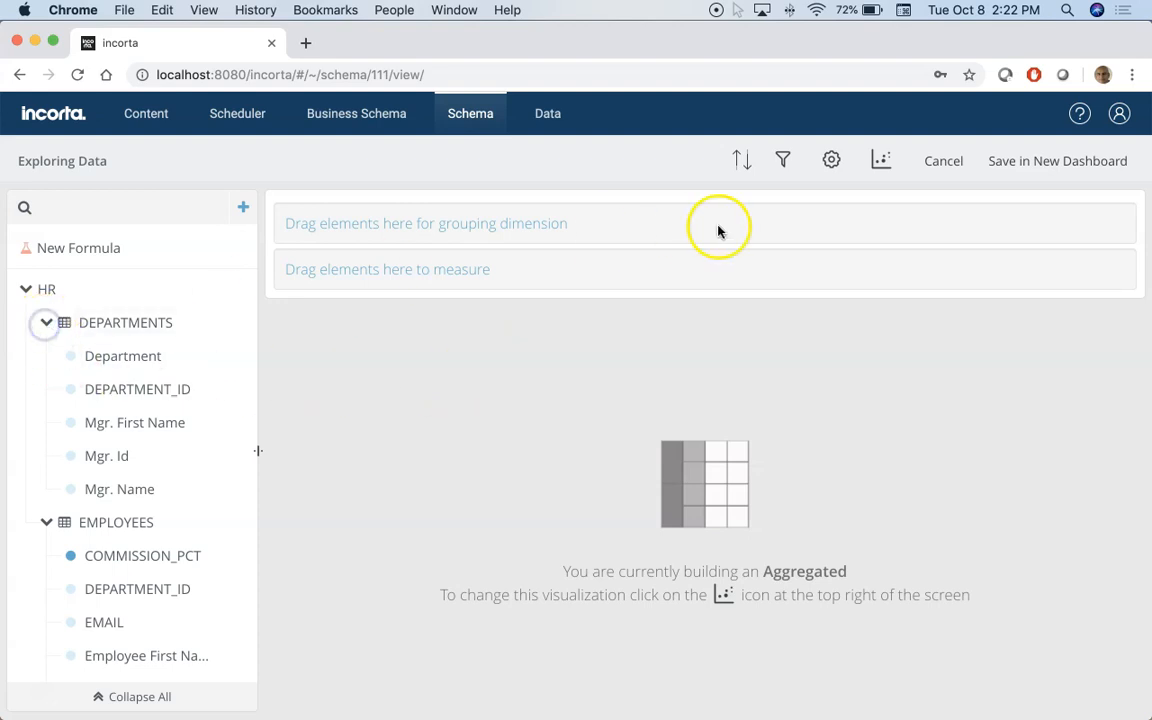
click(880, 160)
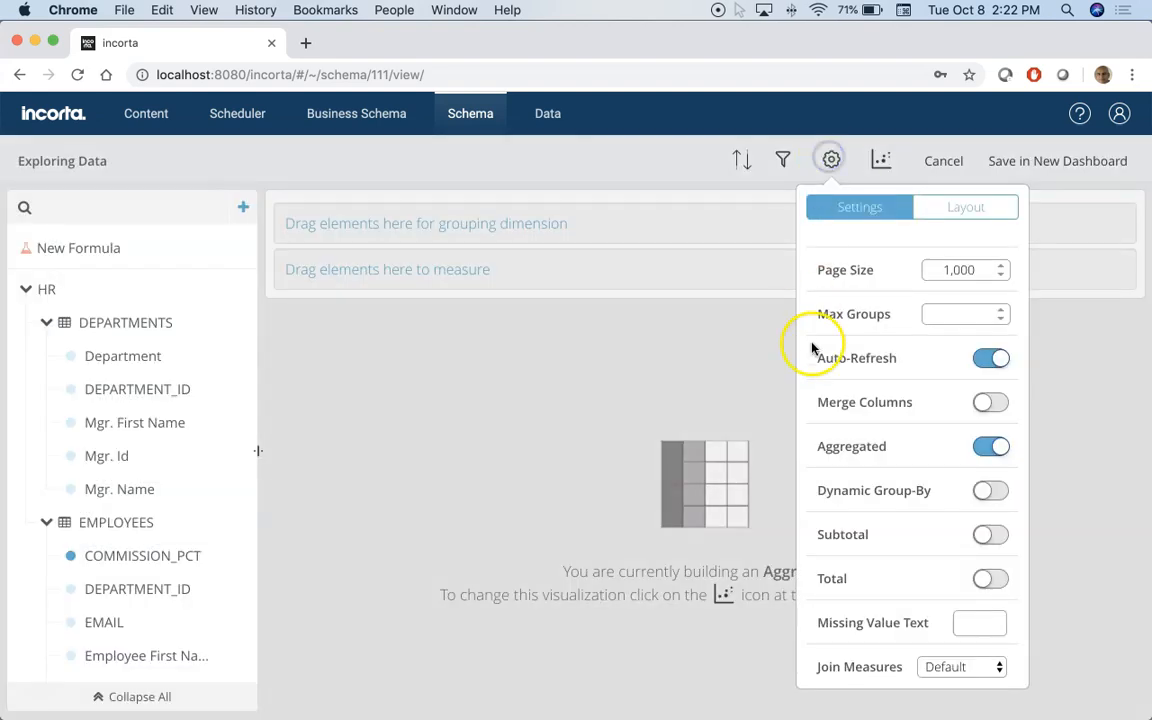
click(990, 402)
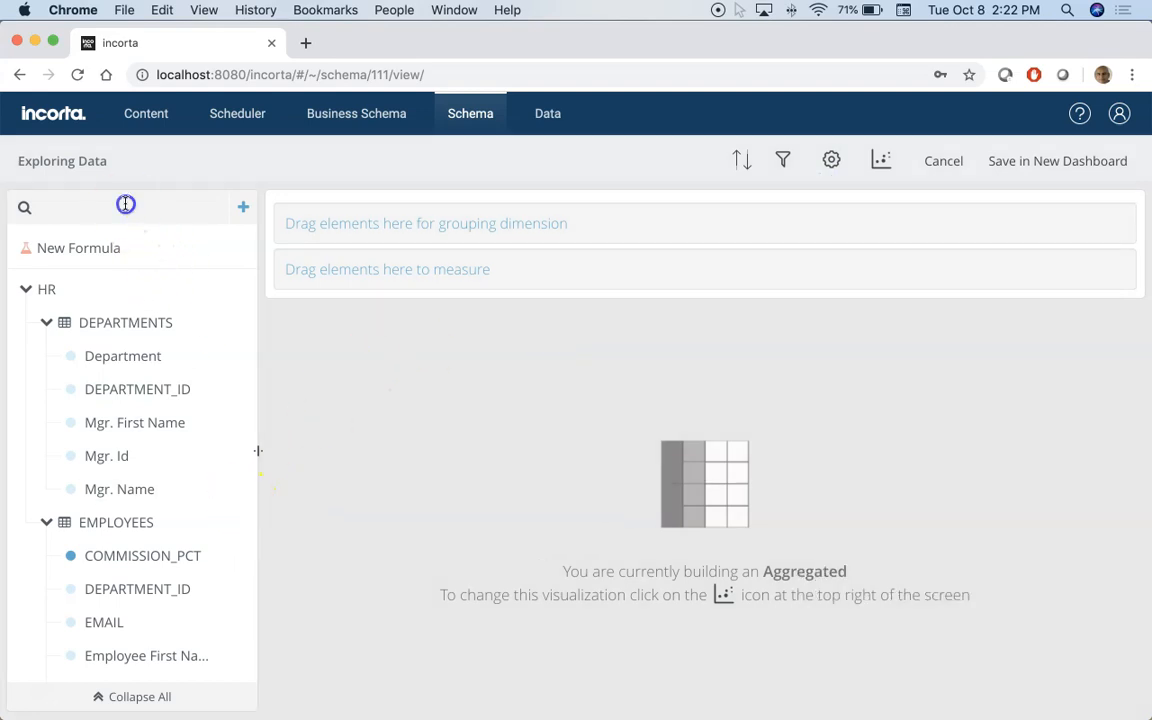
Step: Add Employee Salary as the measure, listing 107 full names with their salaries
text(full)
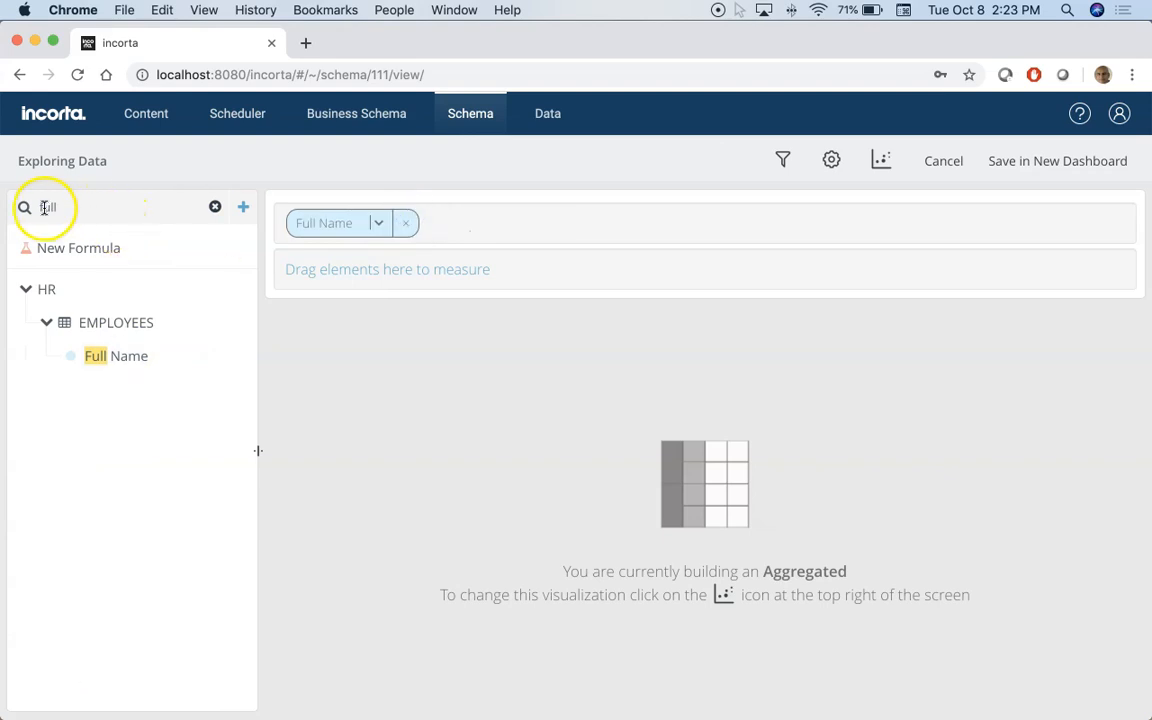
text(Sala)
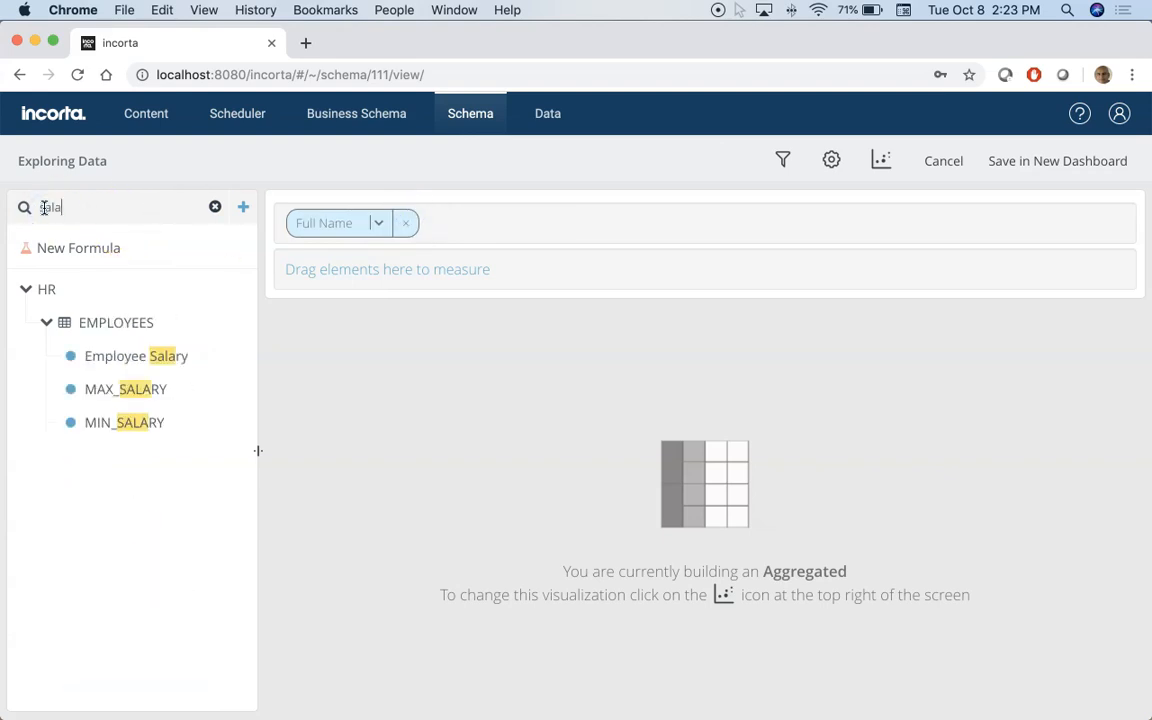
drag(136, 356, 365, 269)
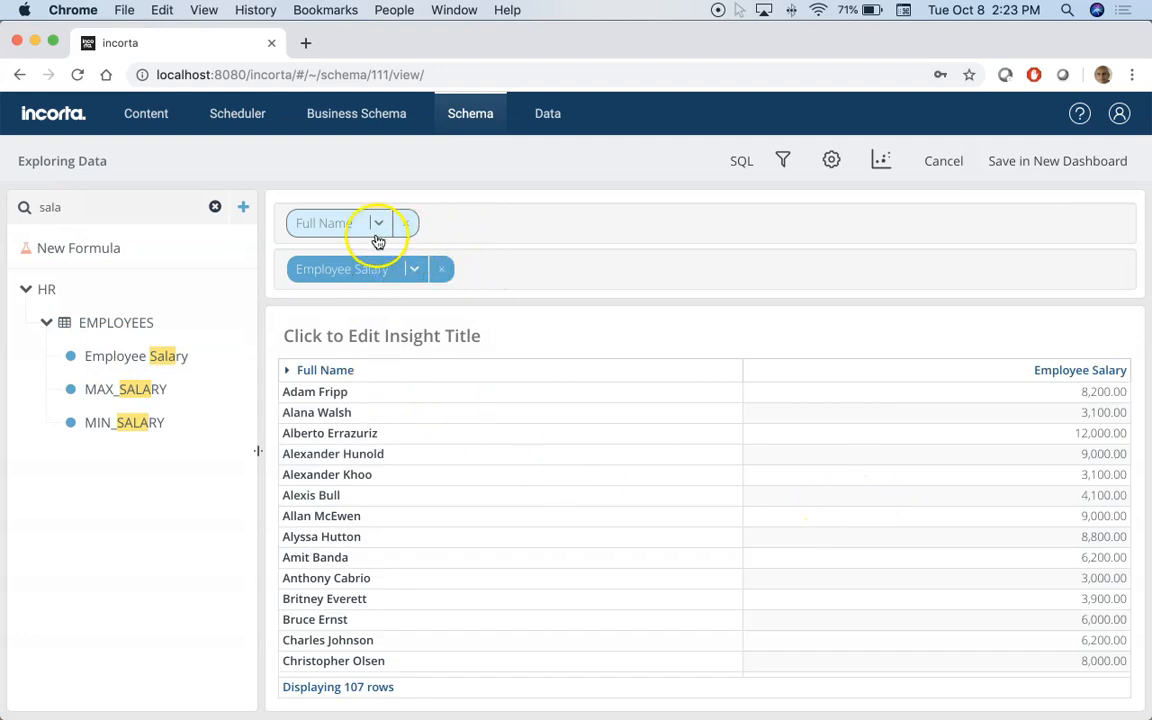
click(214, 207)
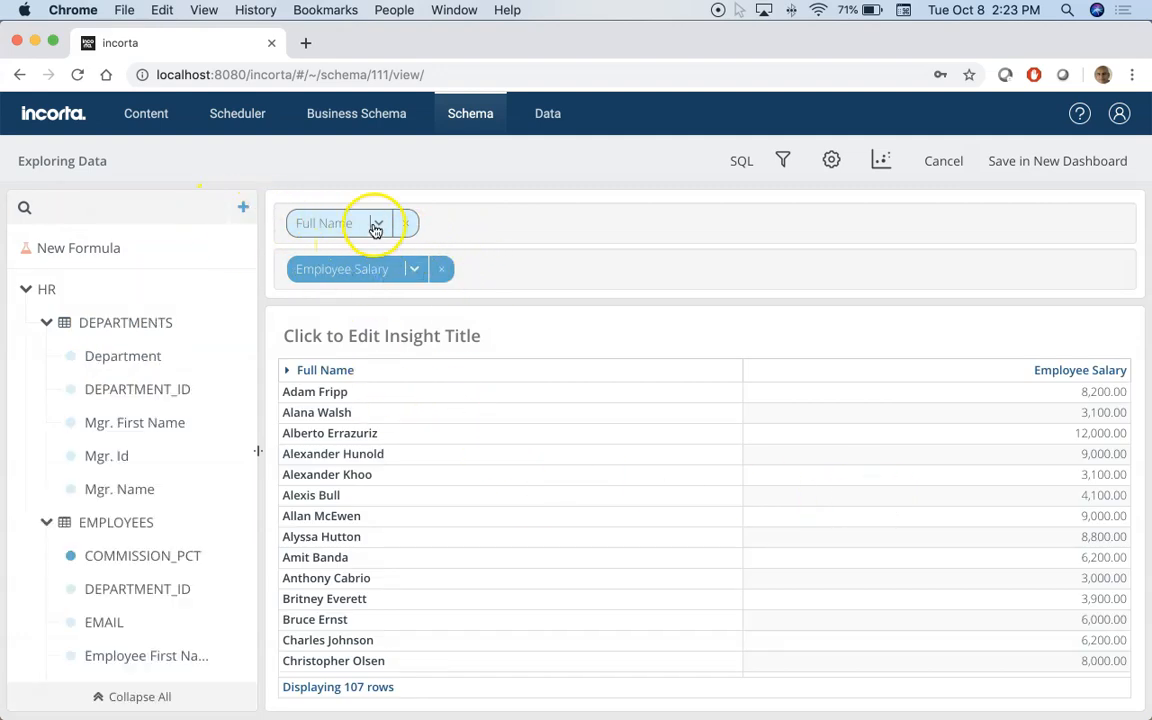
Step: Set Full Name's hierarchy depth to 4, collapsing to Steven King at 691,400.00
click(378, 222)
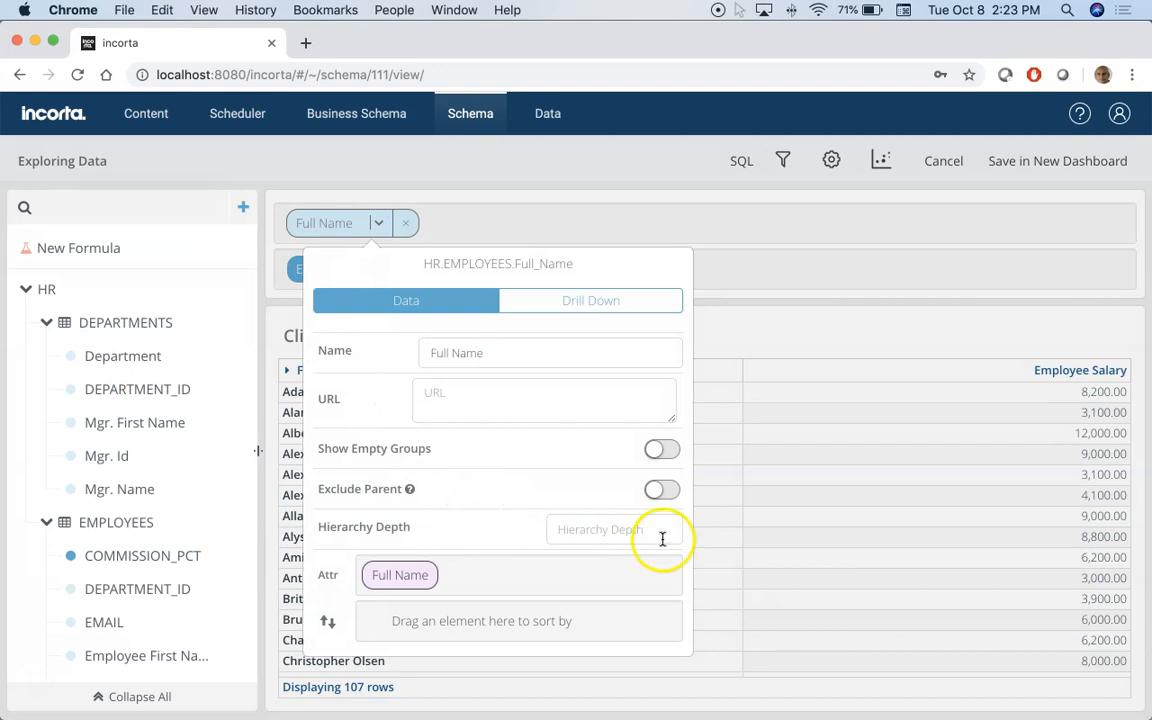
click(614, 529)
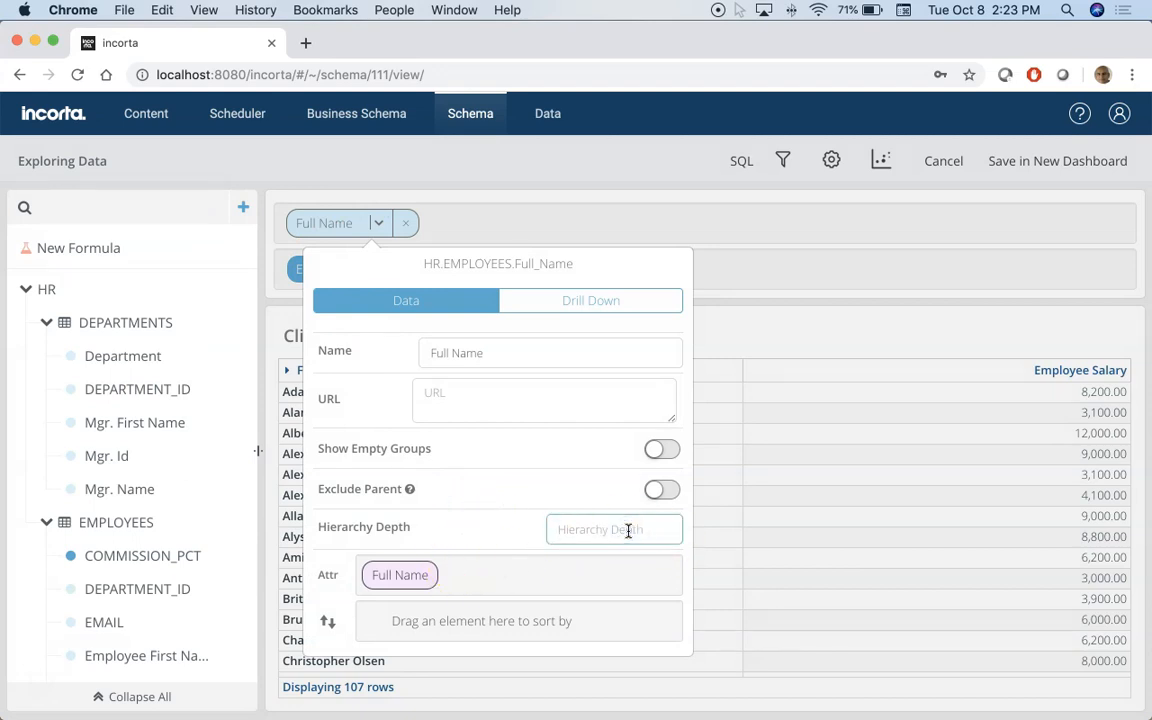
text(4)
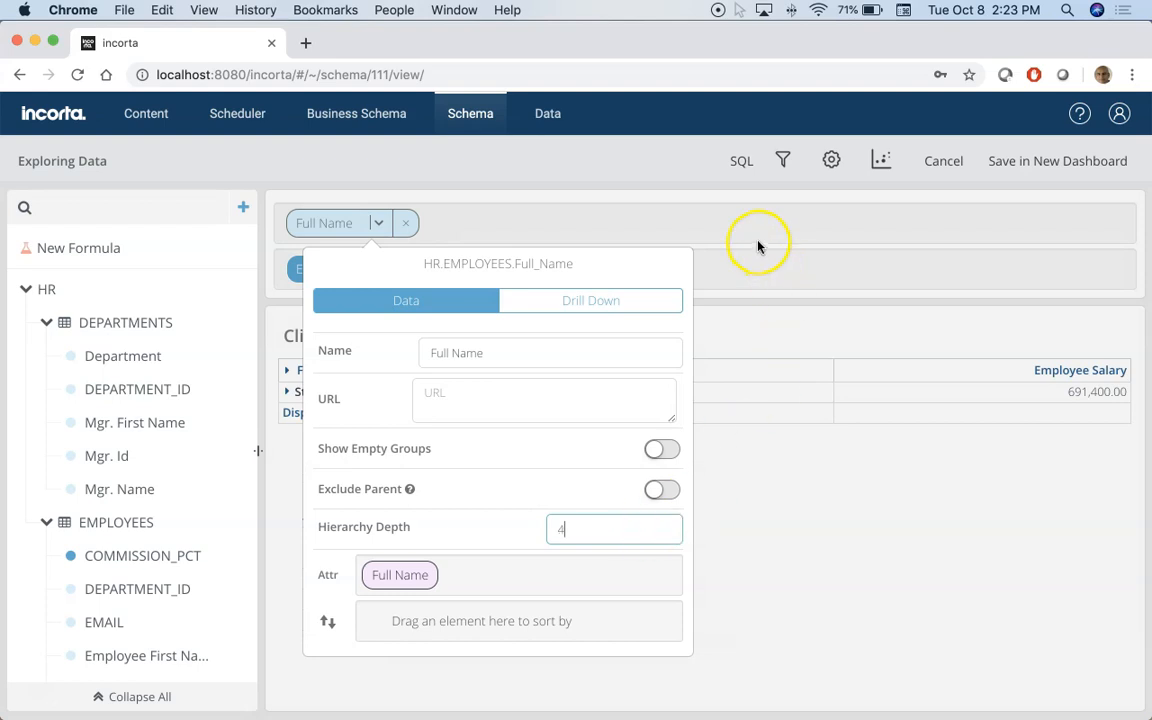
click(758, 245)
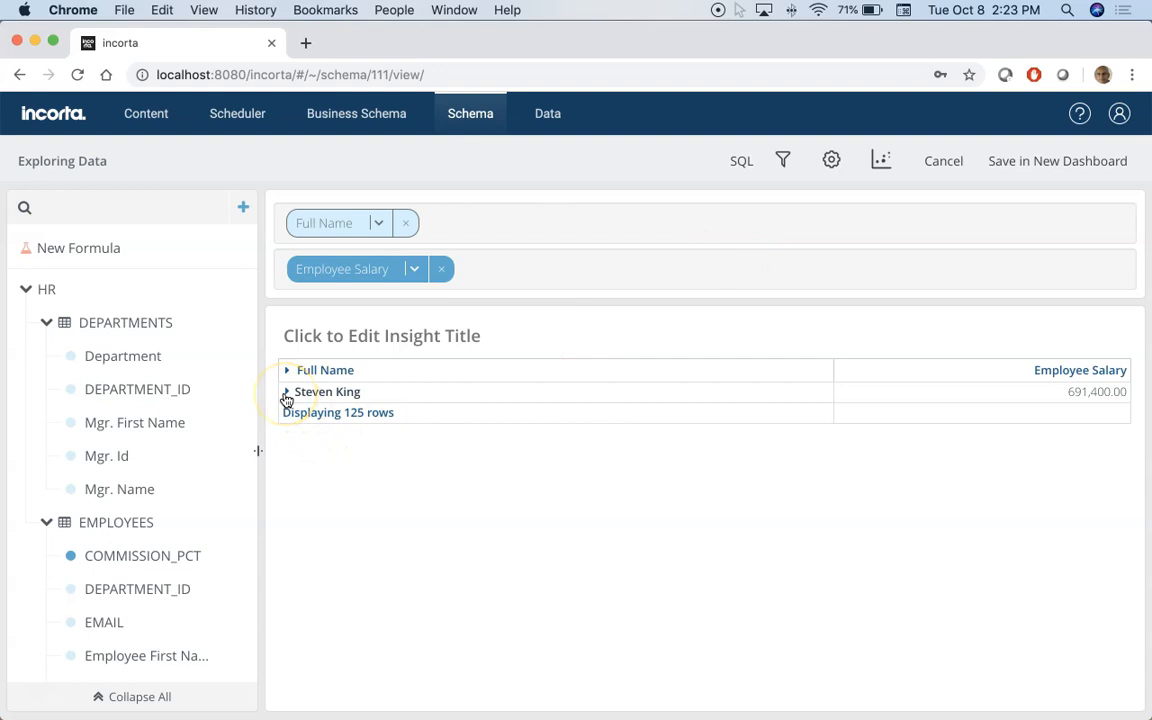
Step: Expand Steven King and Adam Fripp's team (subtotal 33,600.00), then reopen Full Name settings
click(287, 391)
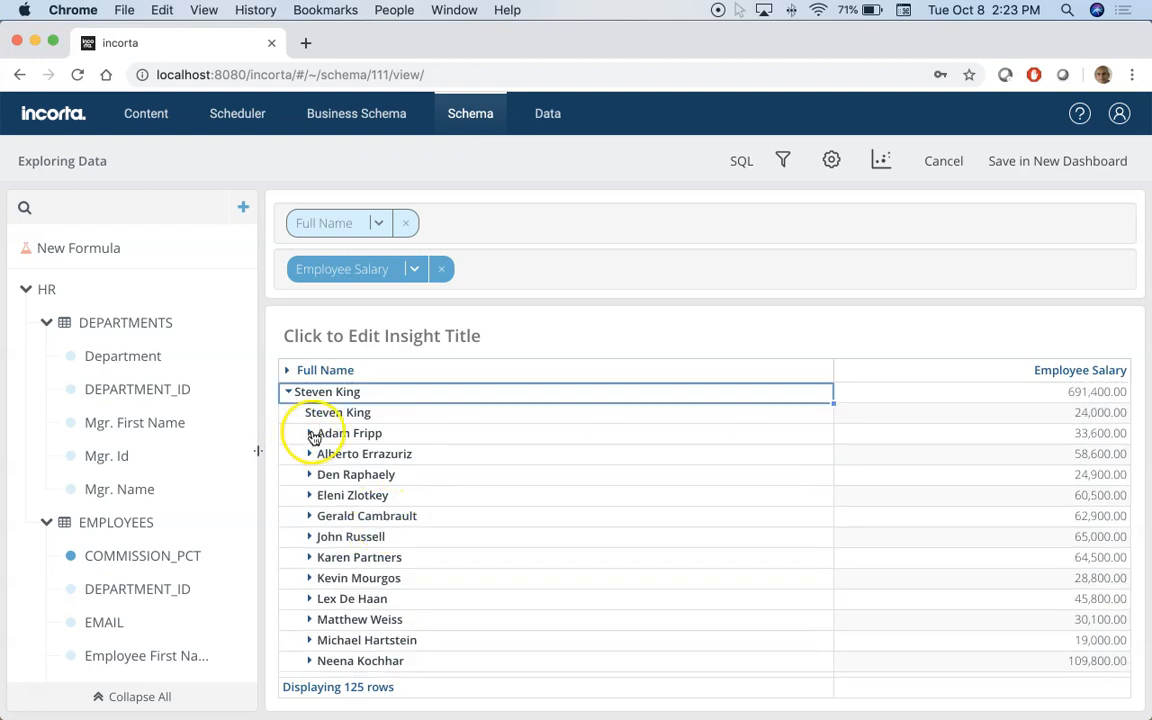
click(310, 433)
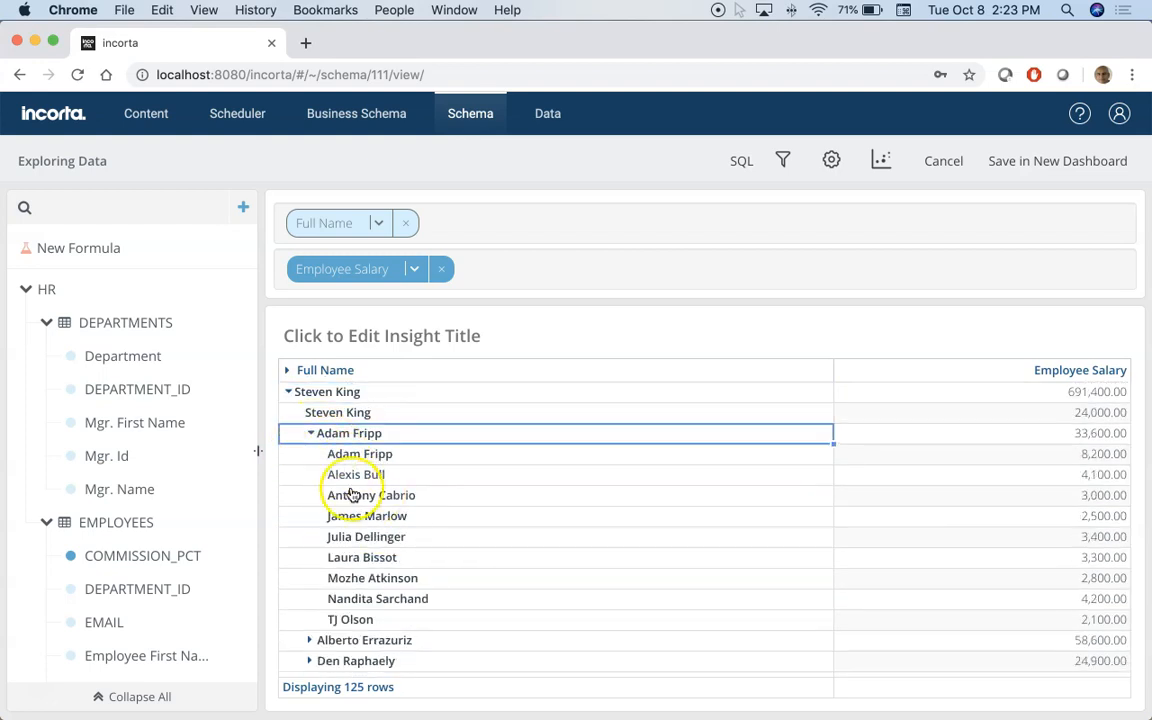
mouse_move(525, 568)
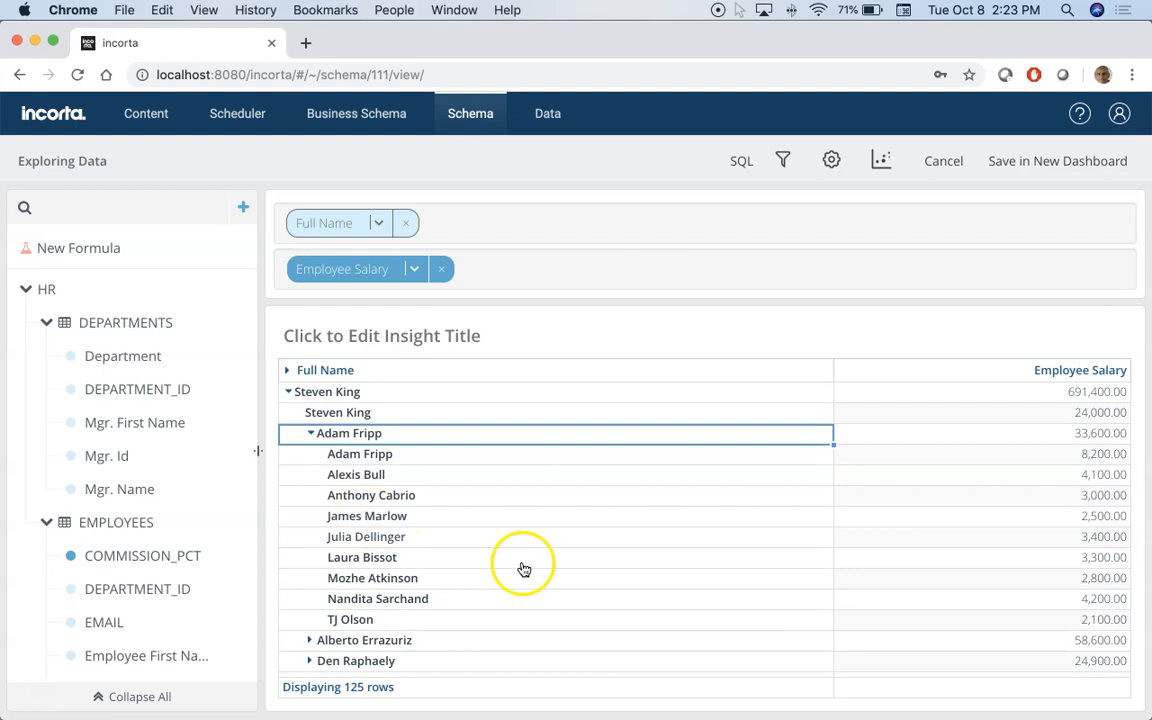
mouse_move(311, 437)
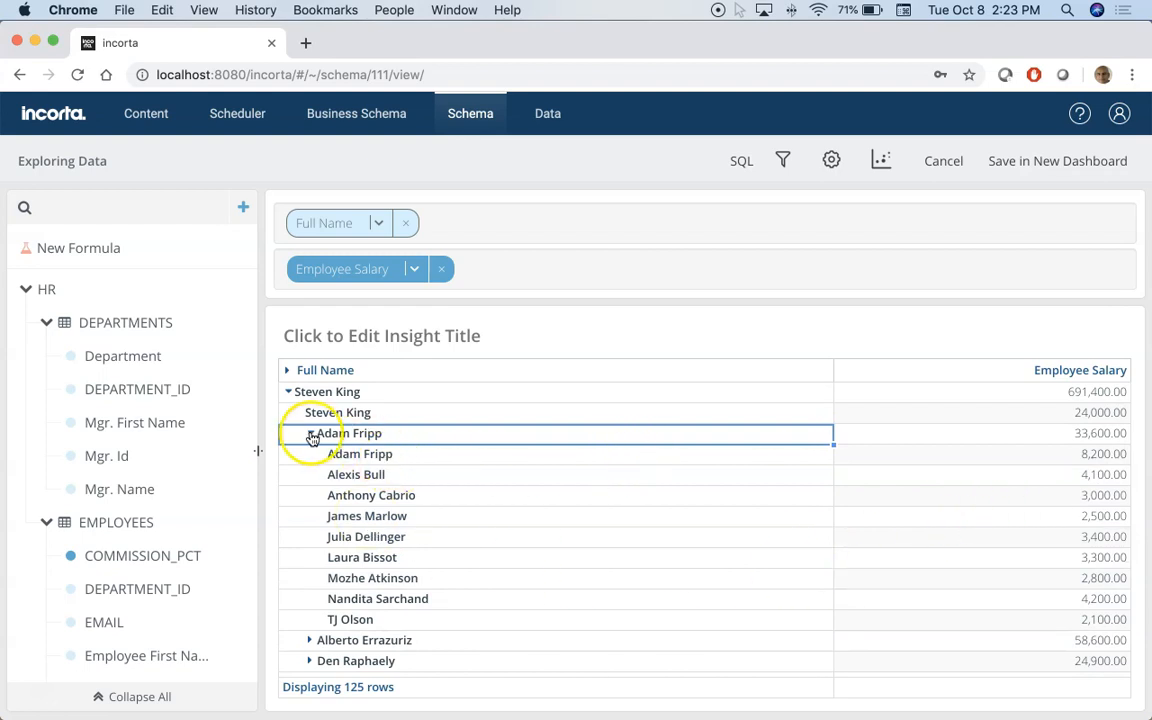
click(289, 391)
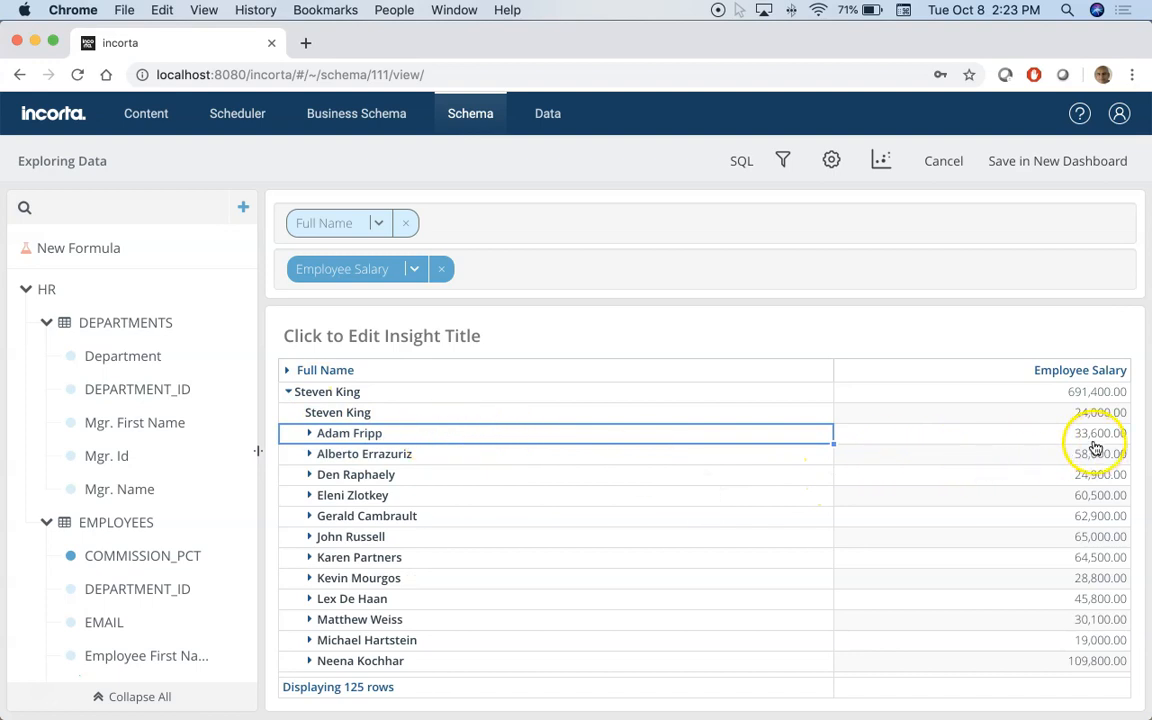
click(310, 433)
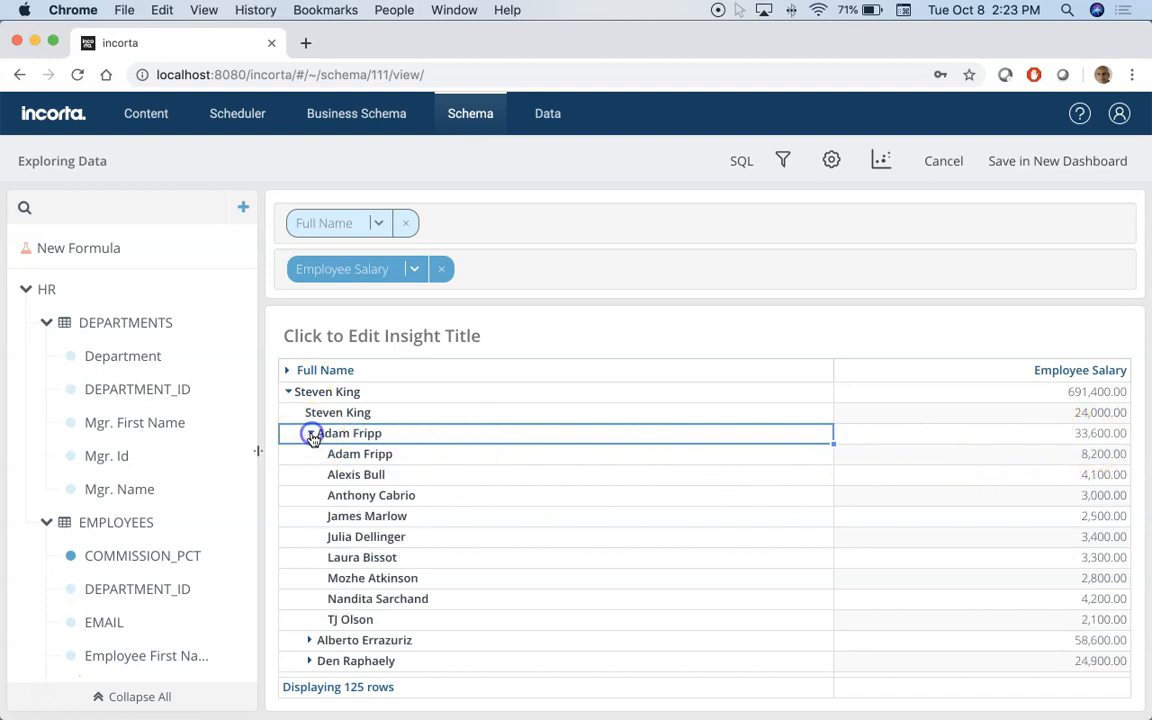
click(311, 433)
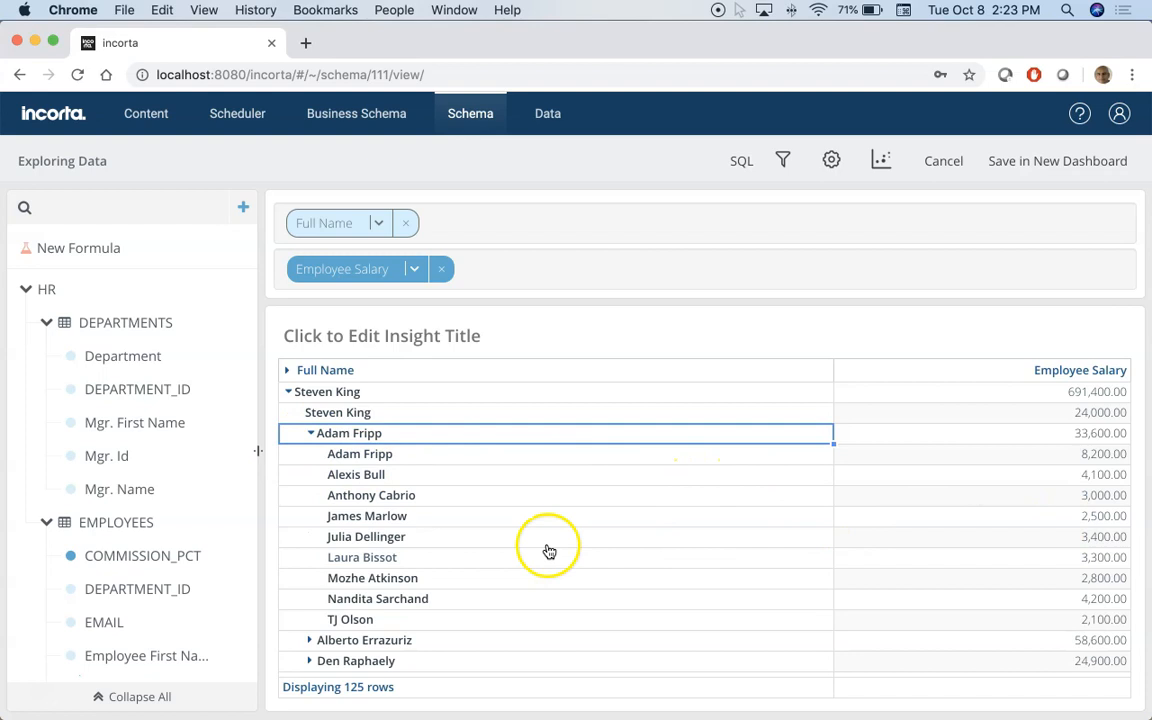
mouse_move(1127, 545)
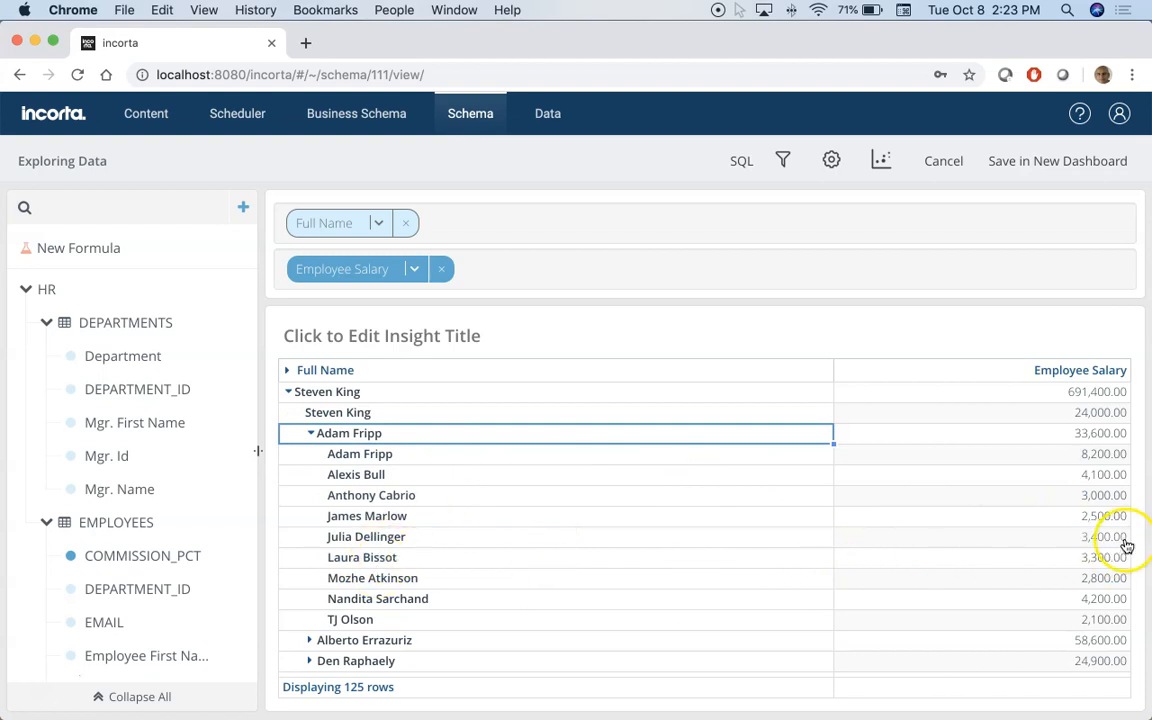
mouse_move(1083, 472)
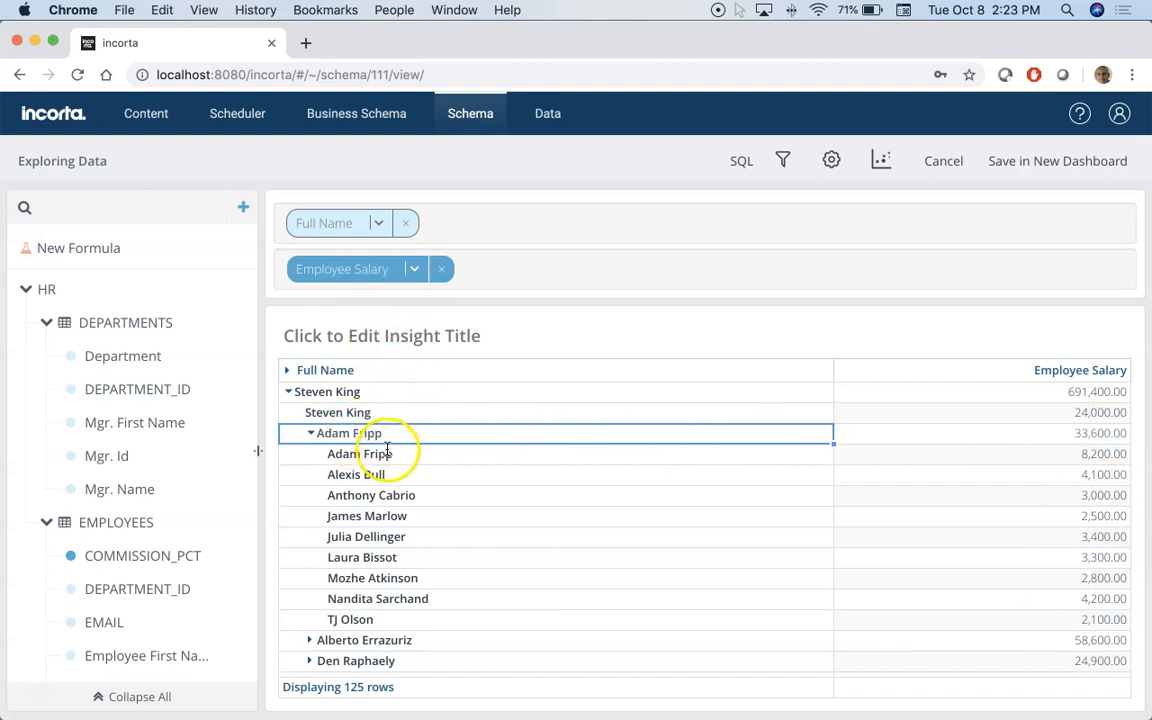
mouse_move(957, 482)
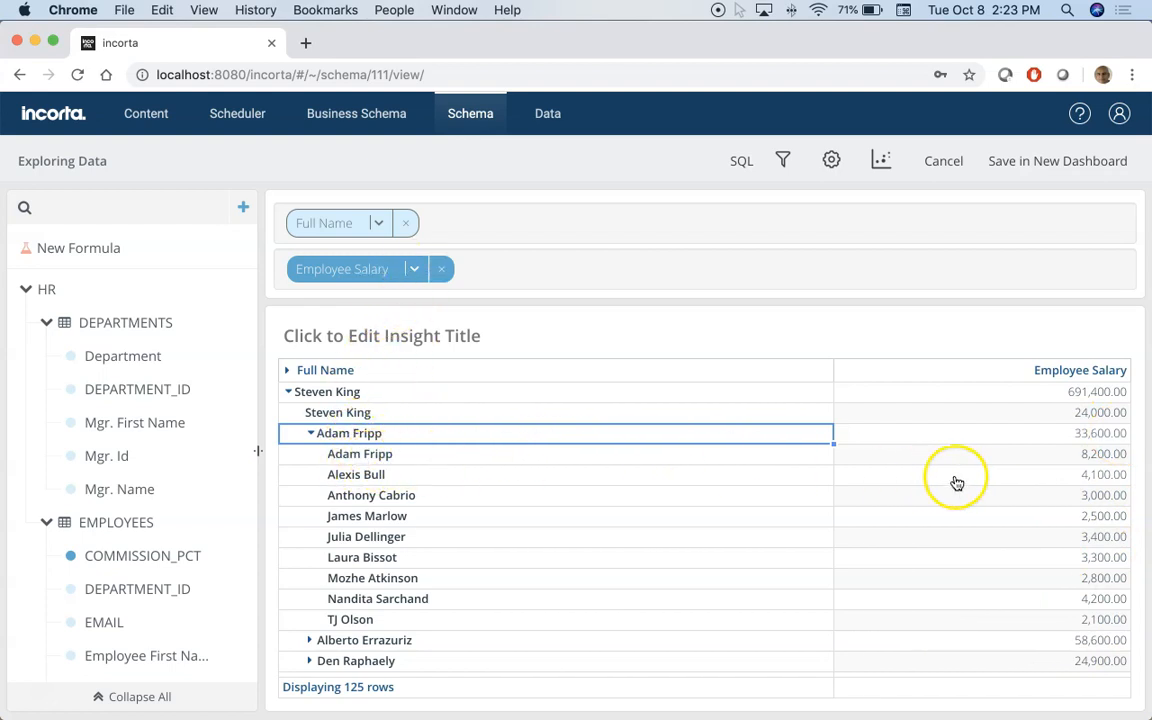
click(413, 269)
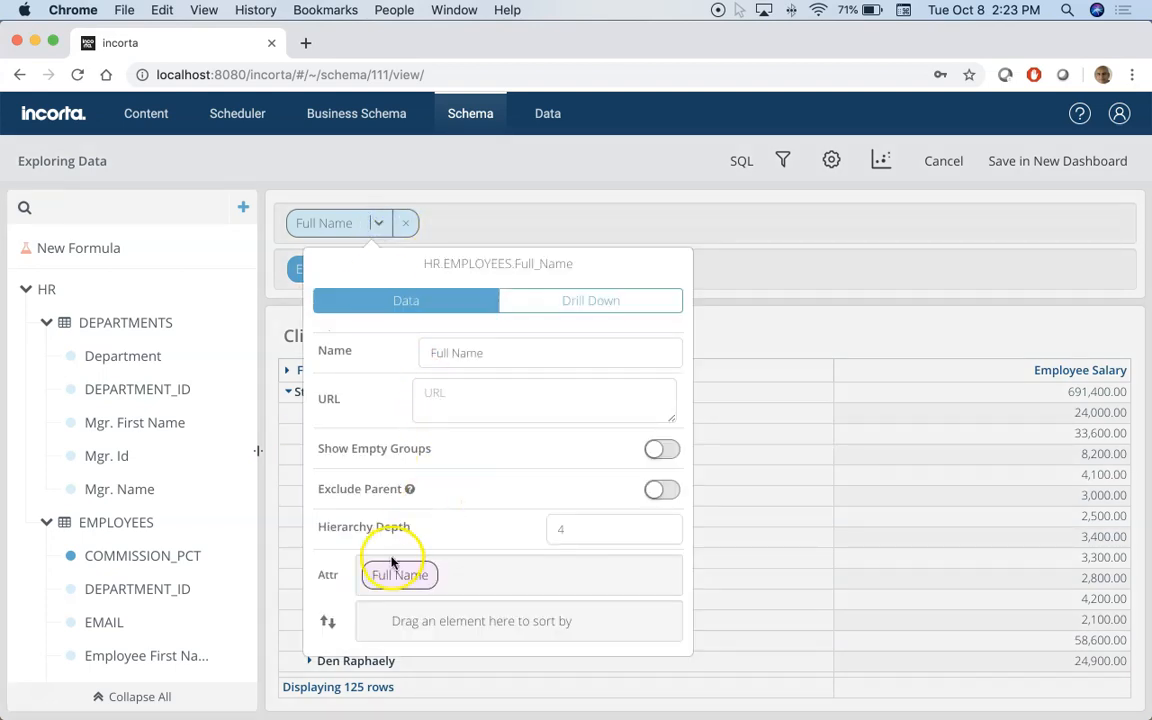
Step: Turn on Exclude Parent for Full Name and save the salary hierarchy table to HR Dashboard
click(661, 488)
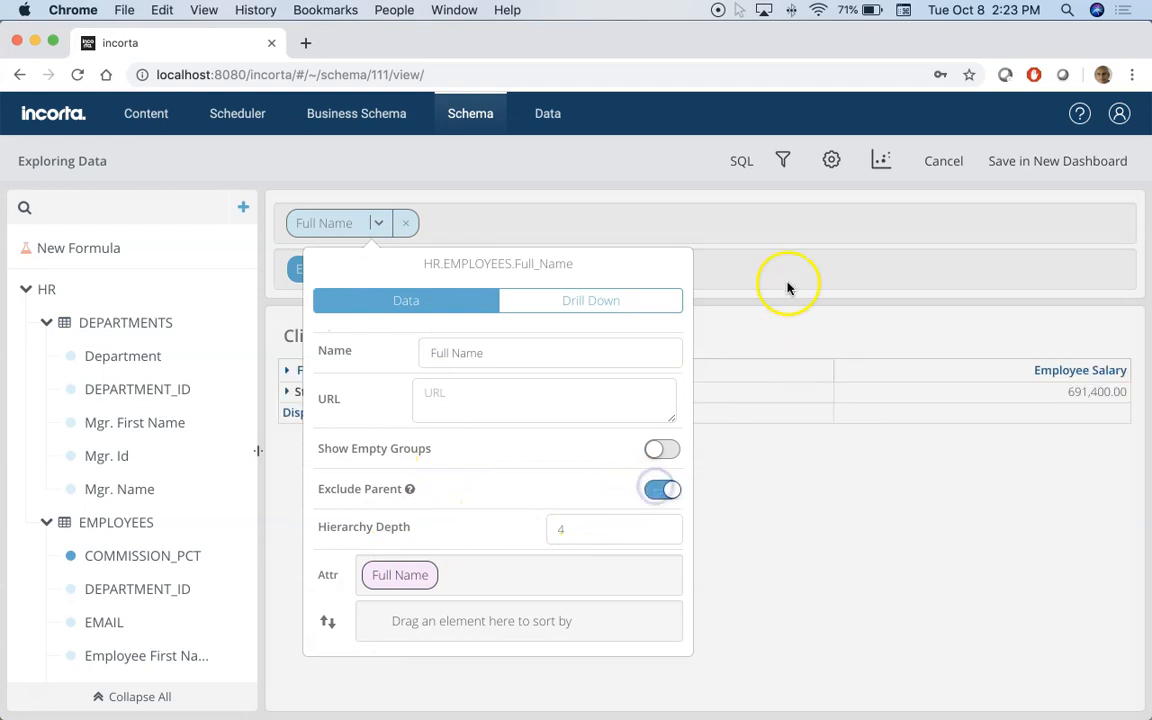
click(788, 283)
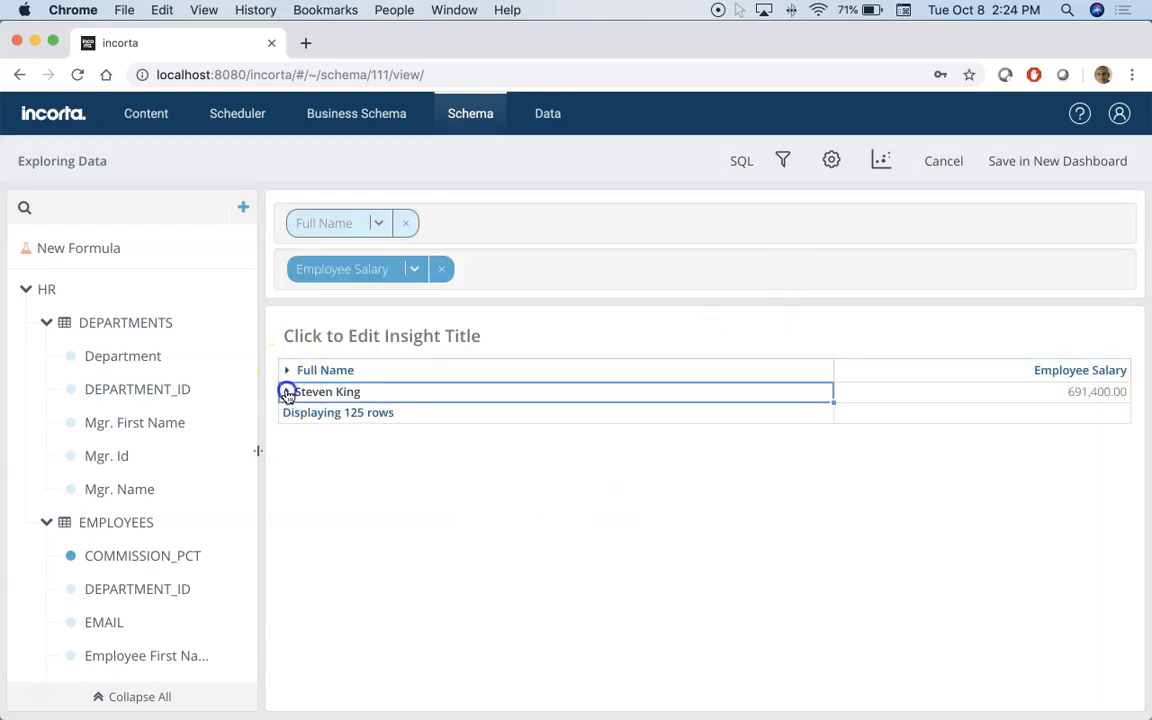
click(288, 391)
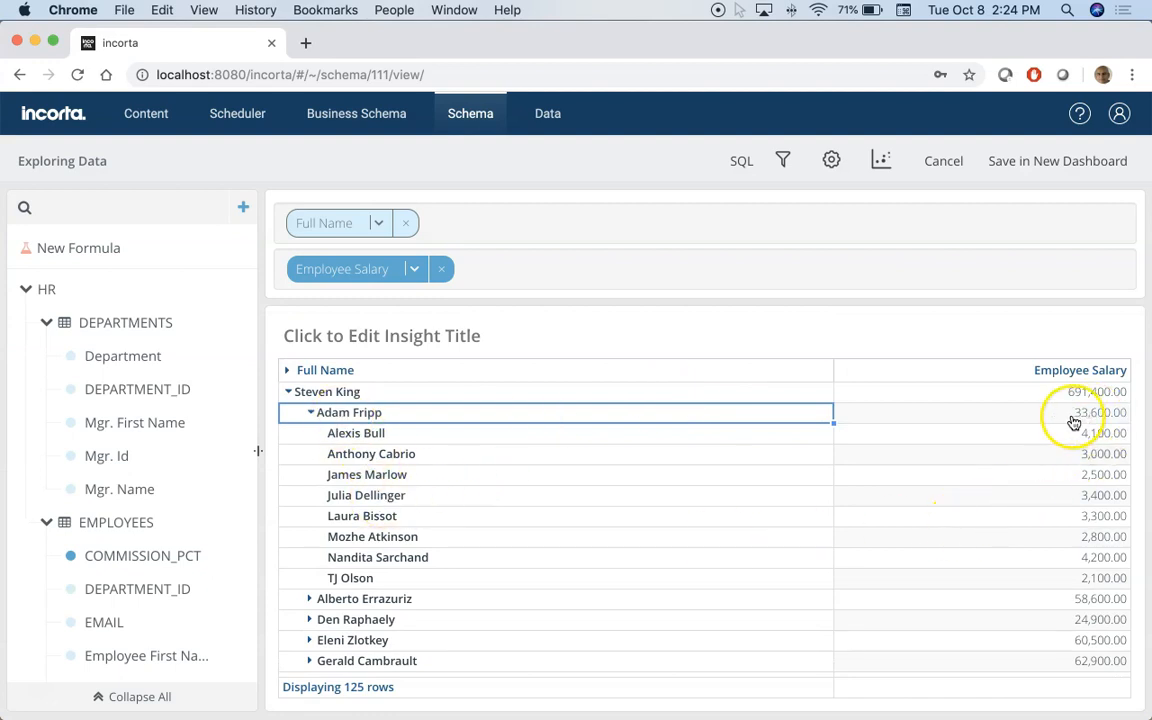
mouse_move(839, 376)
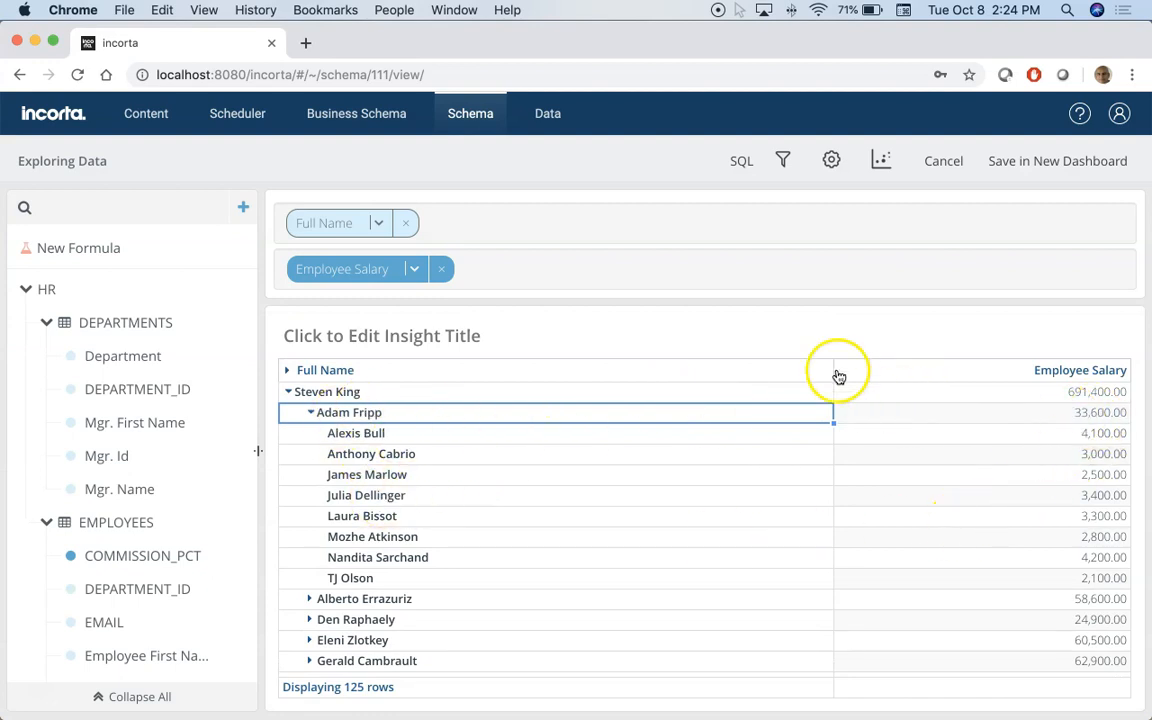
click(1057, 160)
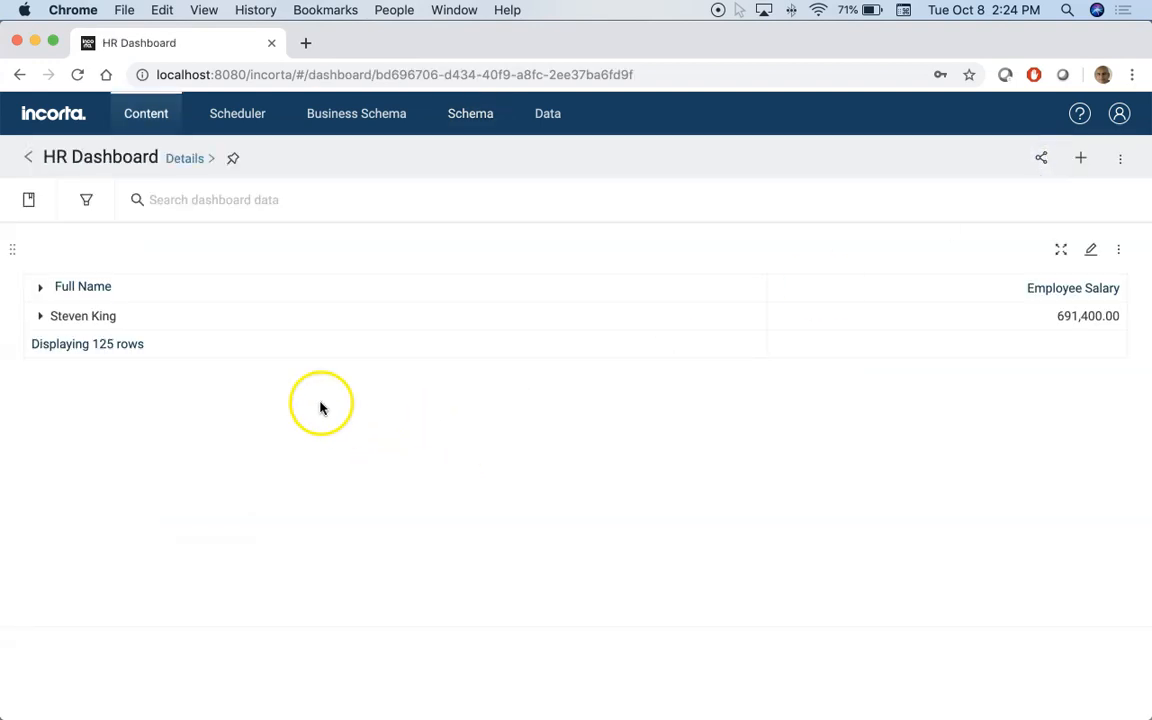
Step: Make the dashboard table open fully expanded, then show the Full Name dashboard filter
click(1091, 249)
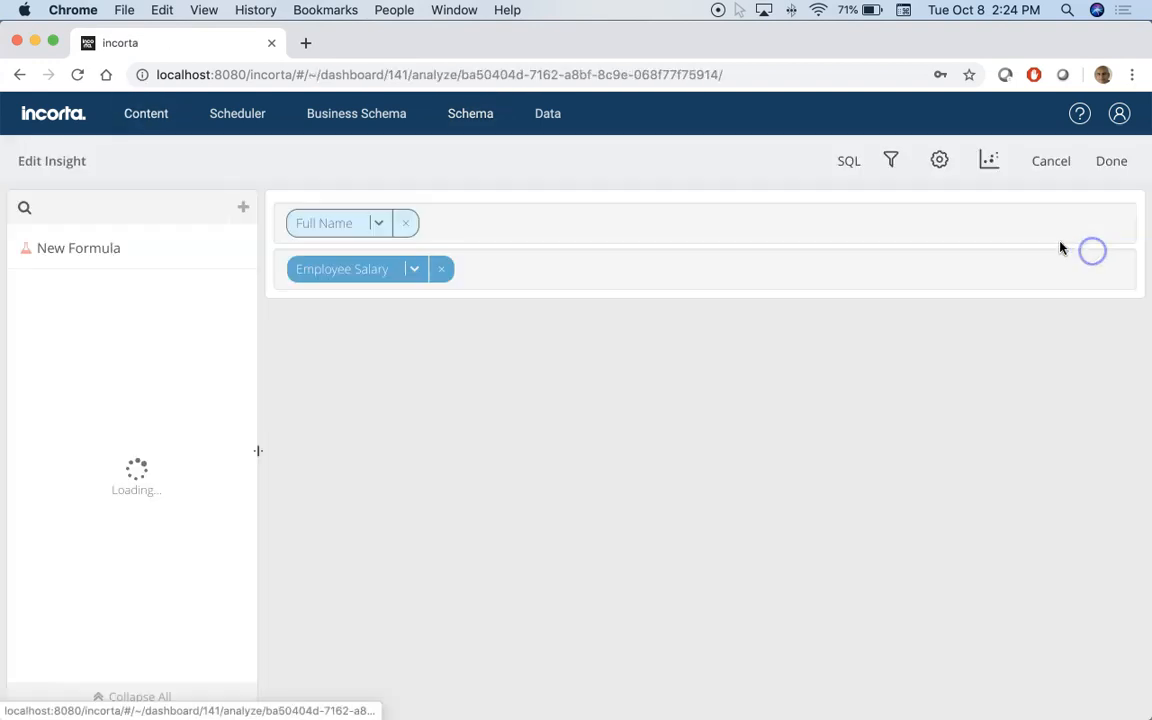
click(938, 160)
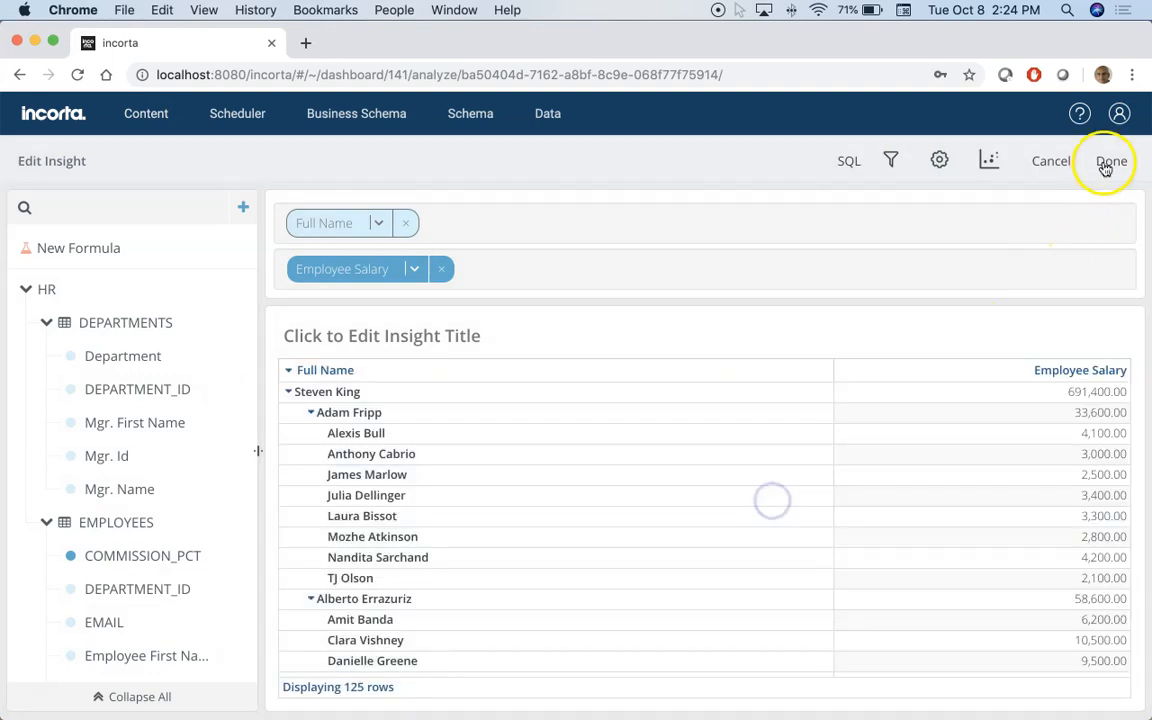
click(1111, 161)
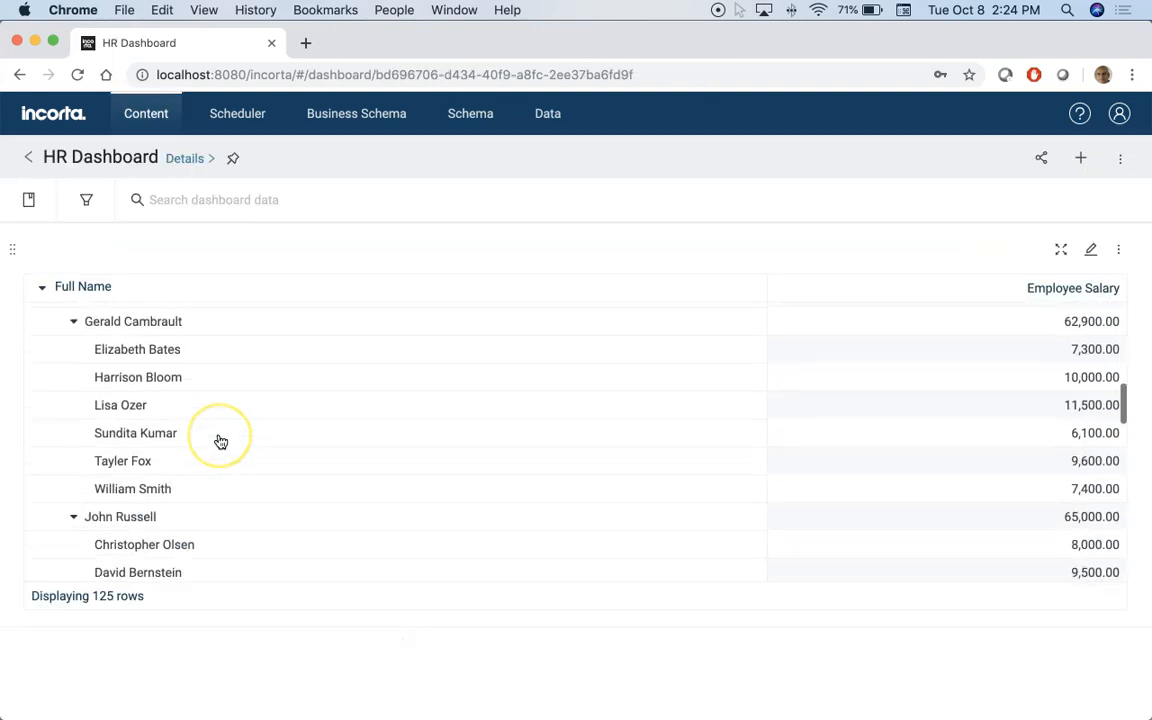
scroll(up, 3)
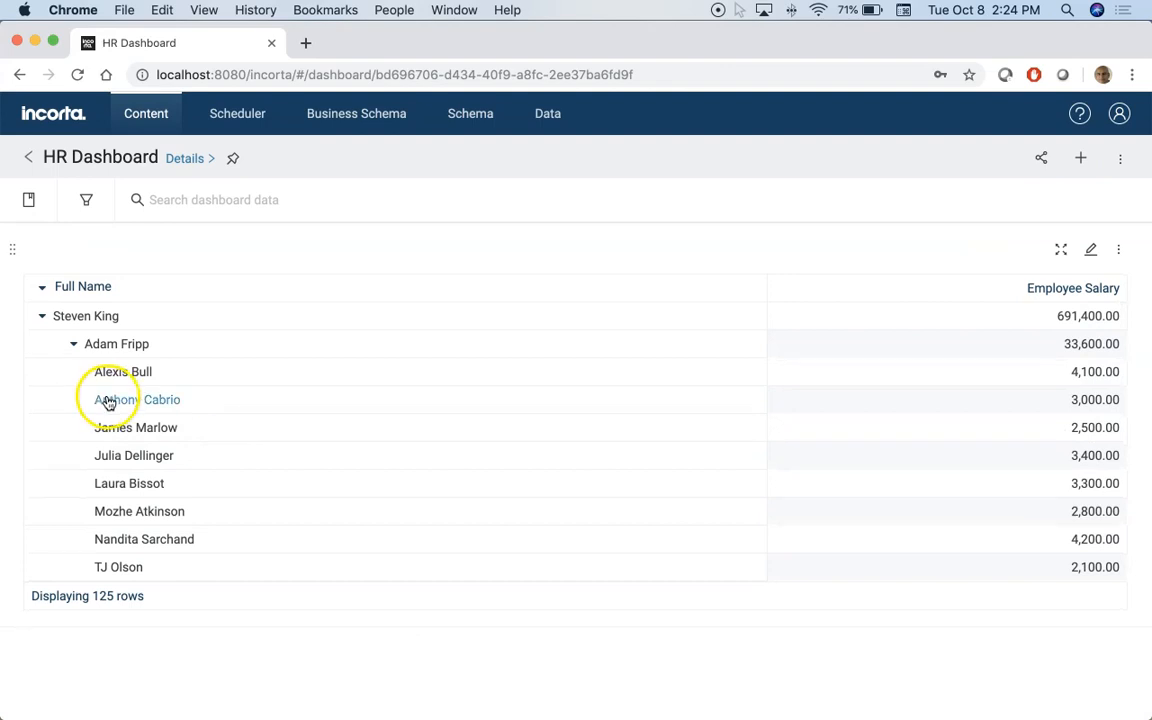
mouse_move(125, 403)
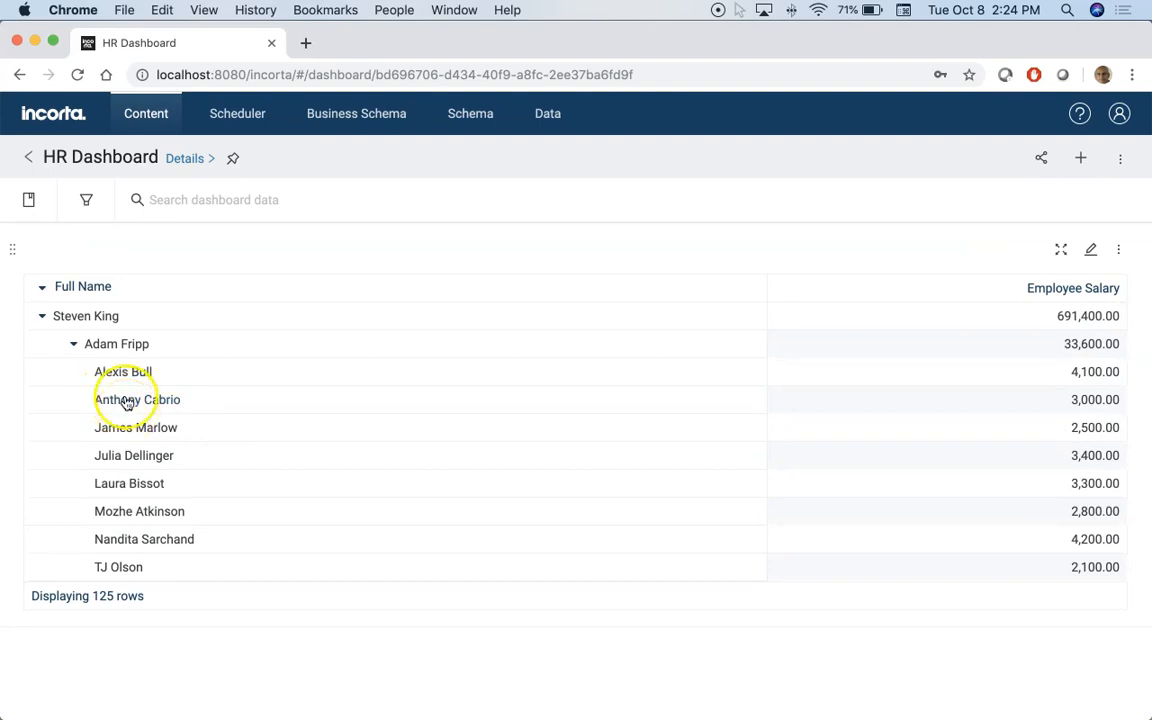
click(86, 199)
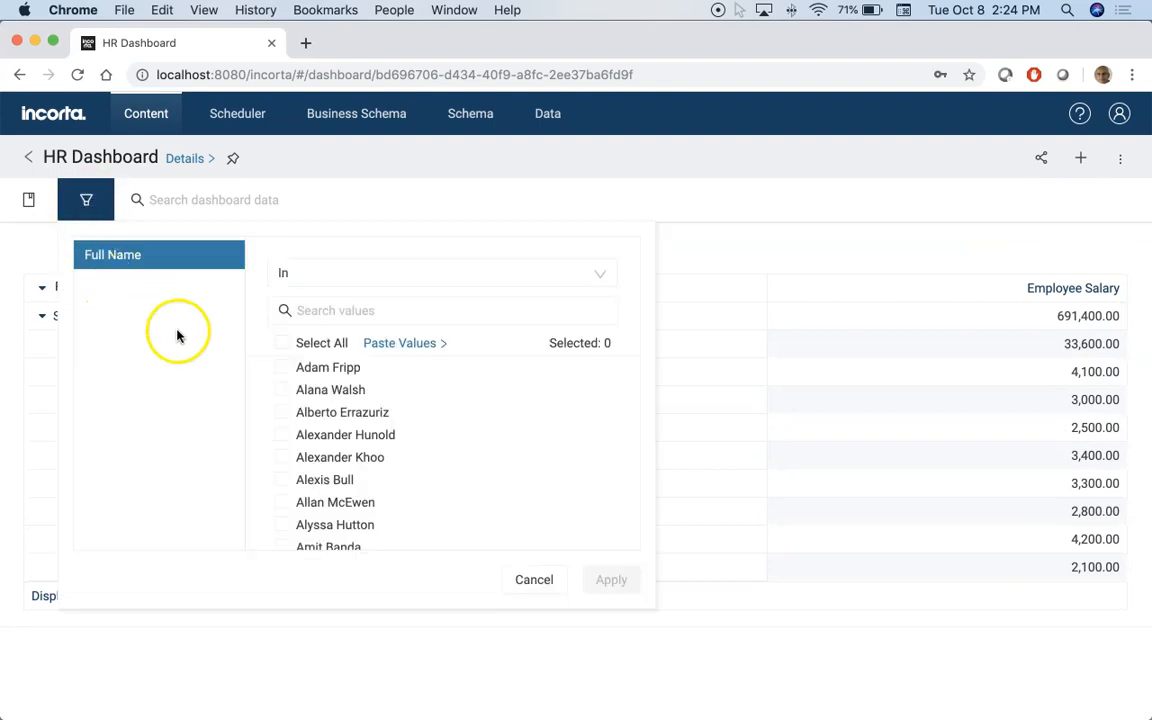
mouse_move(170, 275)
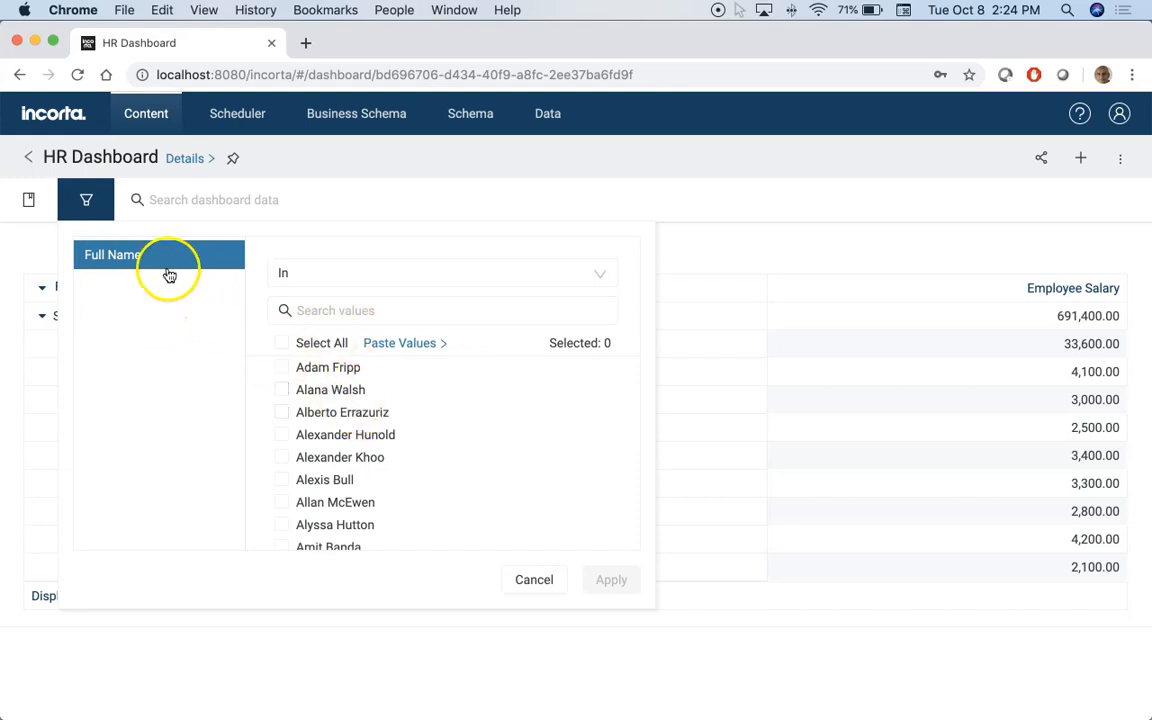
click(440, 272)
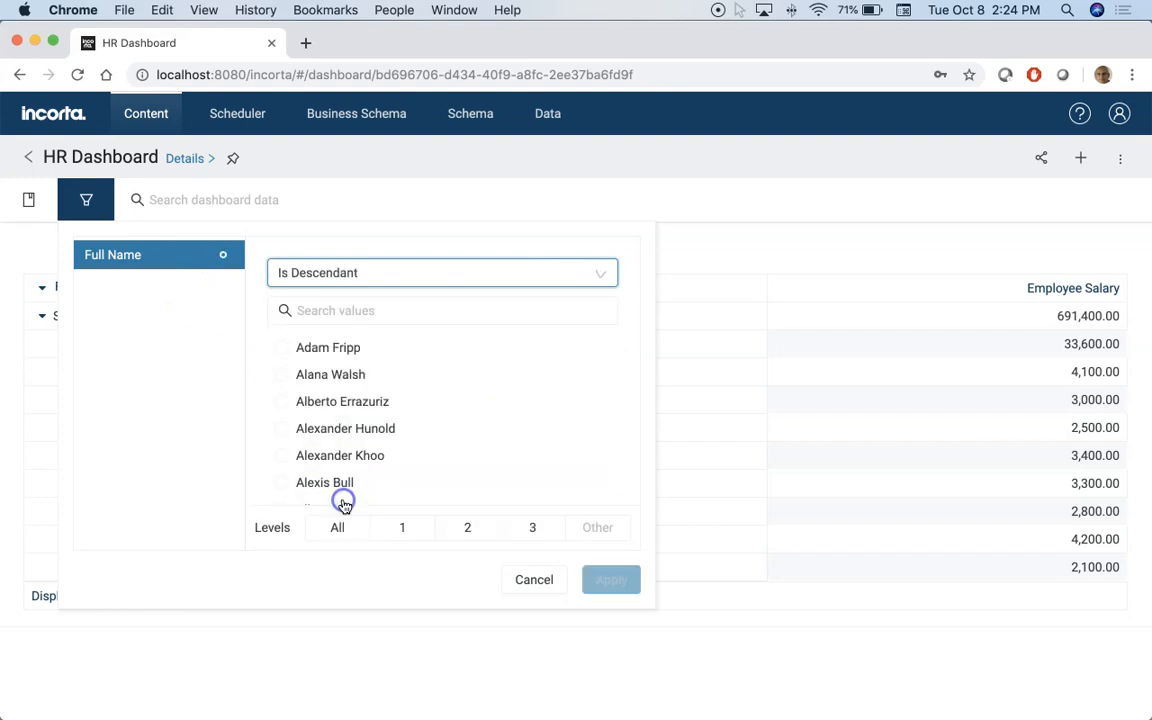
click(286, 347)
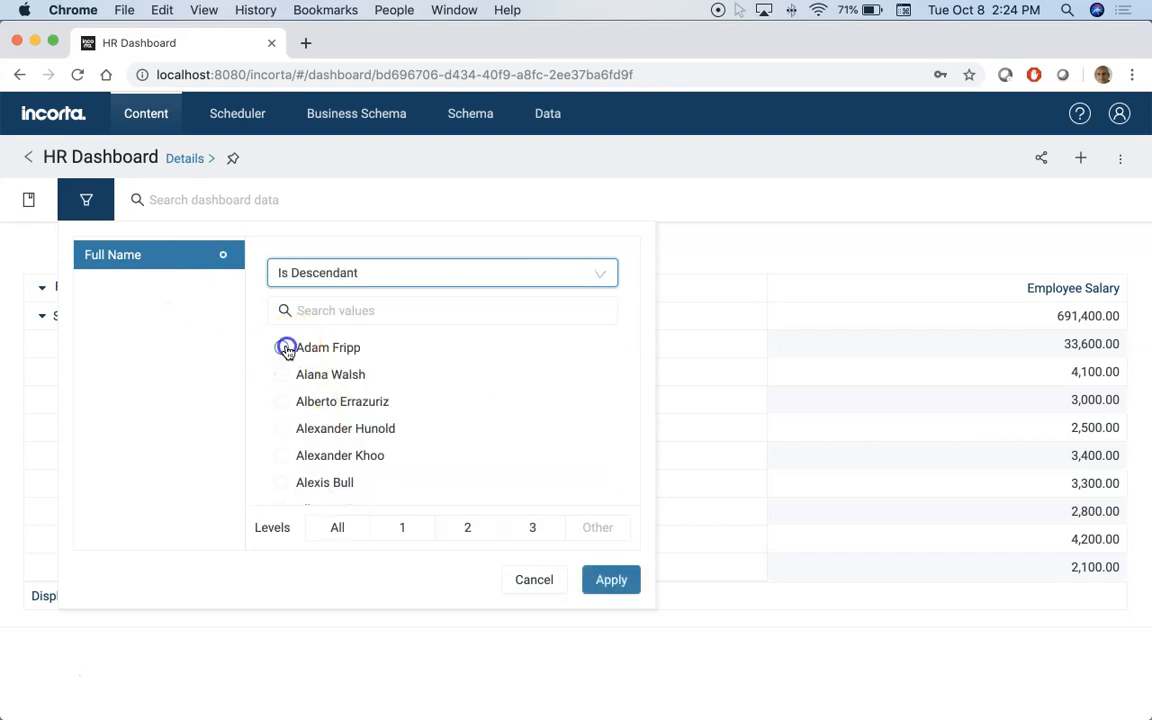
click(611, 579)
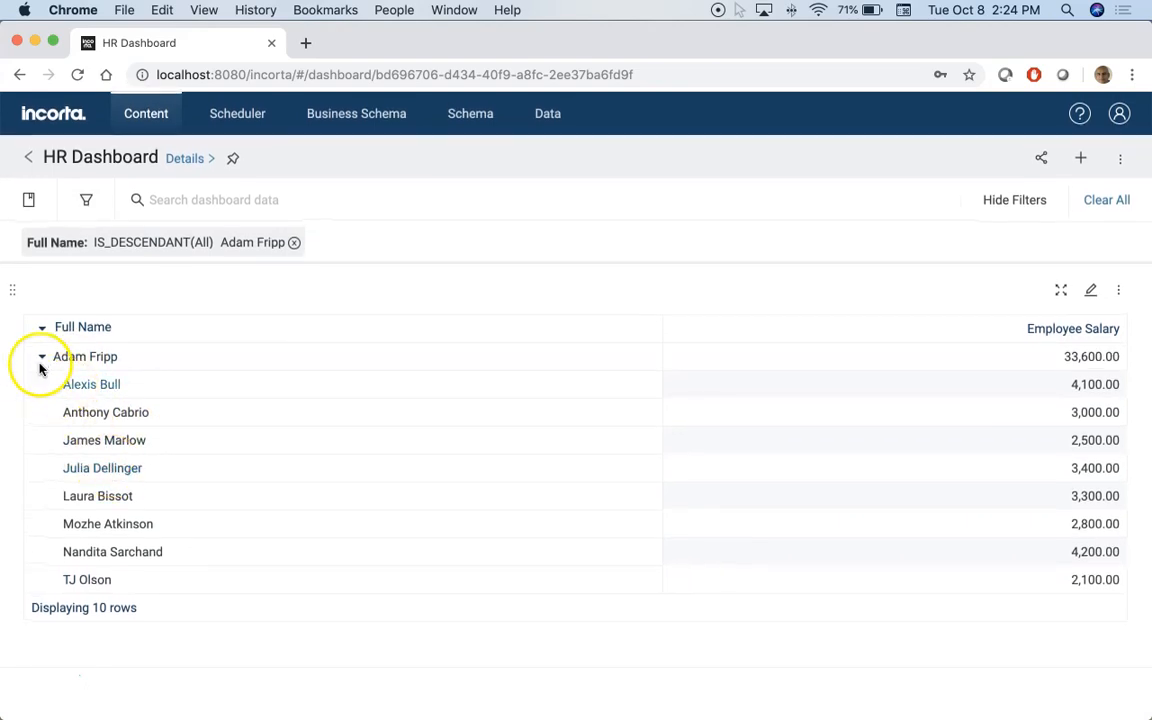
click(293, 242)
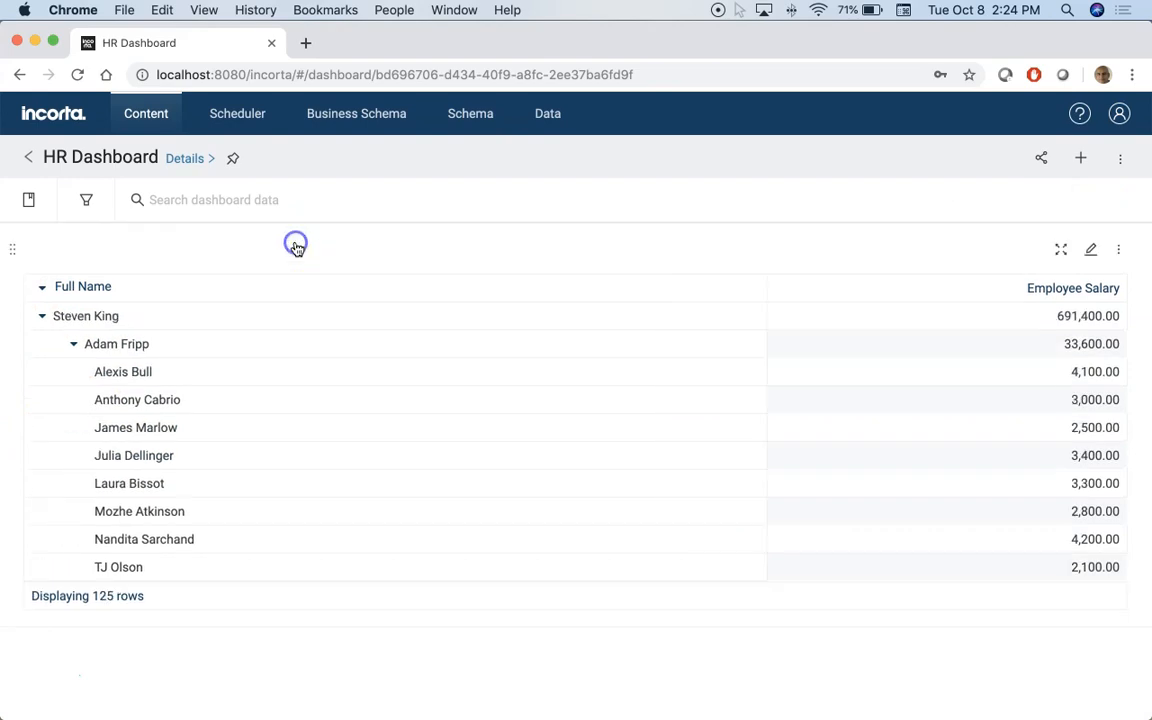
Step: Re-expand Steven King, expand Neena Kochhar's direct reports, and reopen the dashboard filters
click(42, 316)
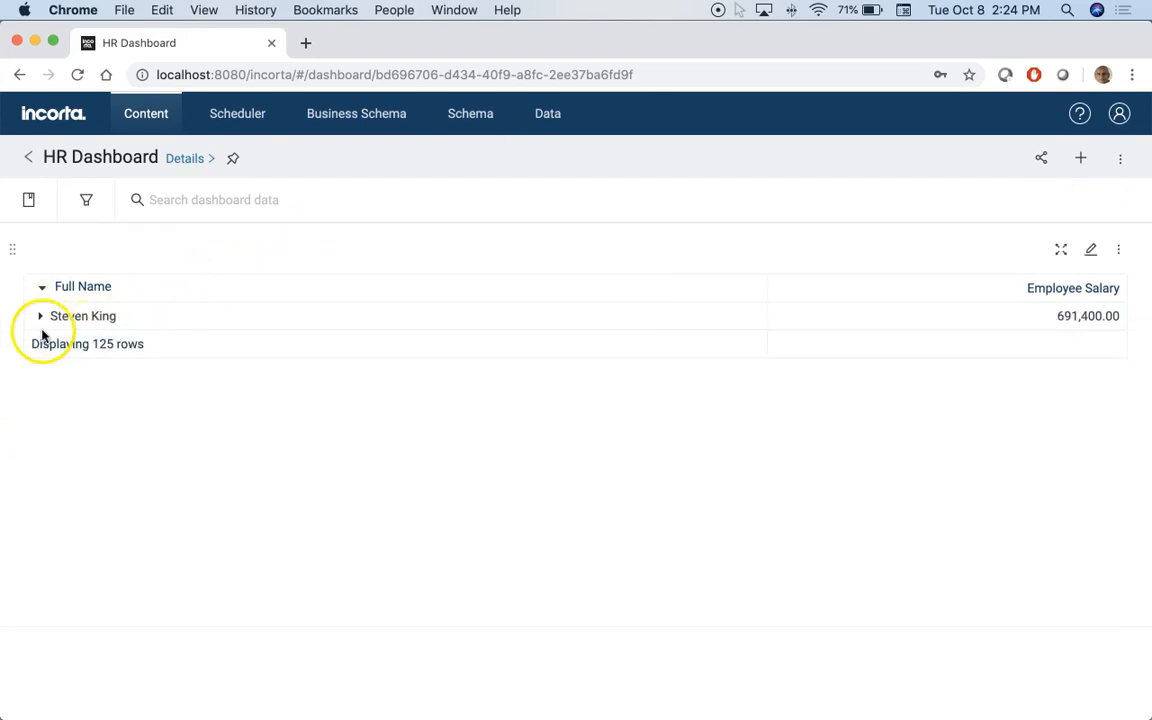
click(40, 316)
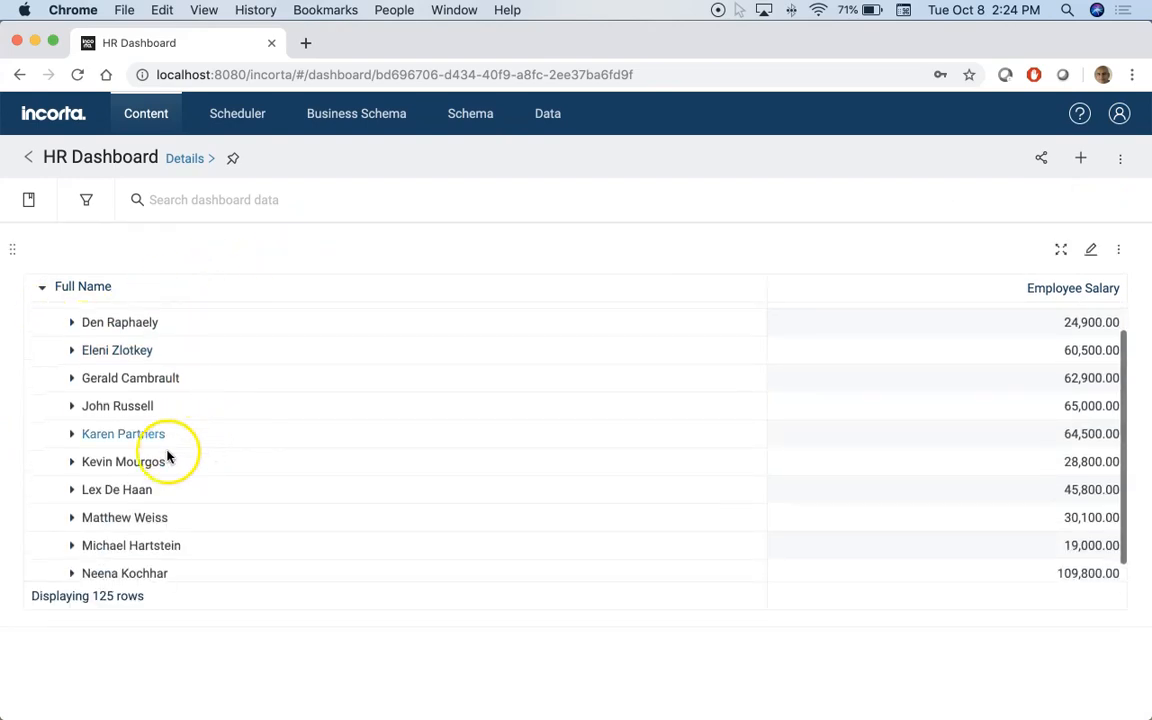
scroll(down, 3)
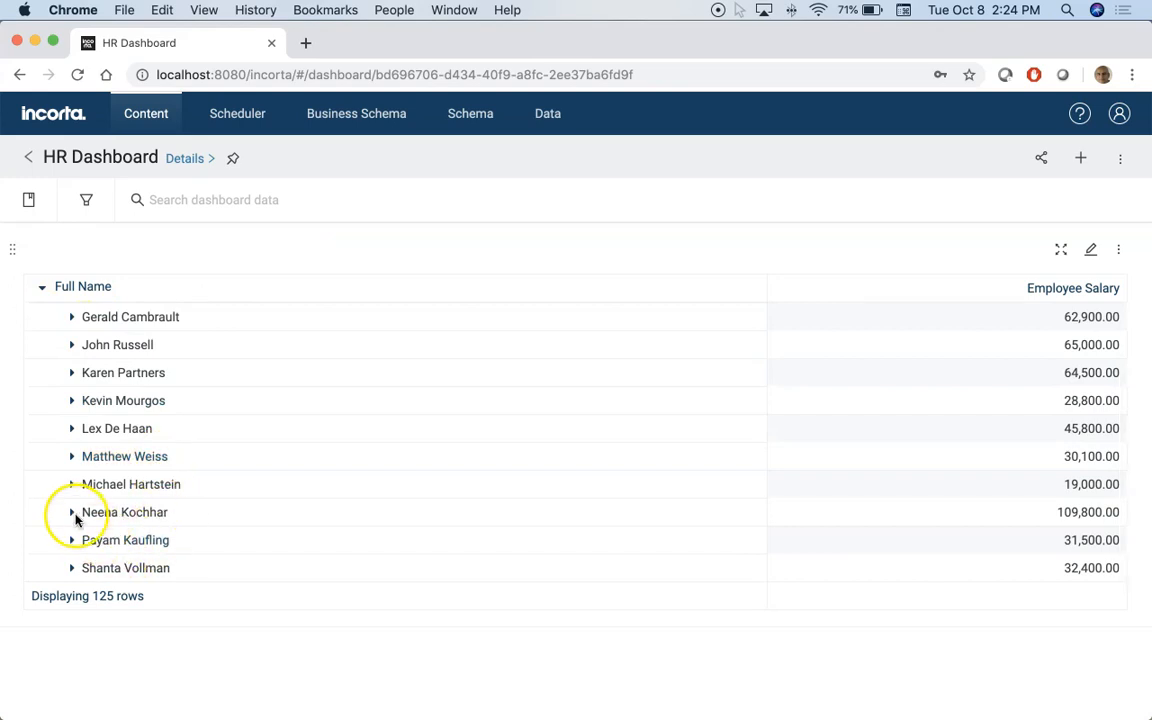
click(72, 512)
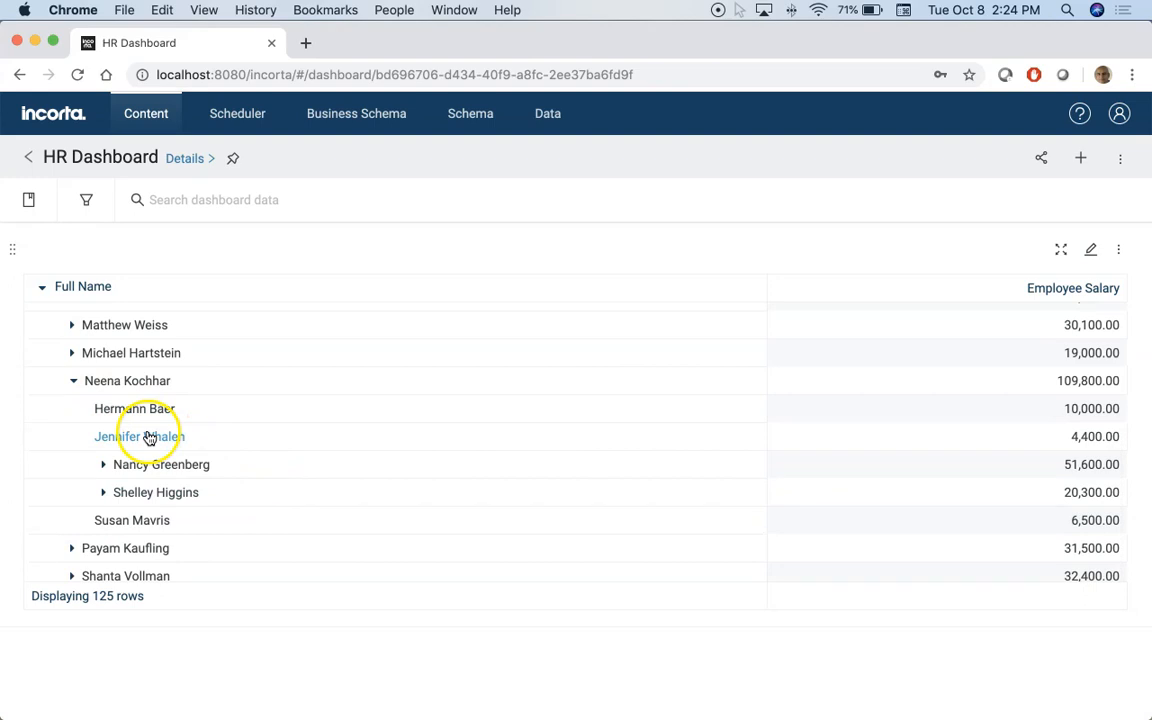
mouse_move(147, 472)
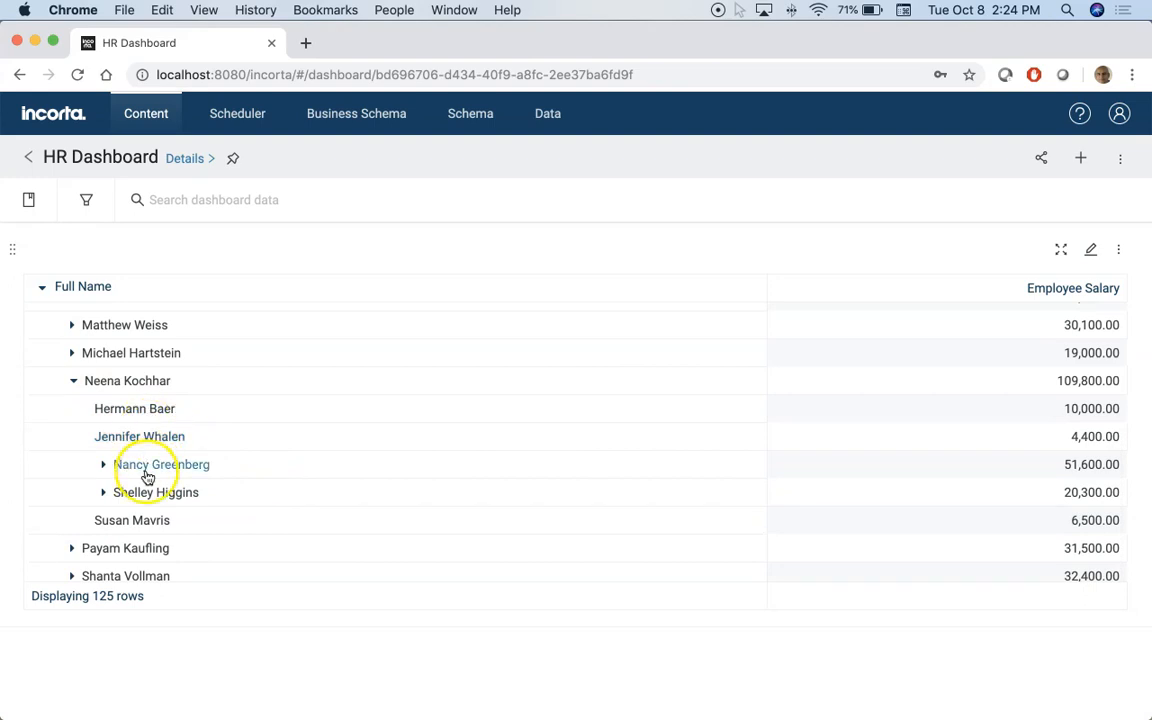
mouse_move(165, 225)
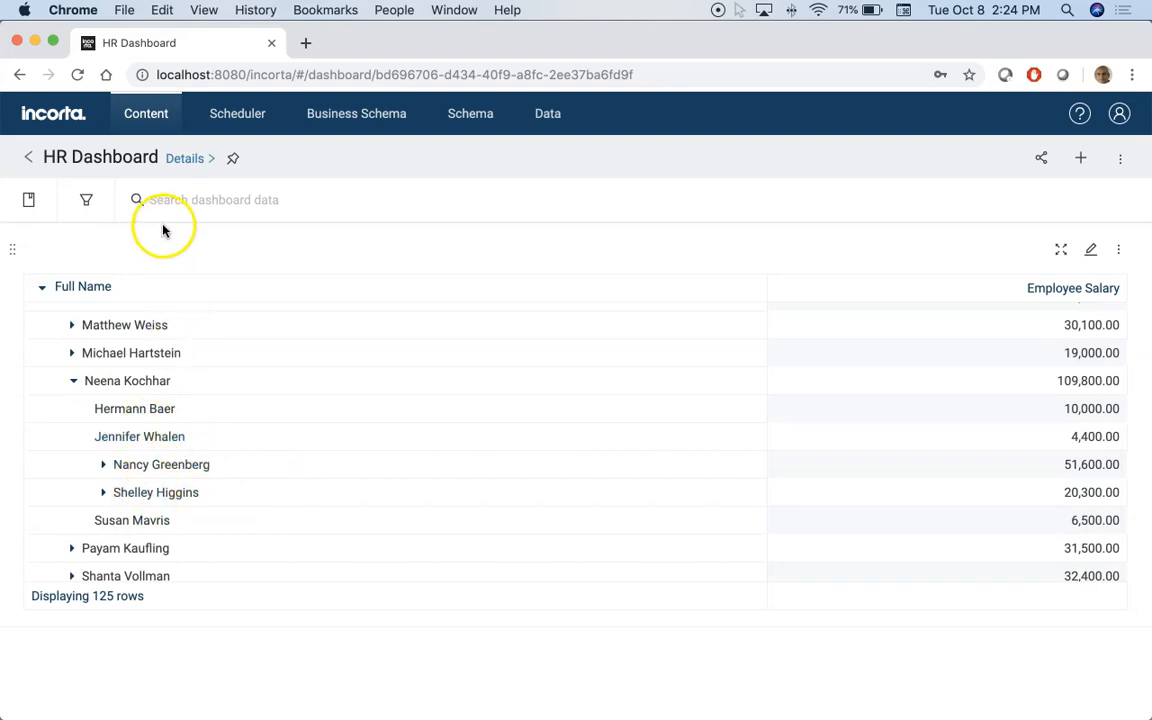
click(86, 199)
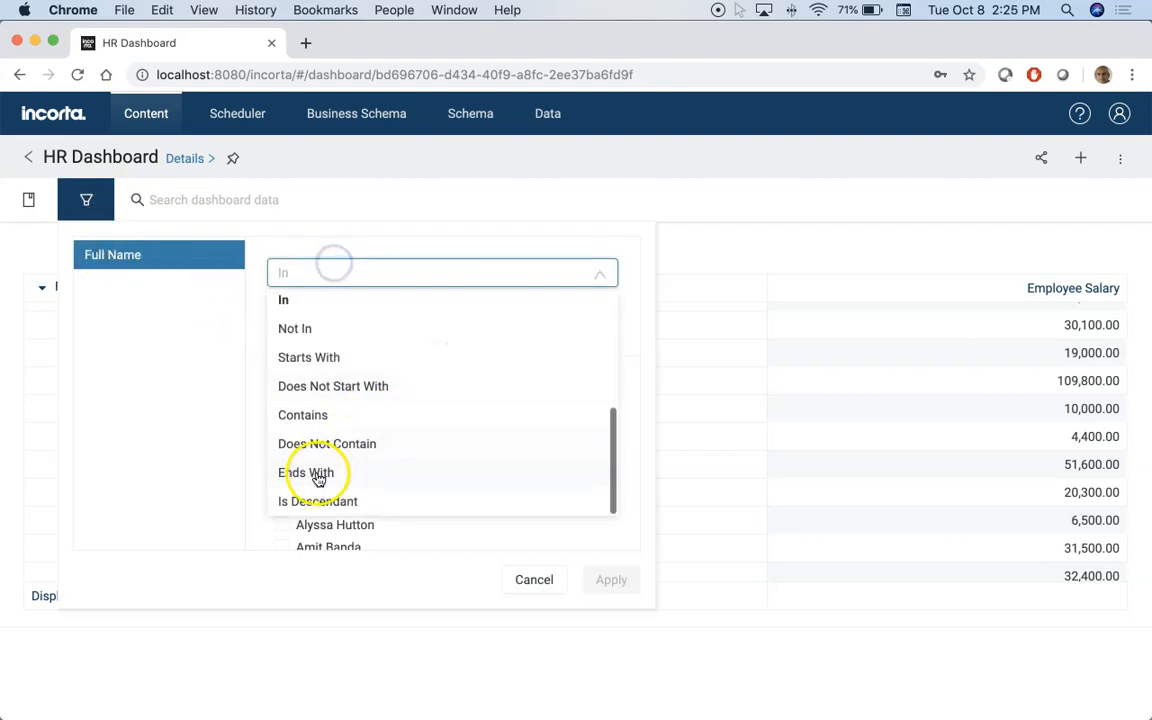
Step: Apply an Is Descendant filter on Neena Kochhar to the salary table
click(318, 501)
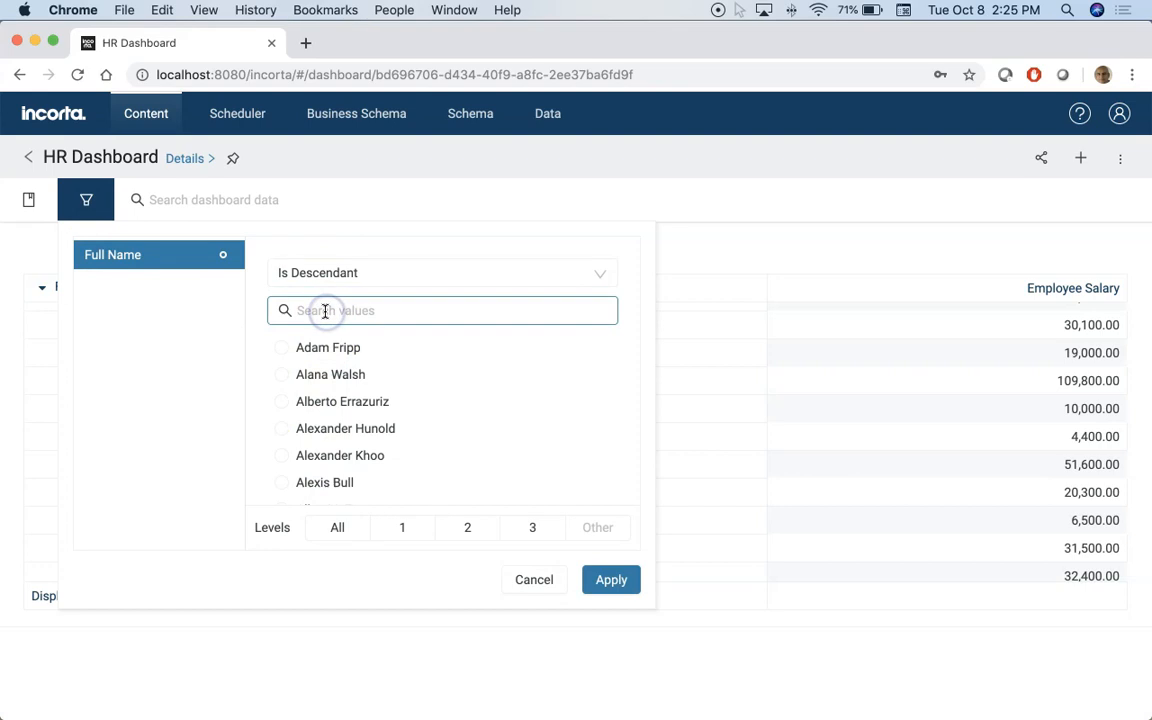
text(neena)
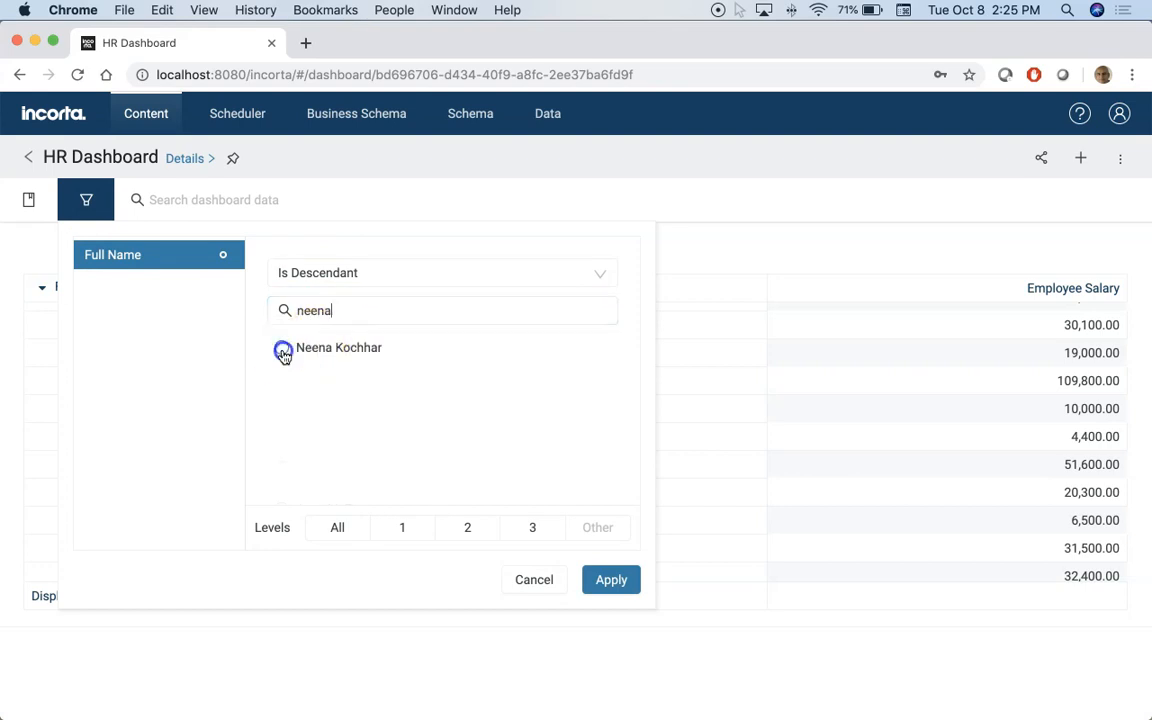
click(611, 579)
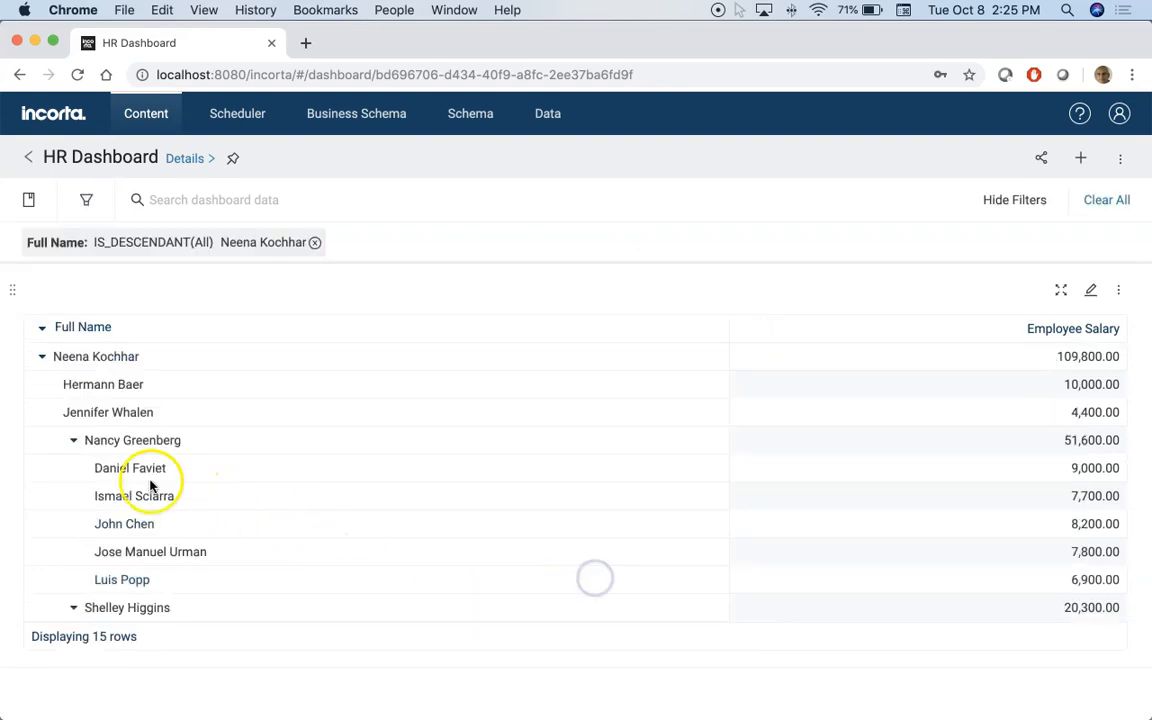
scroll(down, 3)
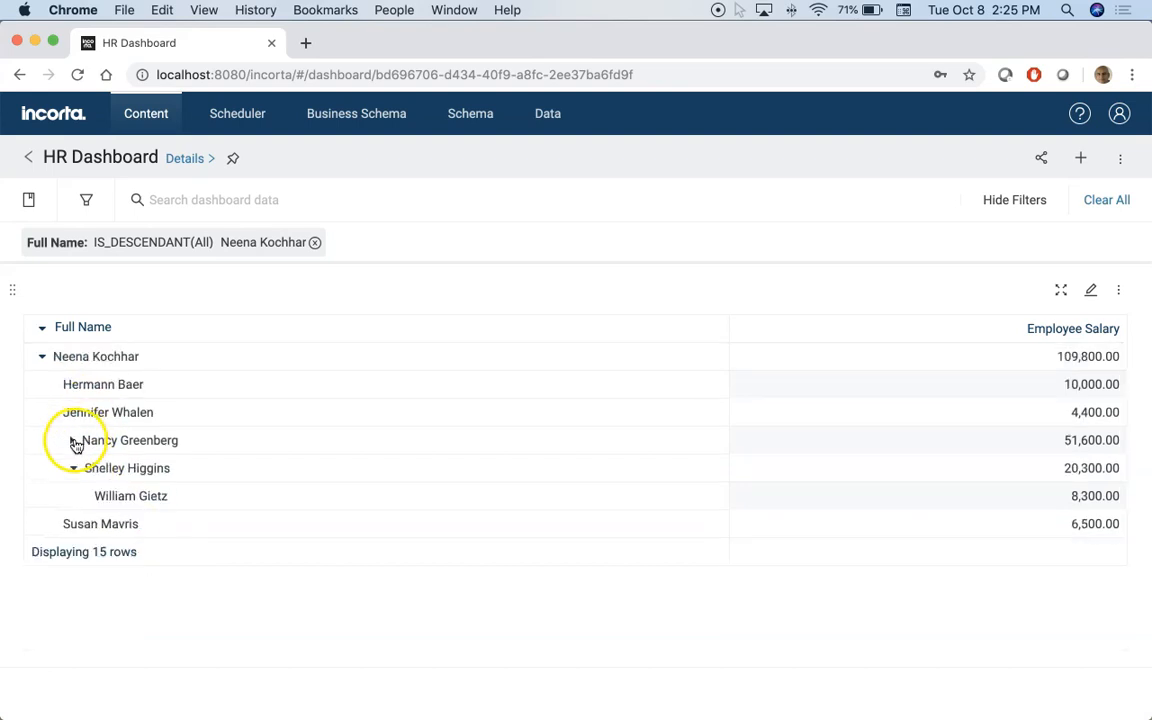
click(73, 467)
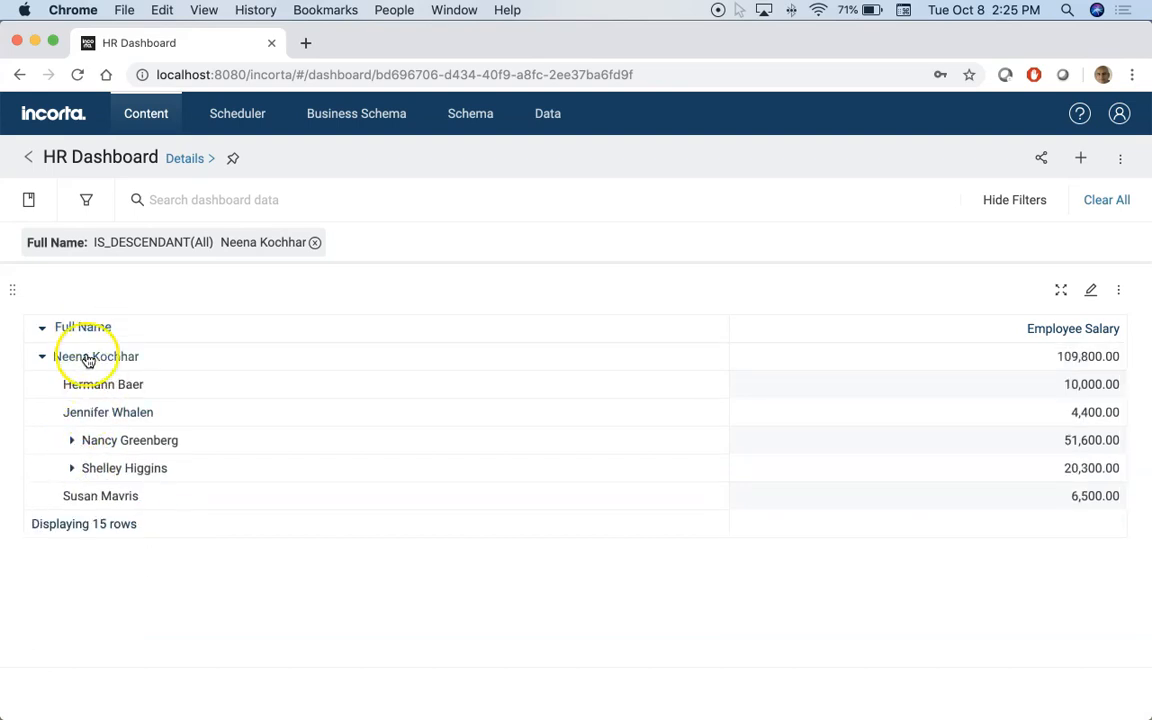
mouse_move(480, 535)
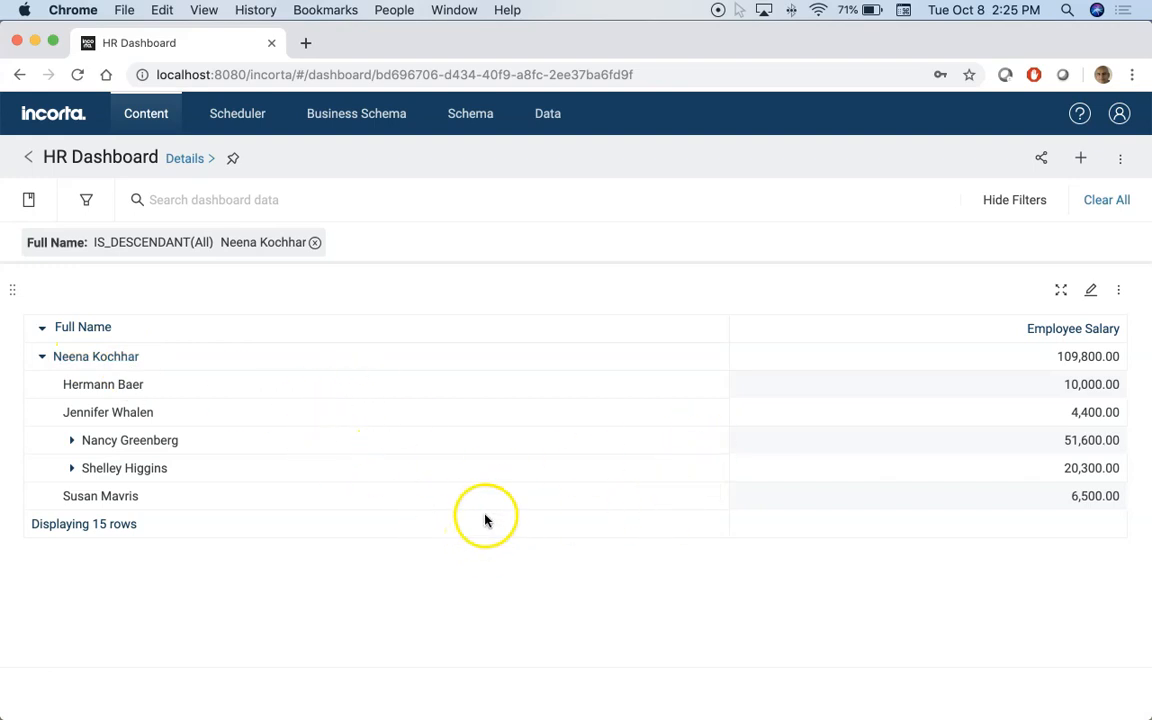
mouse_move(143, 368)
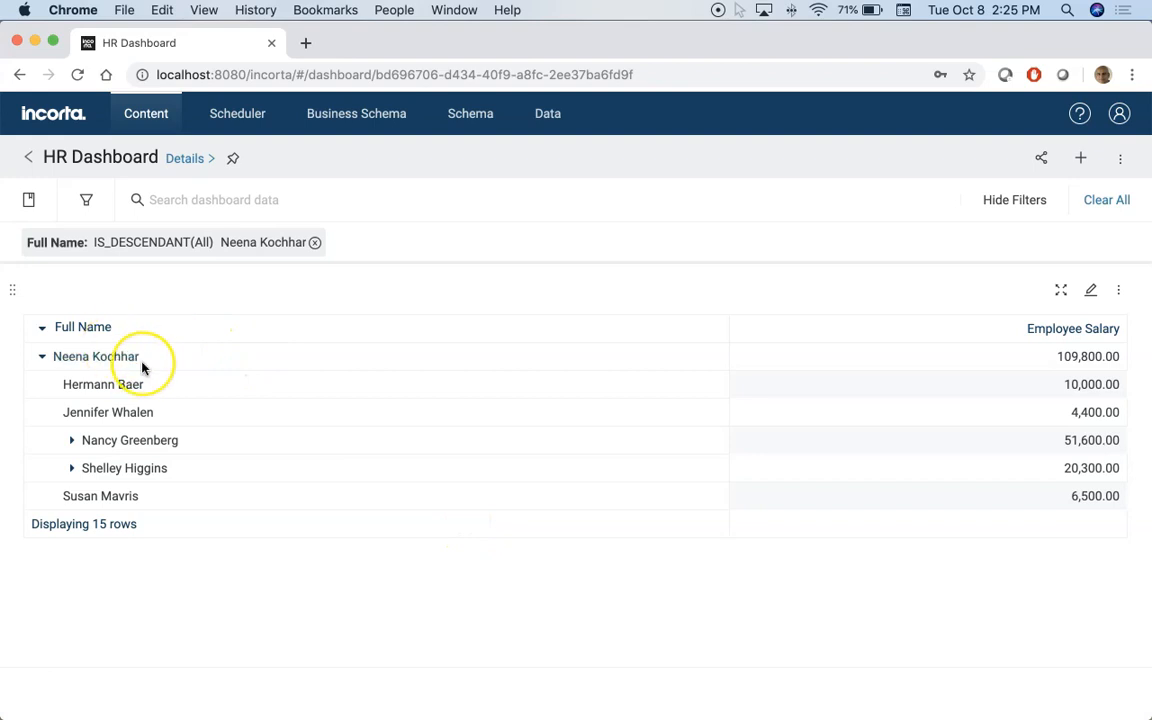
mouse_move(445, 178)
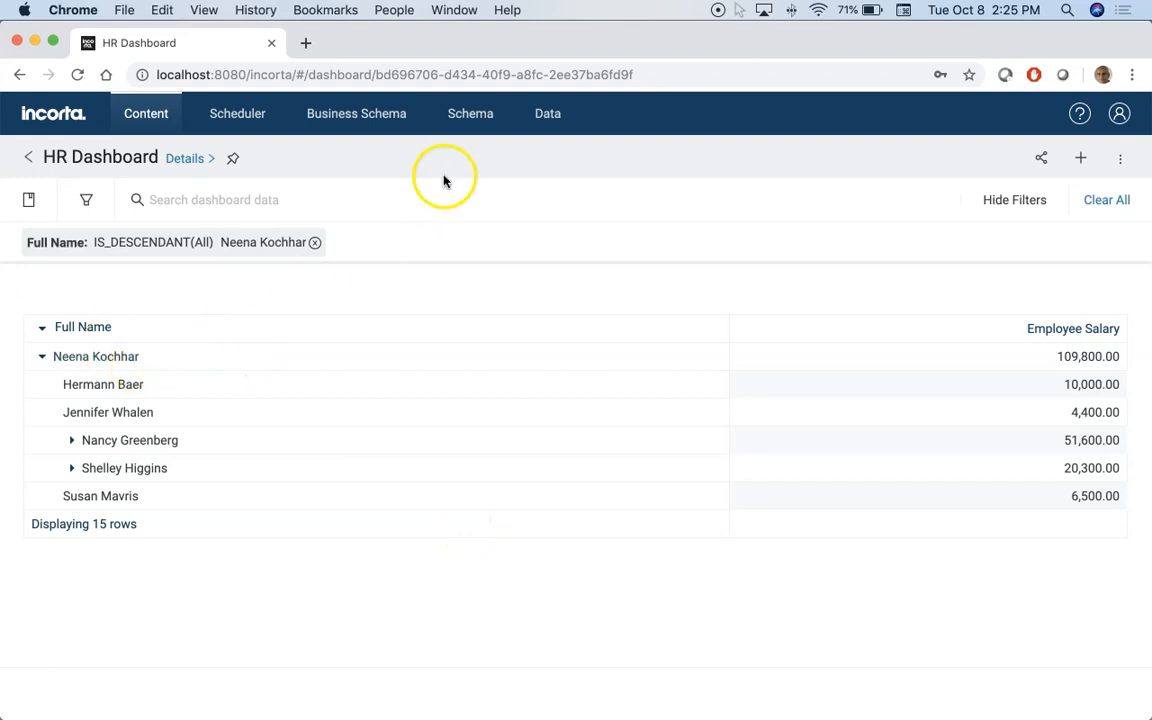
click(470, 113)
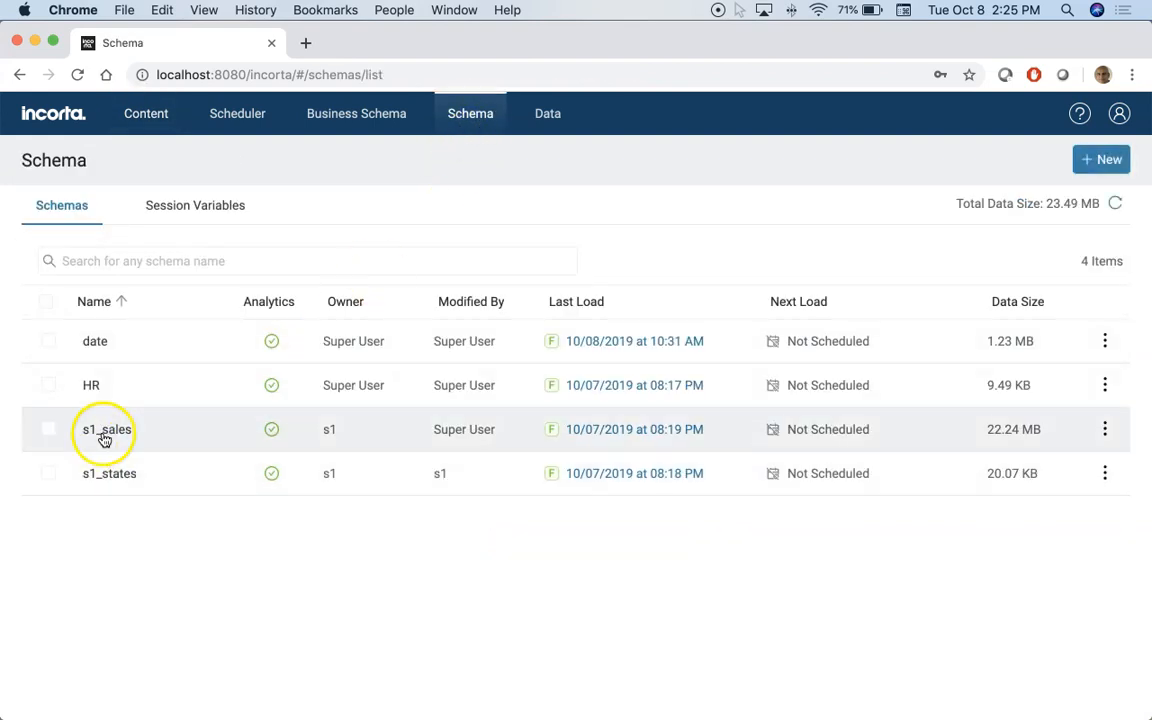
Step: Open the s1_sales schema's SALES1 table definition and scroll through its joins
click(106, 429)
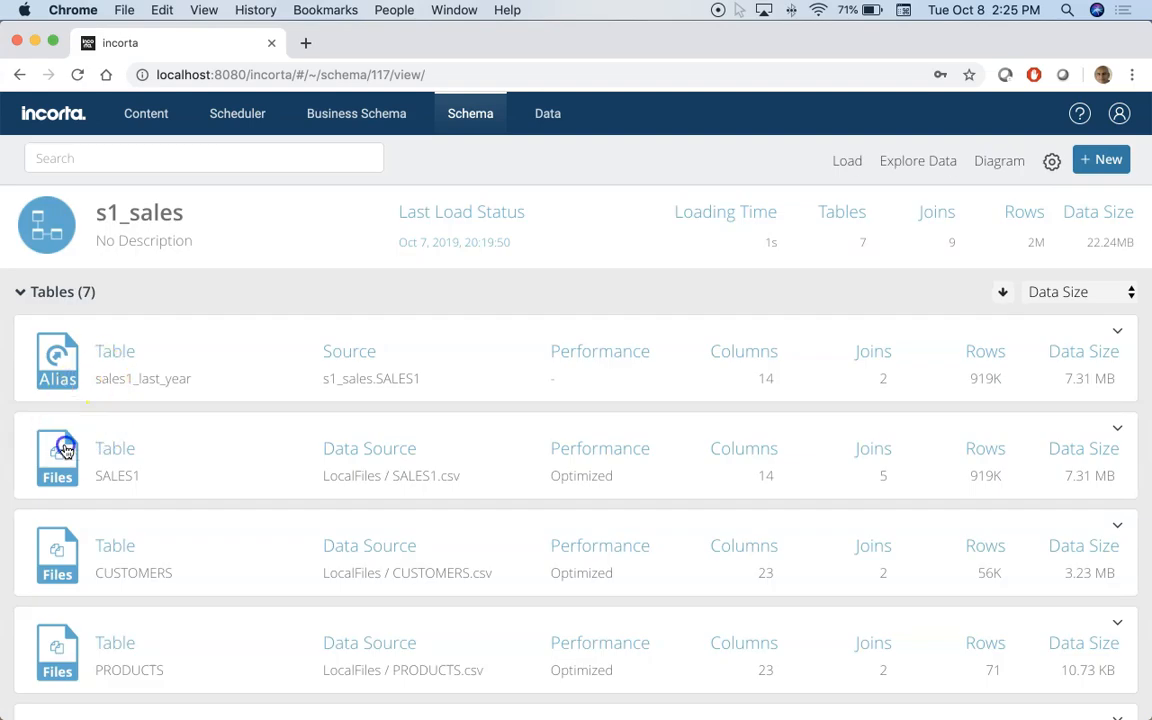
click(57, 457)
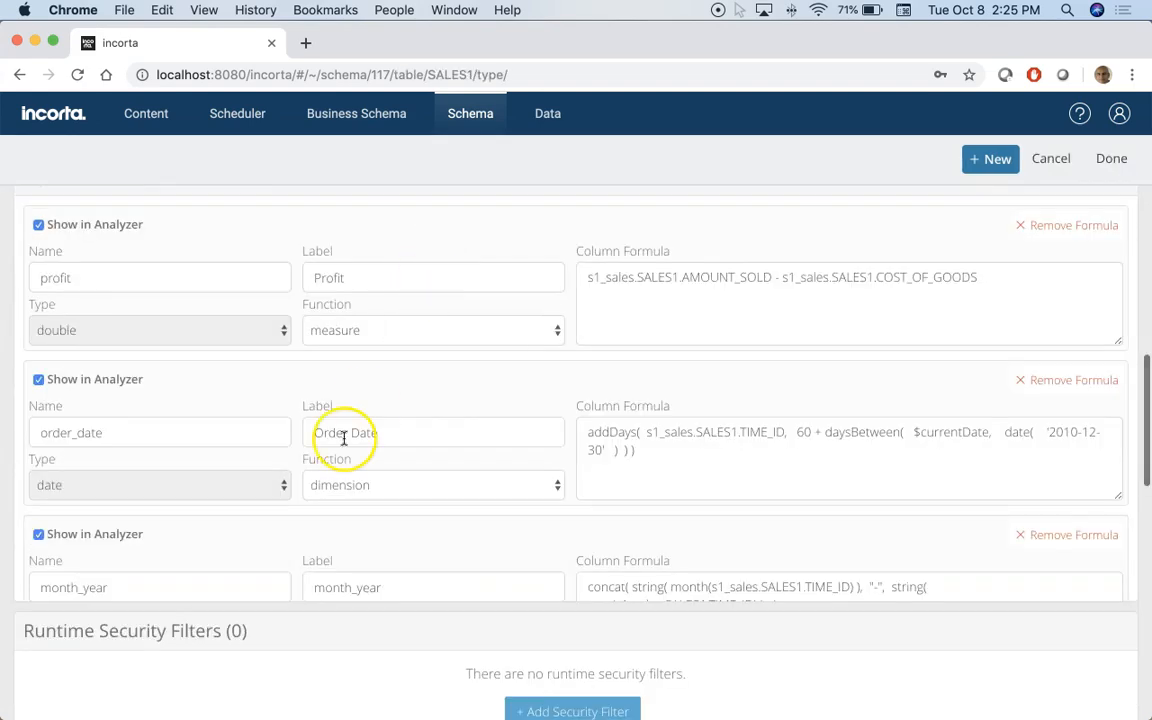
scroll(down, 3)
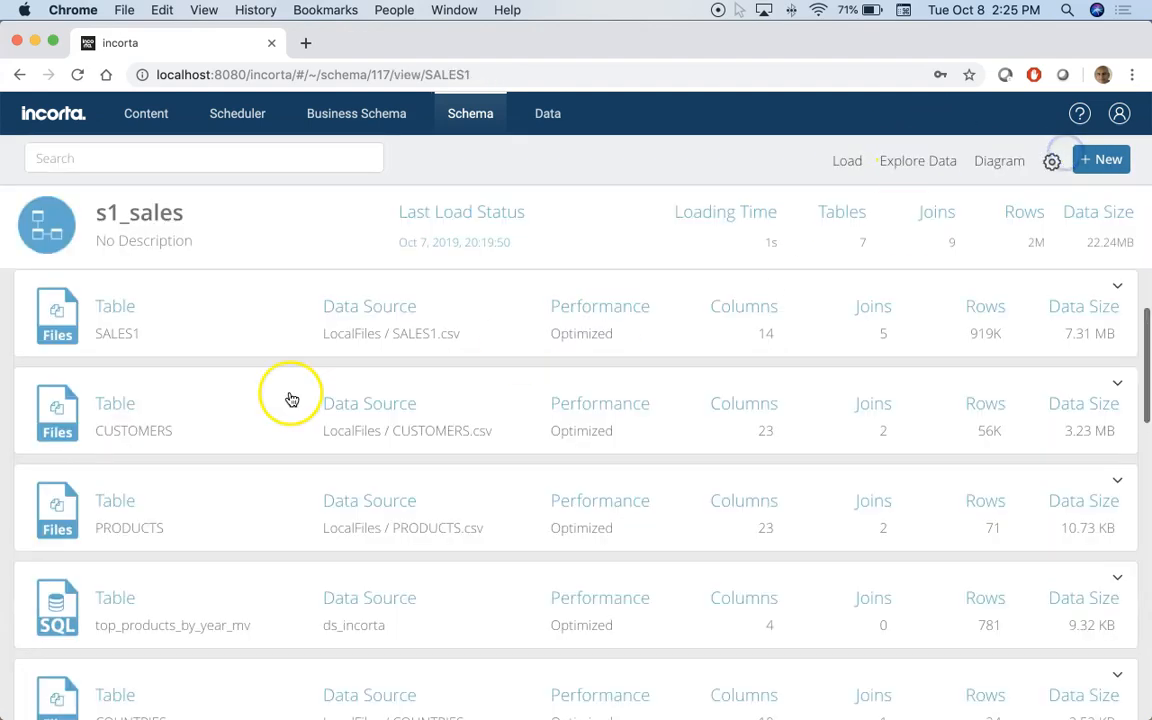
click(115, 306)
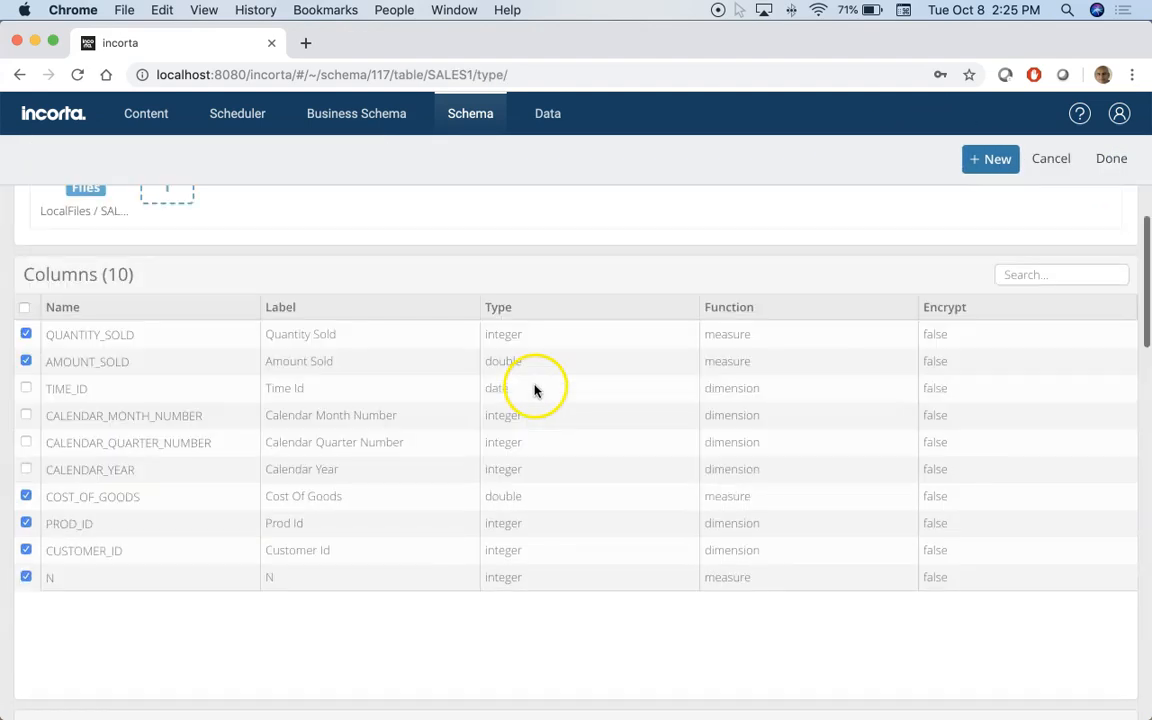
scroll(down, 3)
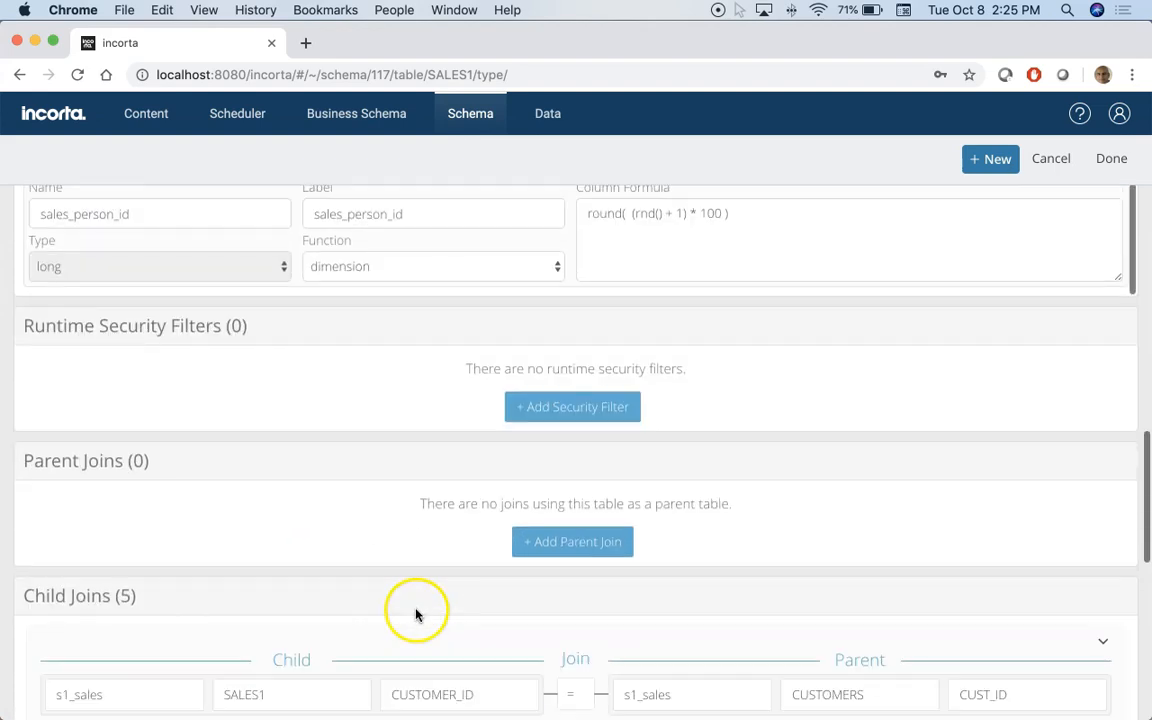
scroll(down, 3)
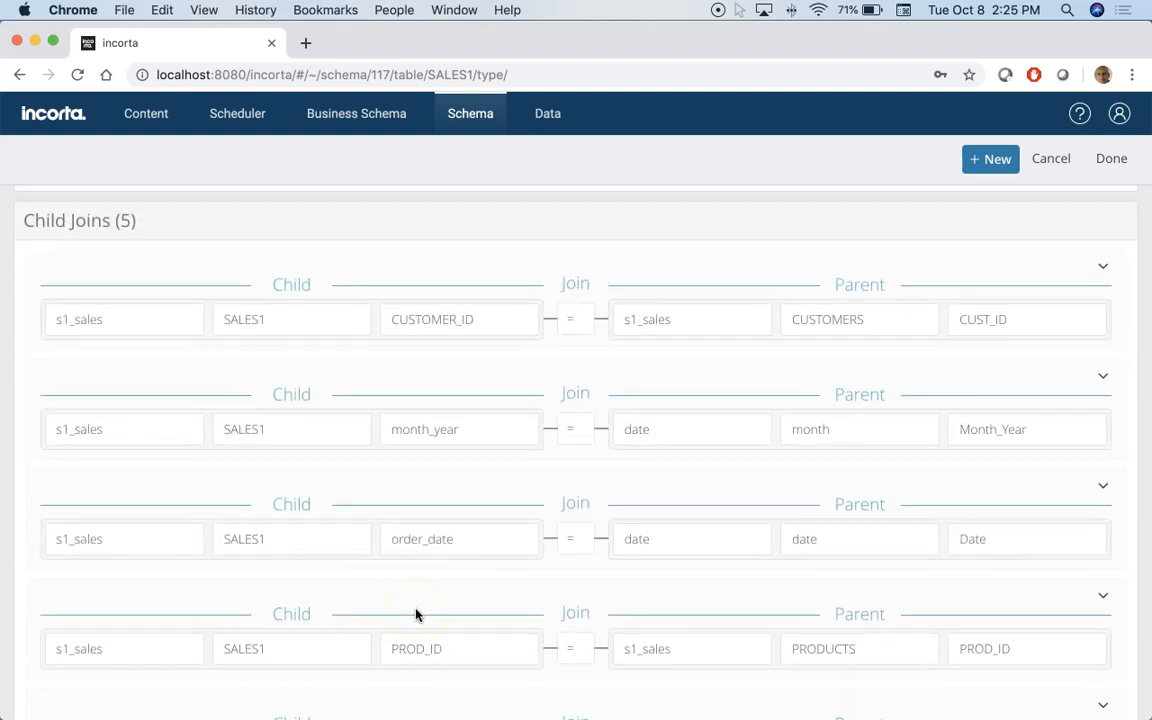
scroll(down, 3)
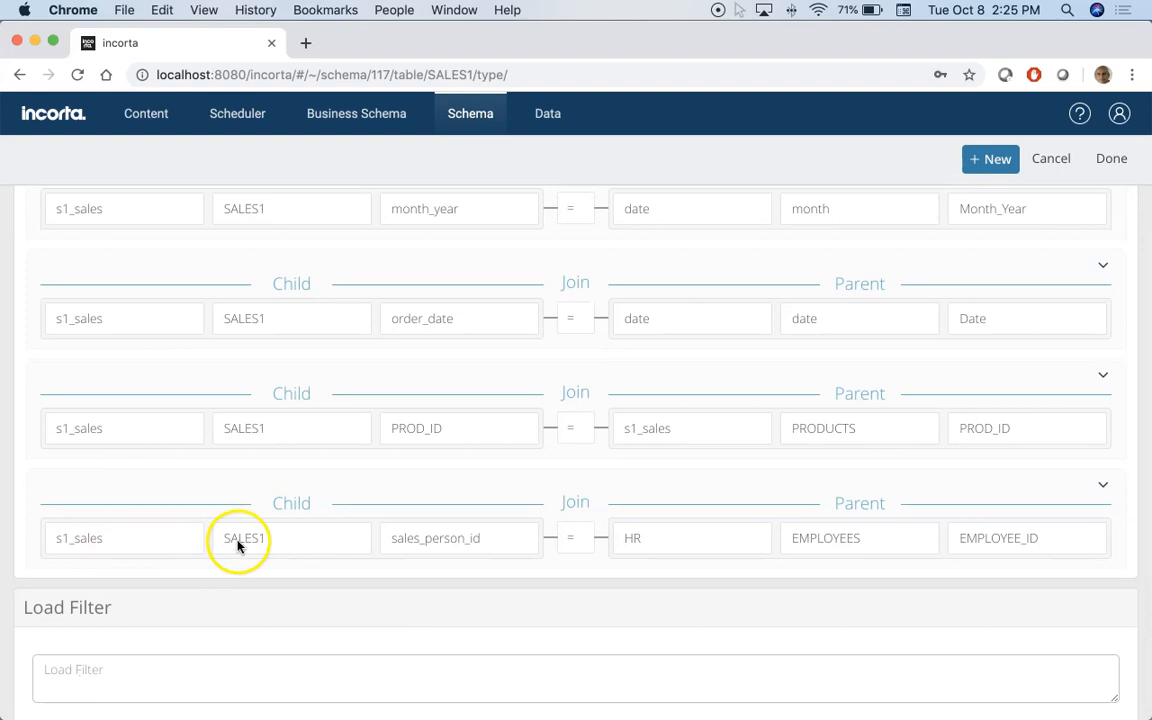
mouse_move(450, 538)
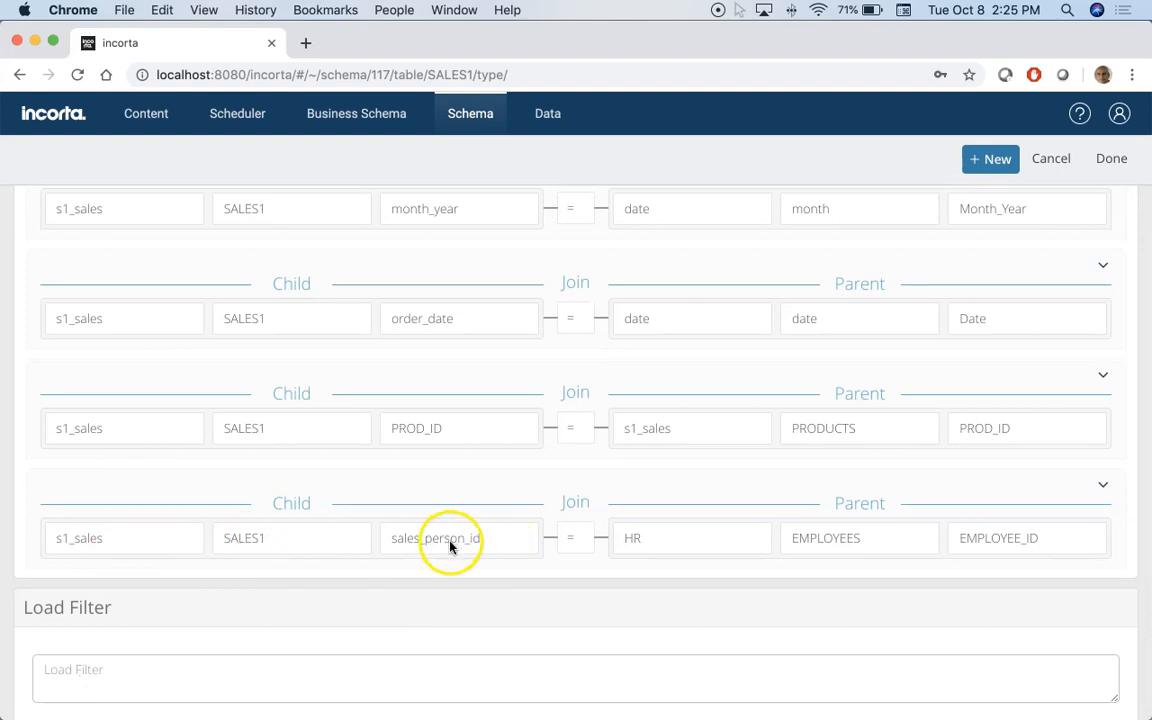
mouse_move(873, 480)
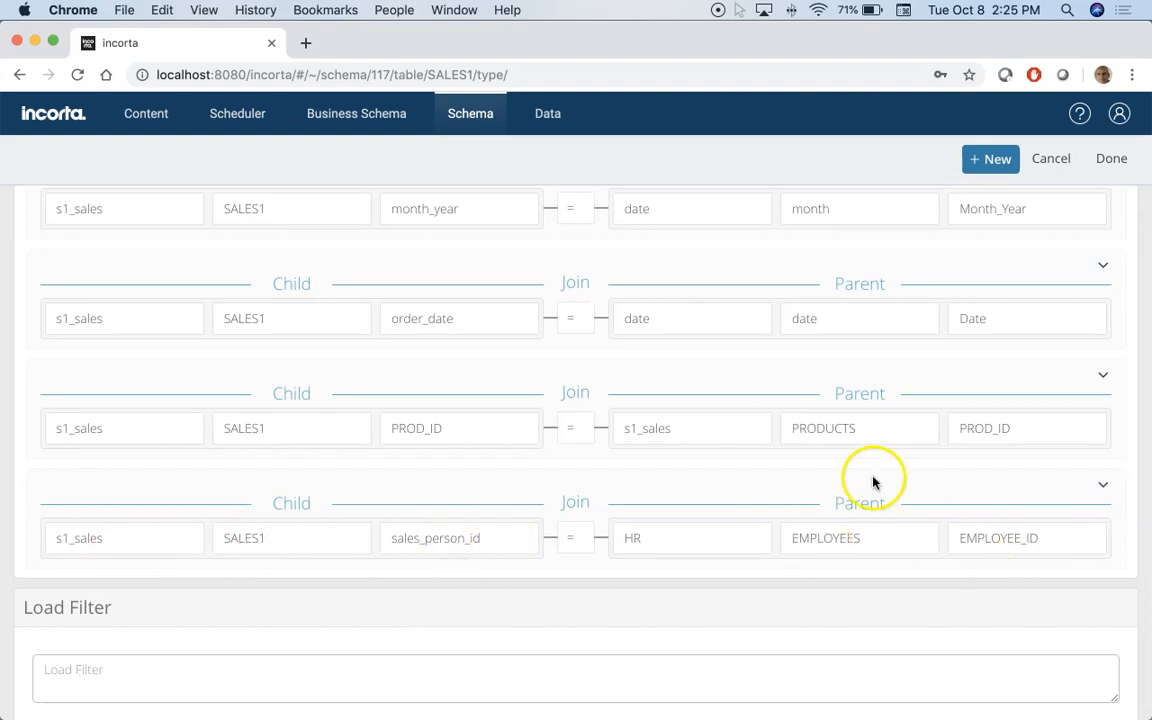
mouse_move(873, 478)
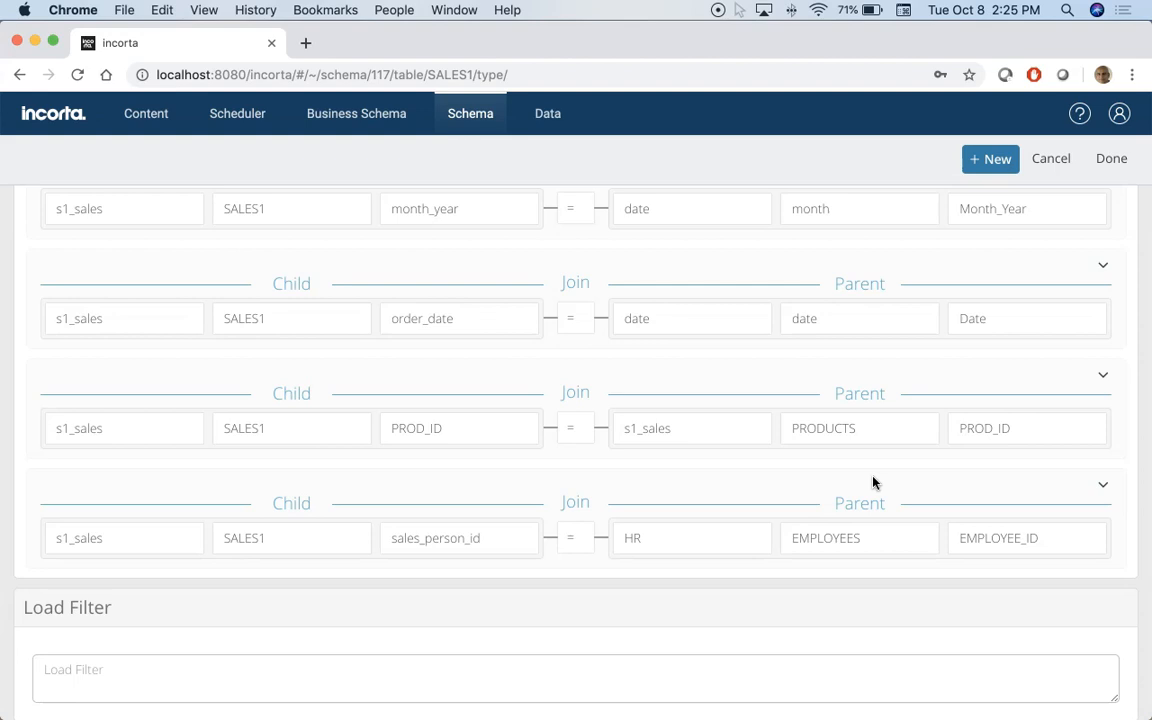
scroll(up, 3)
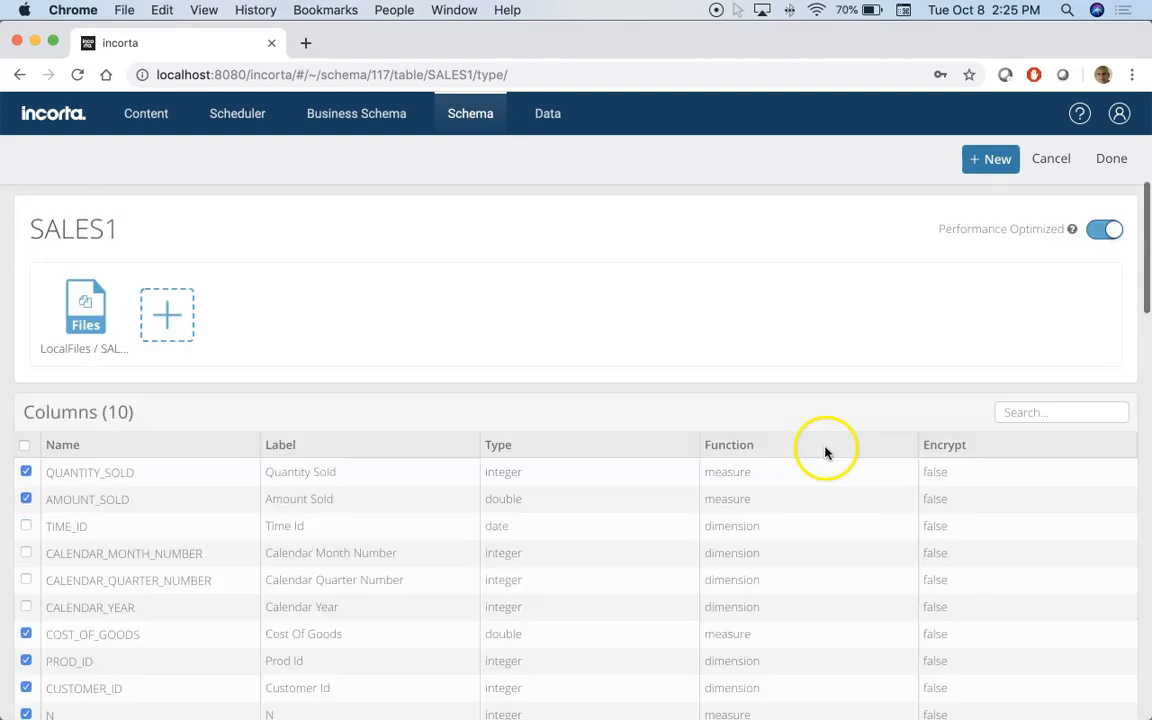
mouse_move(22, 118)
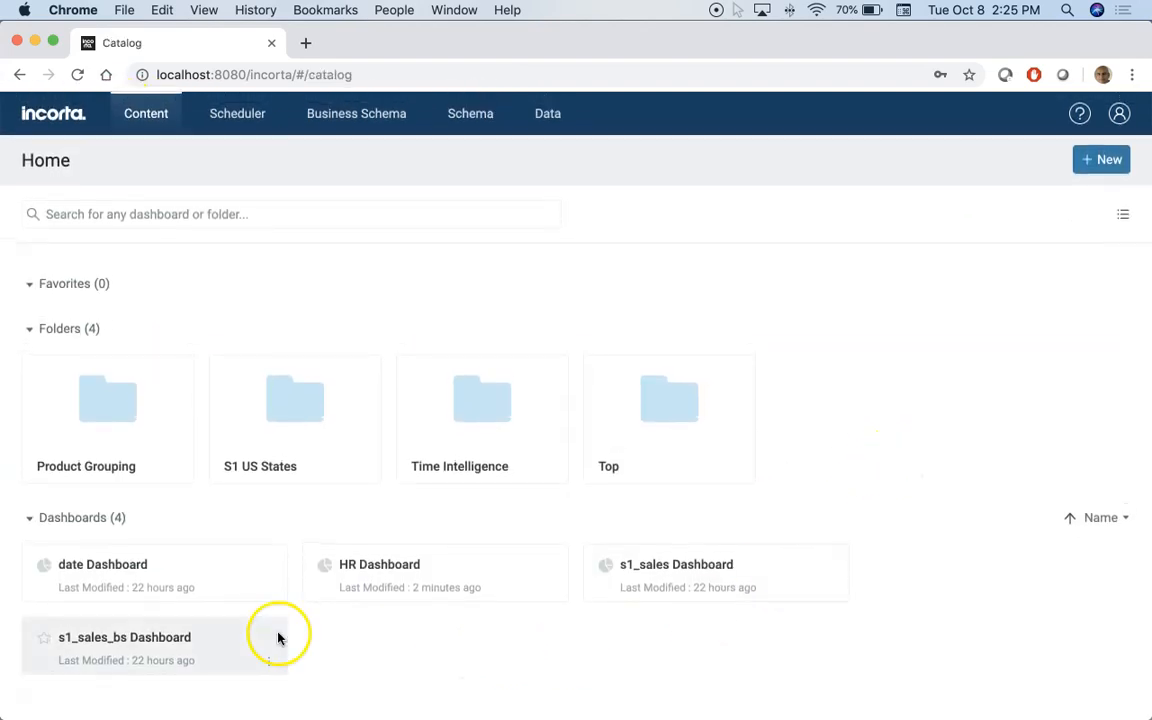
Step: Open HR Dashboard's Full Name table for editing and remove Employee Salary
click(379, 564)
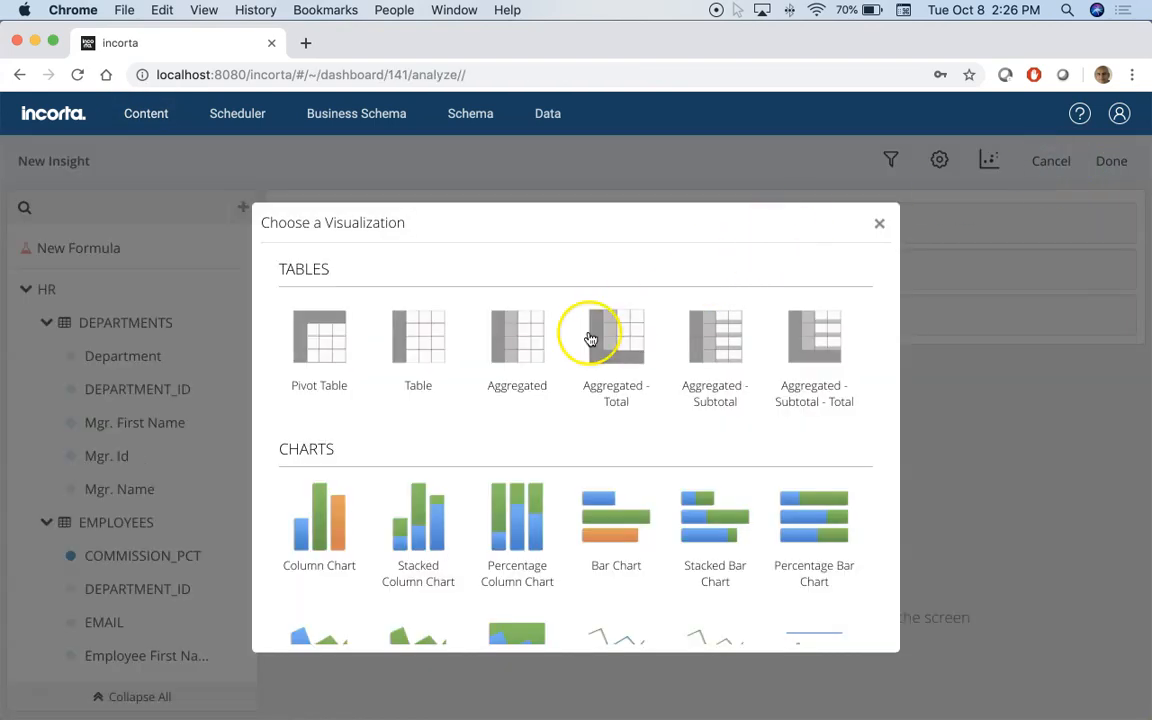
click(517, 337)
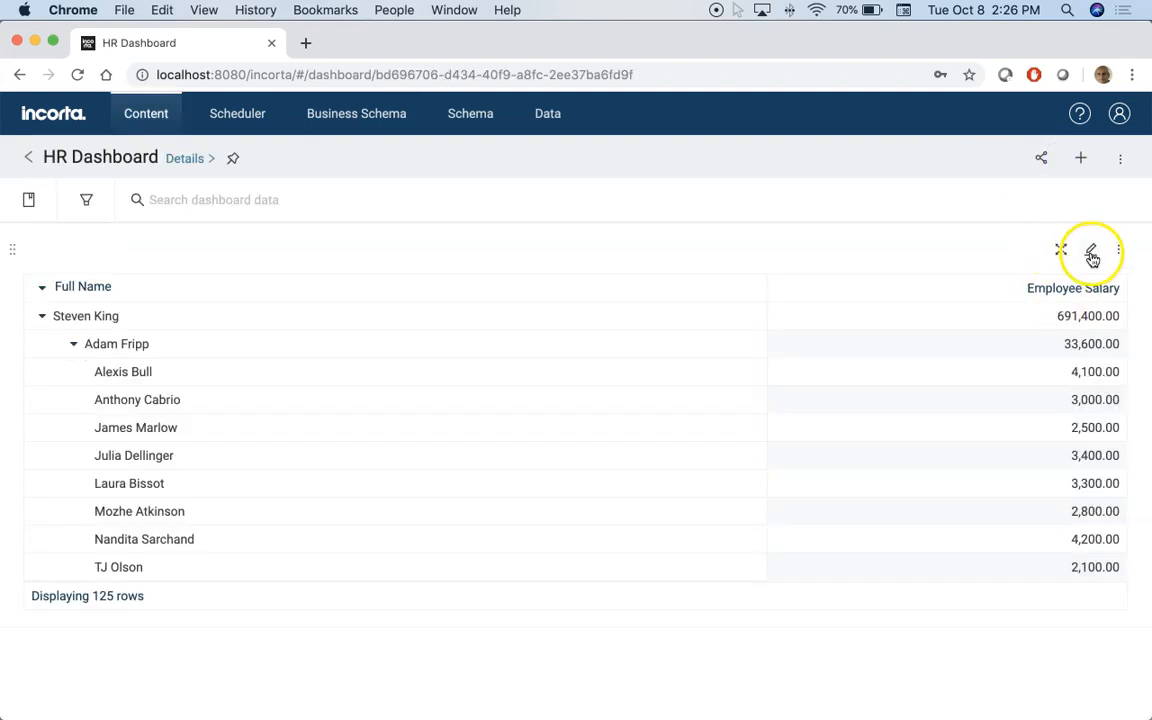
click(1092, 252)
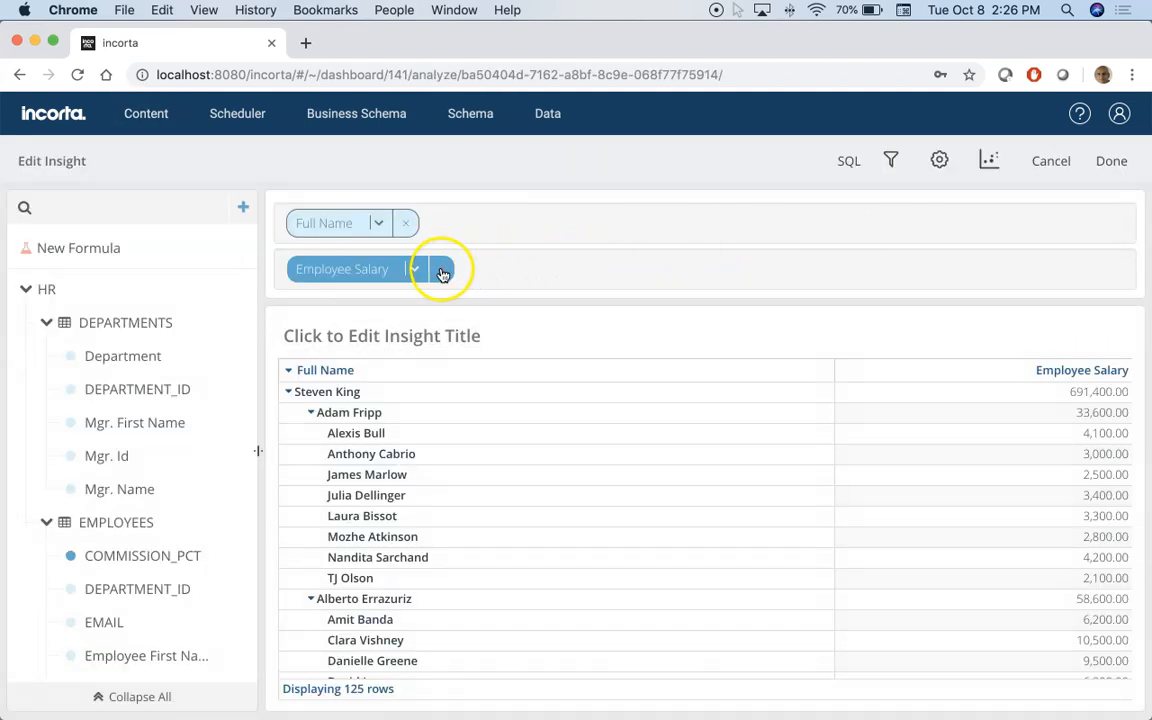
click(441, 274)
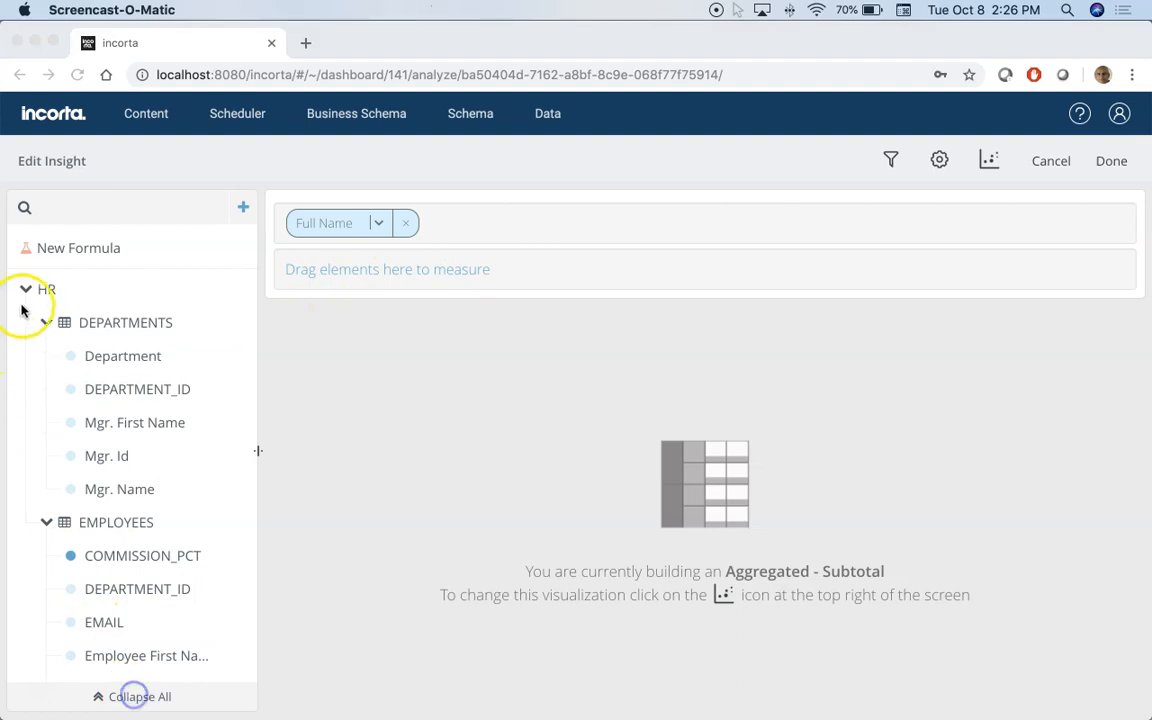
Step: Add the s1_sales tables and use SALES1 Amount Sold as the measure
click(247, 207)
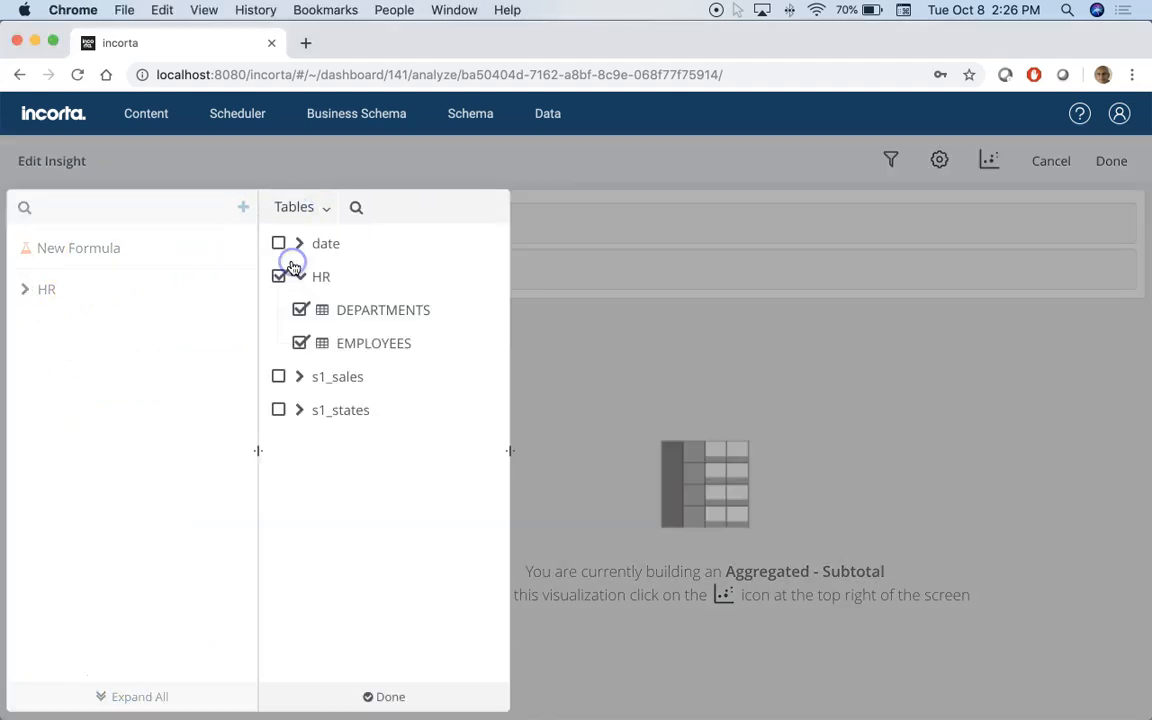
click(278, 376)
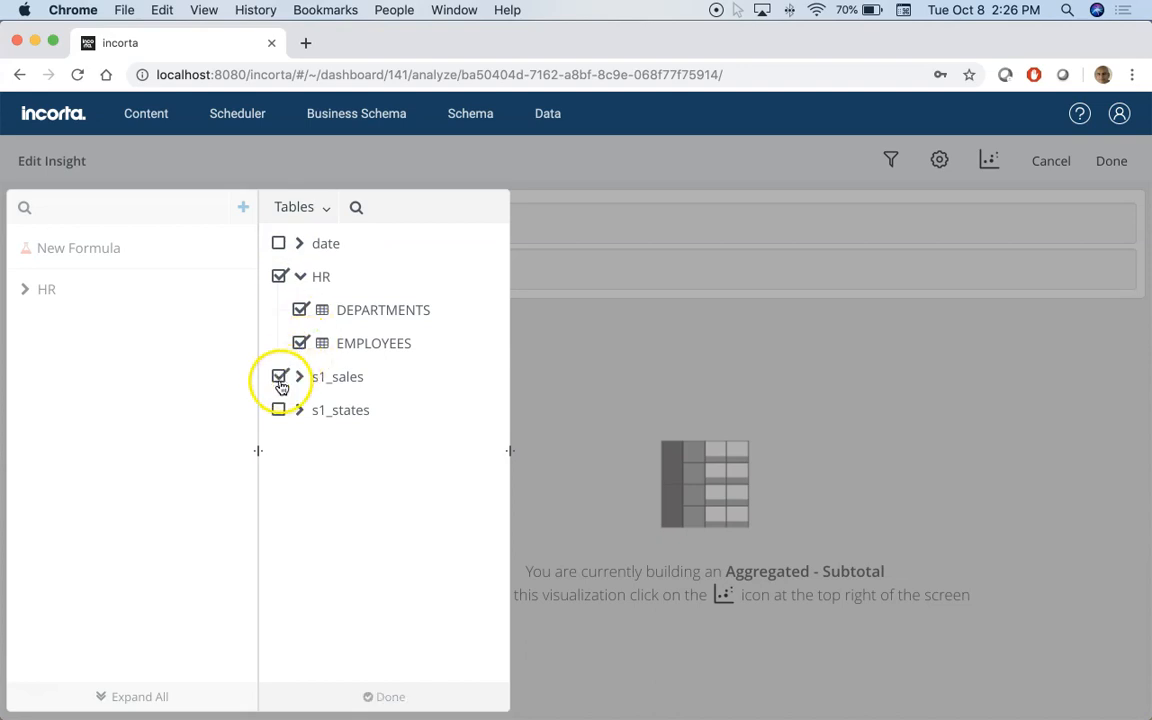
click(299, 376)
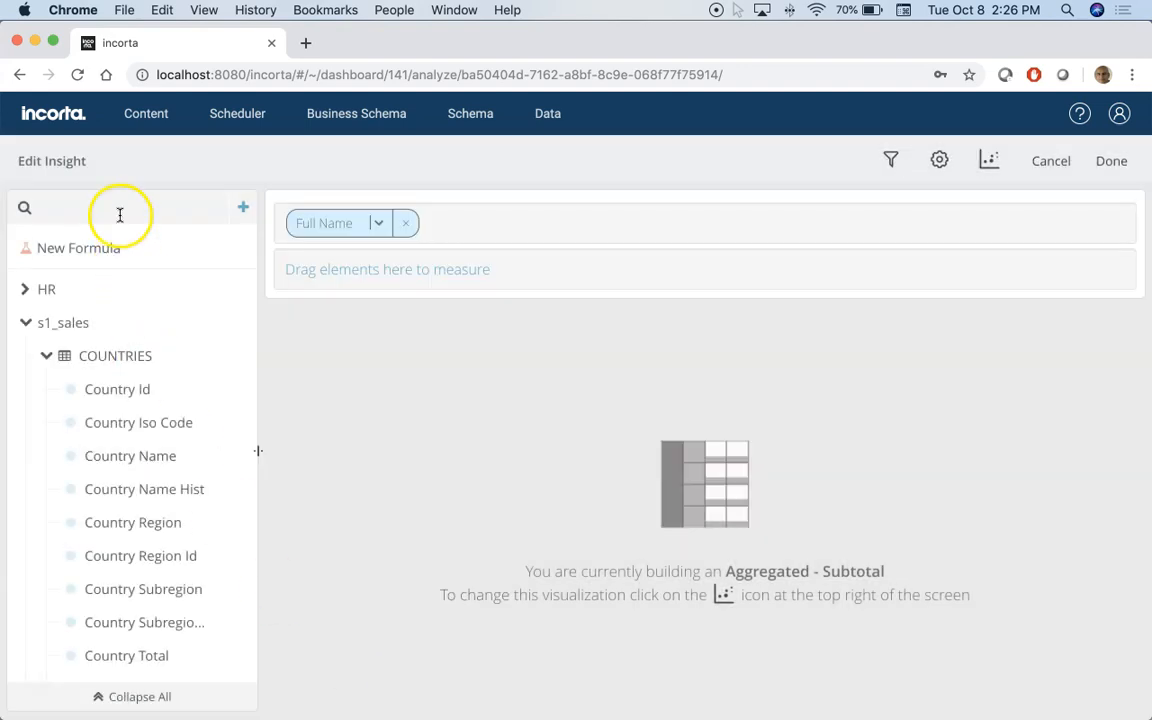
text(amo)
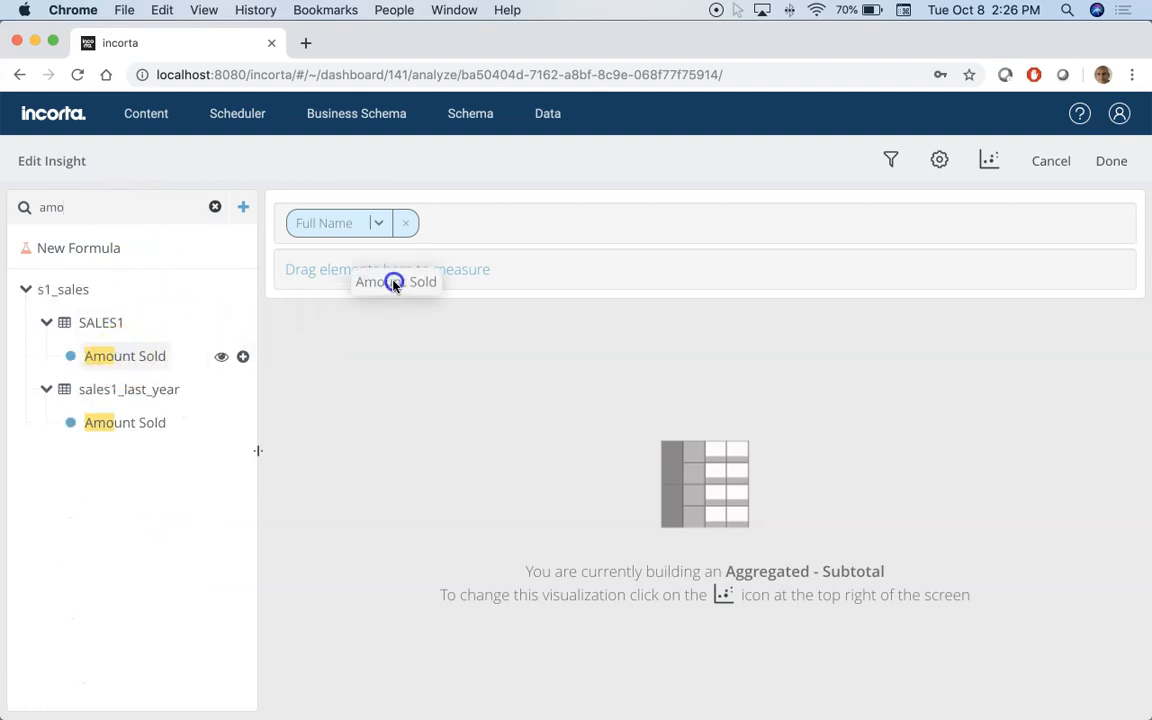
drag(125, 356, 395, 269)
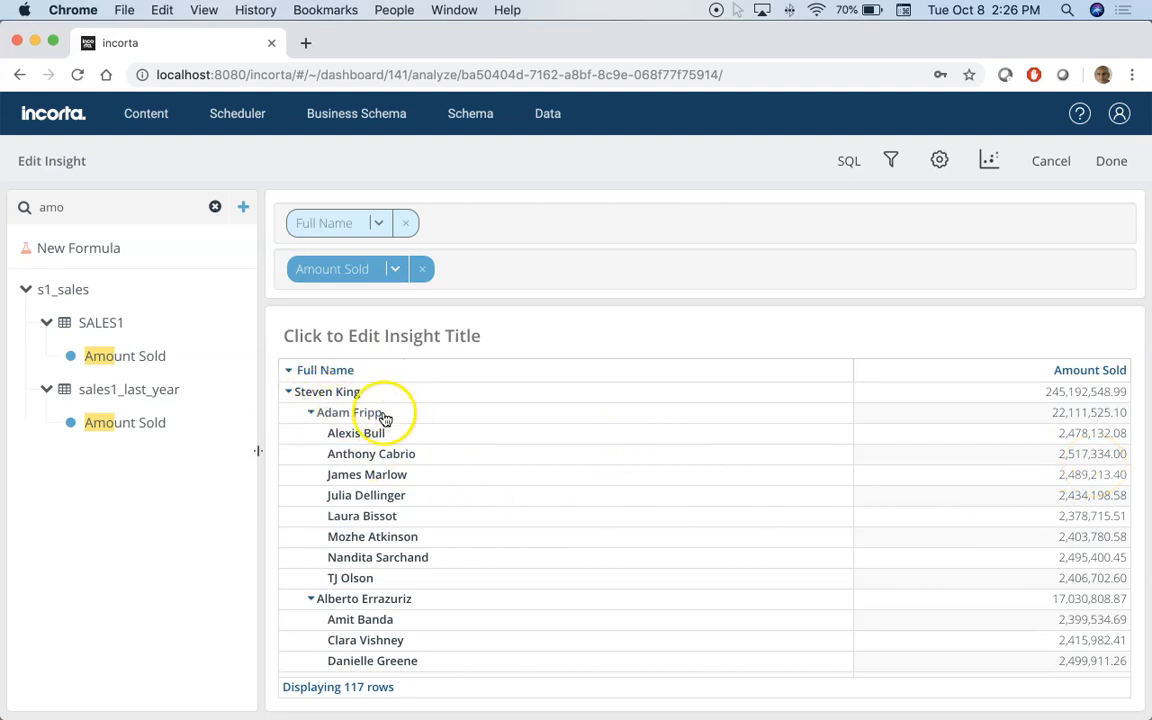
mouse_move(366, 462)
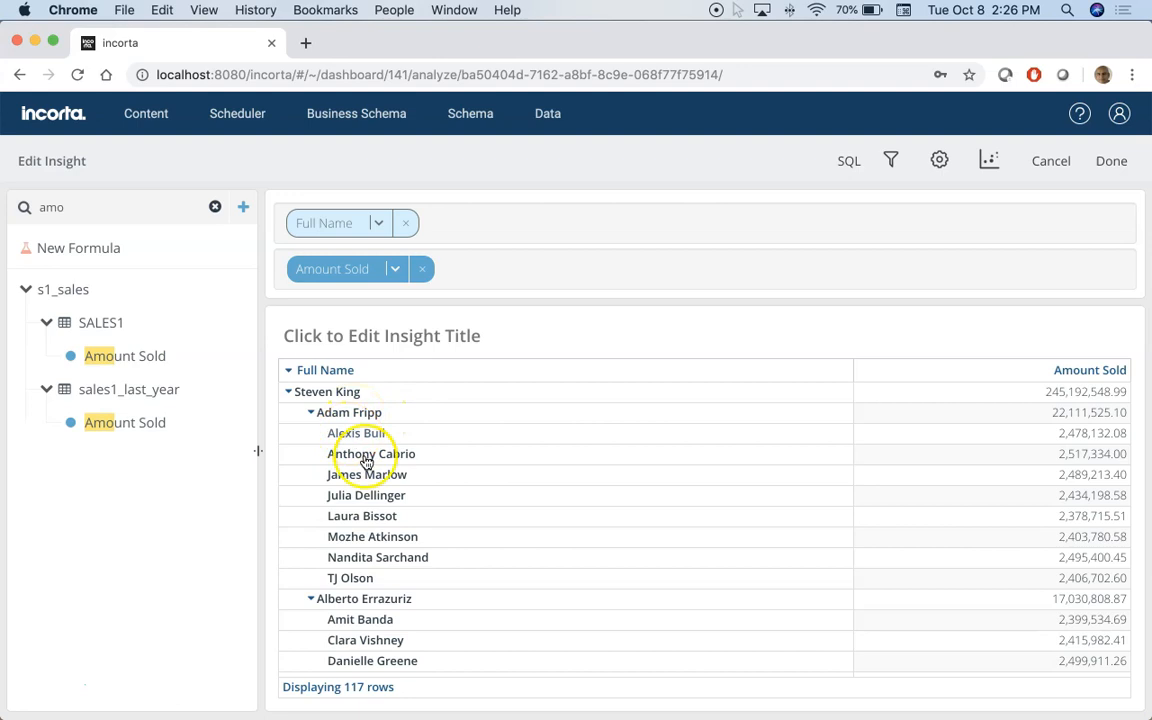
mouse_move(469, 484)
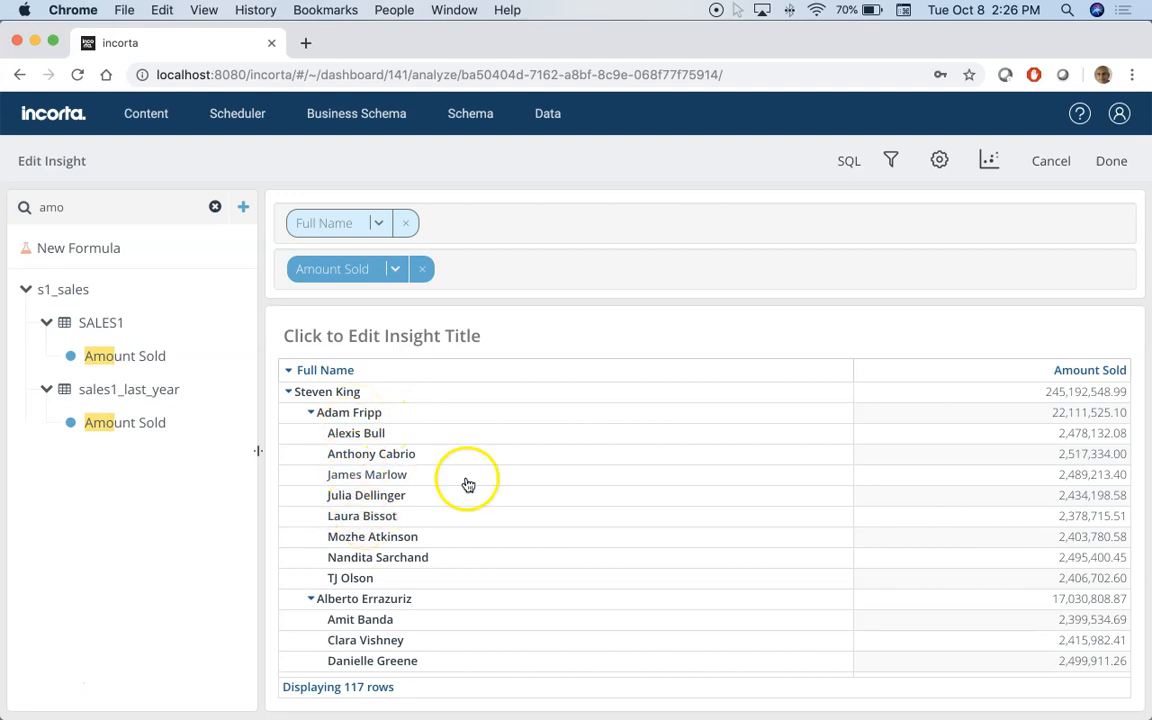
mouse_move(1040, 412)
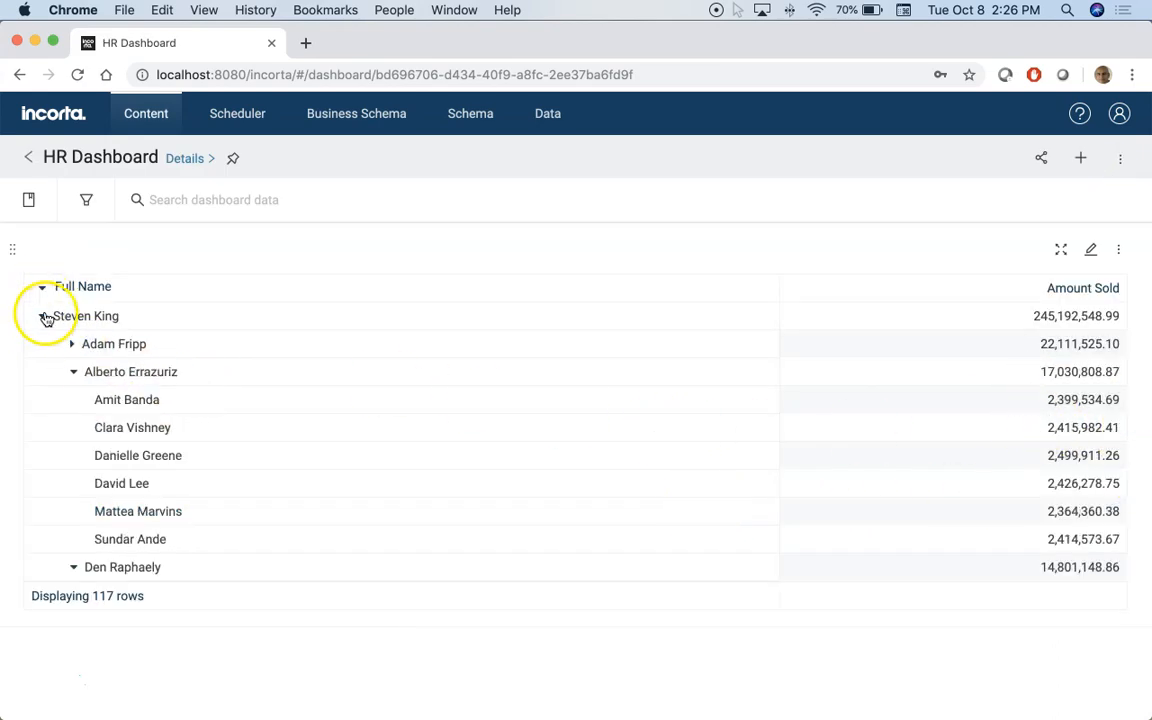
click(71, 343)
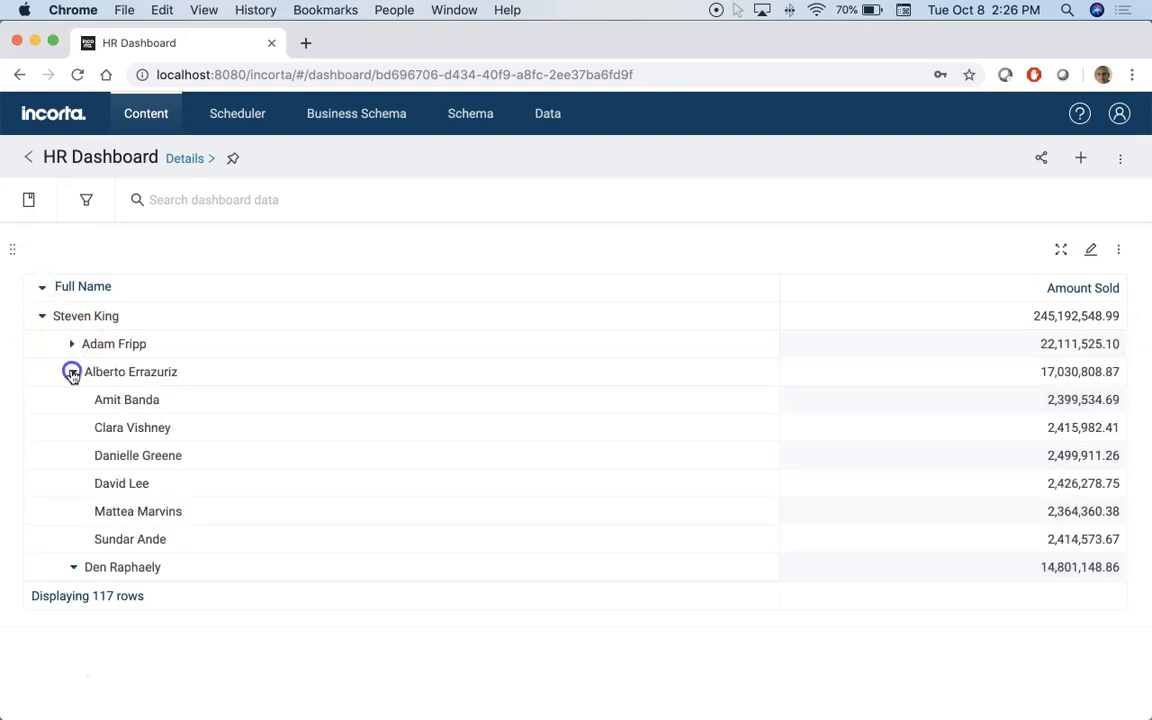
click(72, 371)
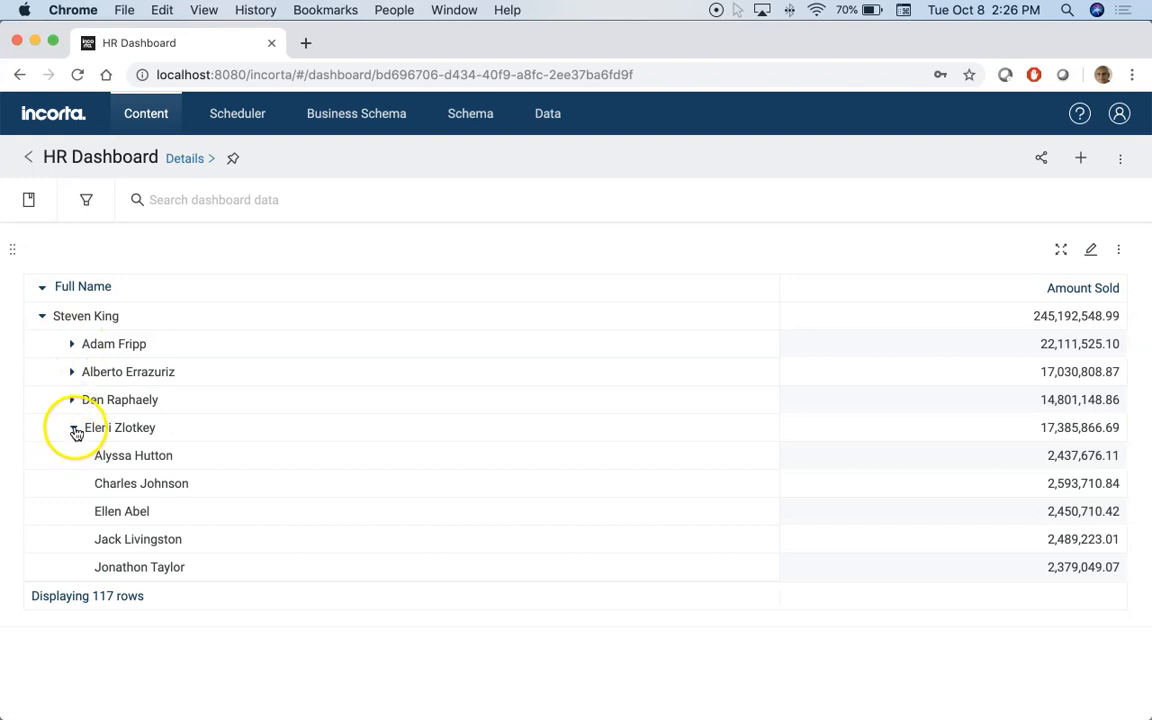
click(42, 286)
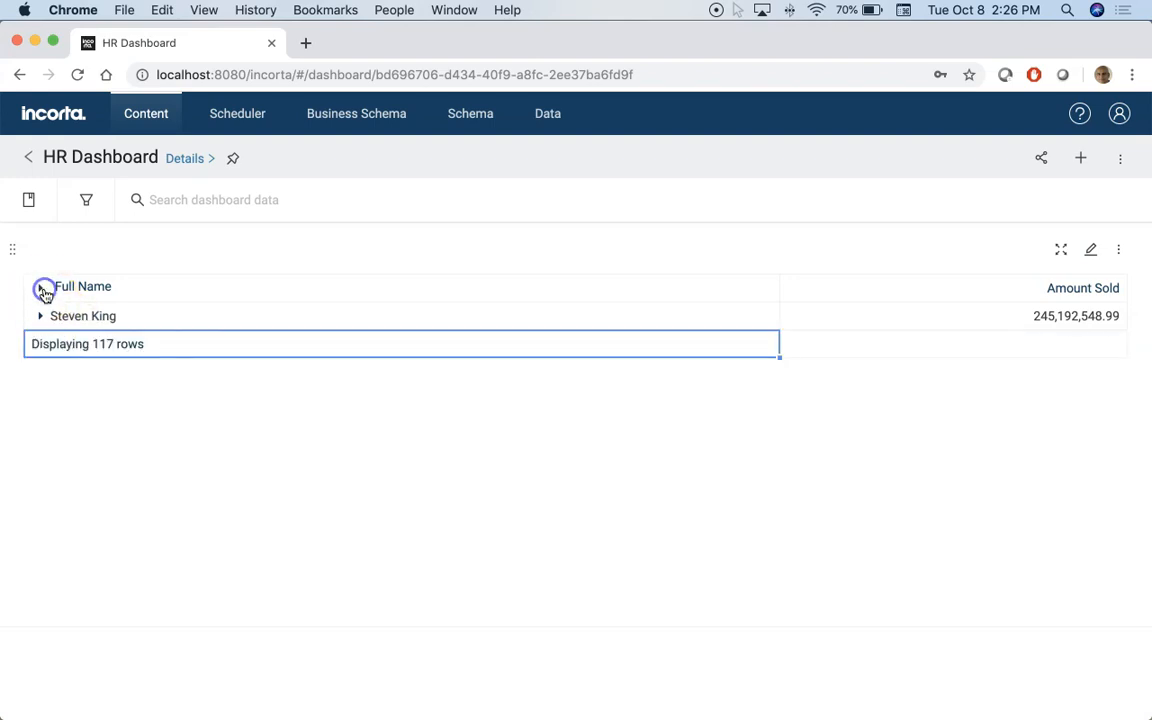
click(40, 316)
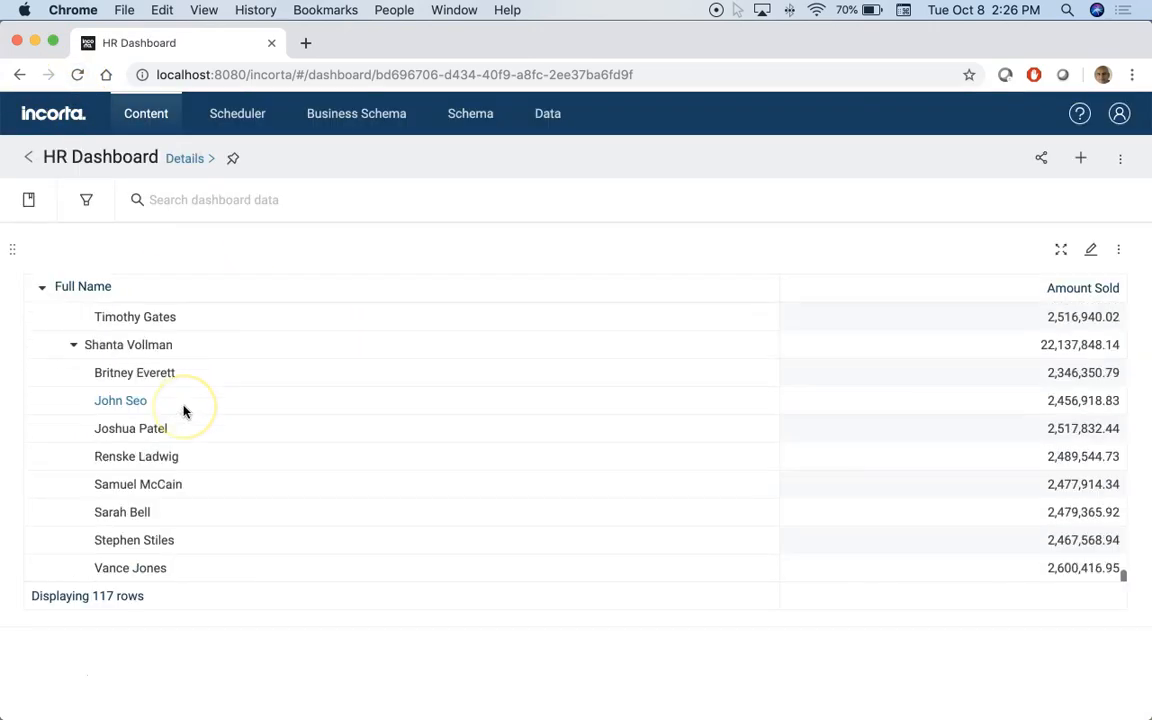
scroll(down, 3)
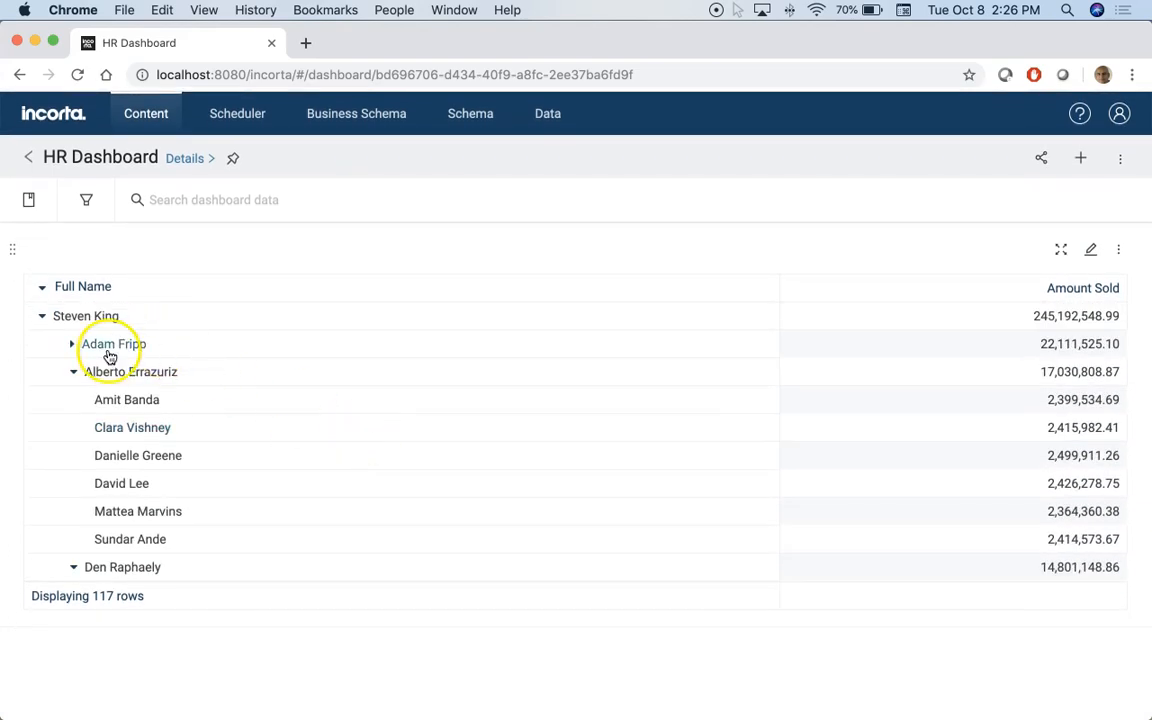
click(113, 343)
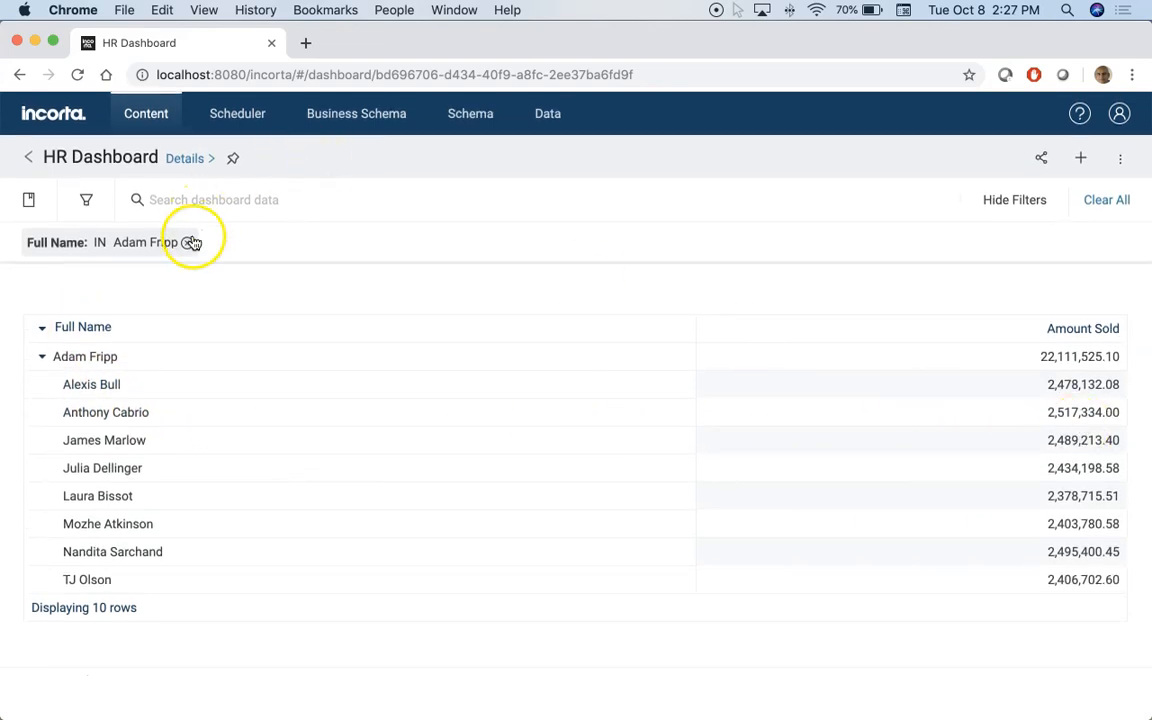
click(191, 242)
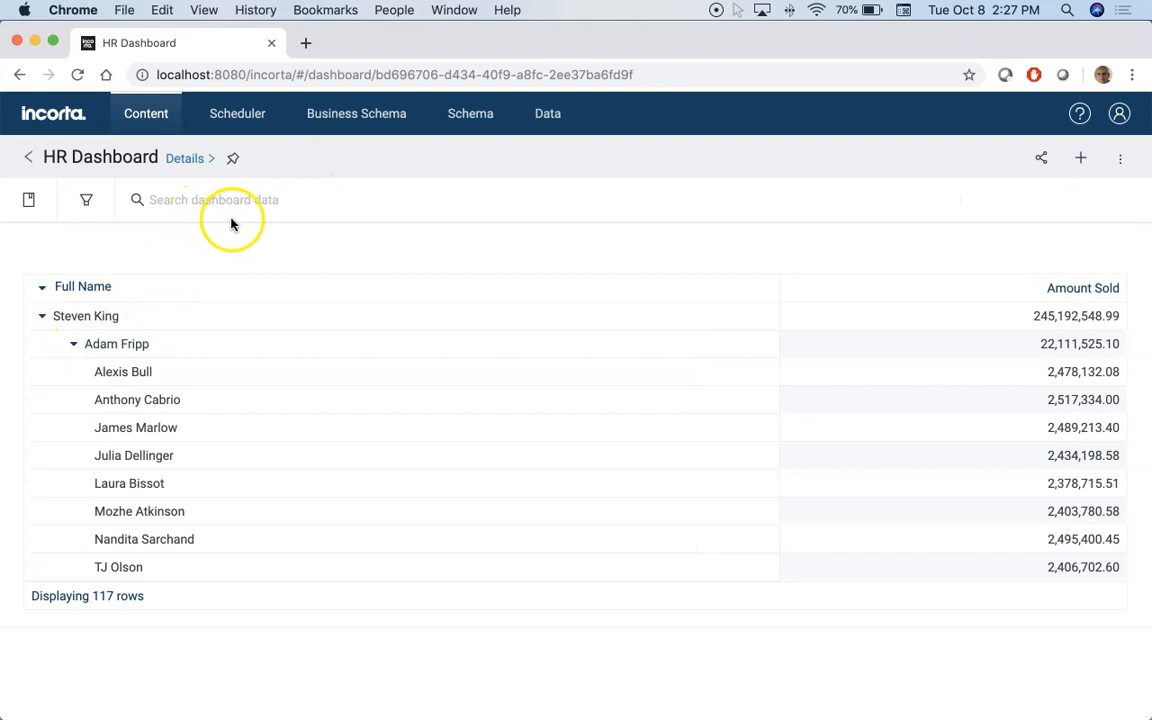
scroll(down, 3)
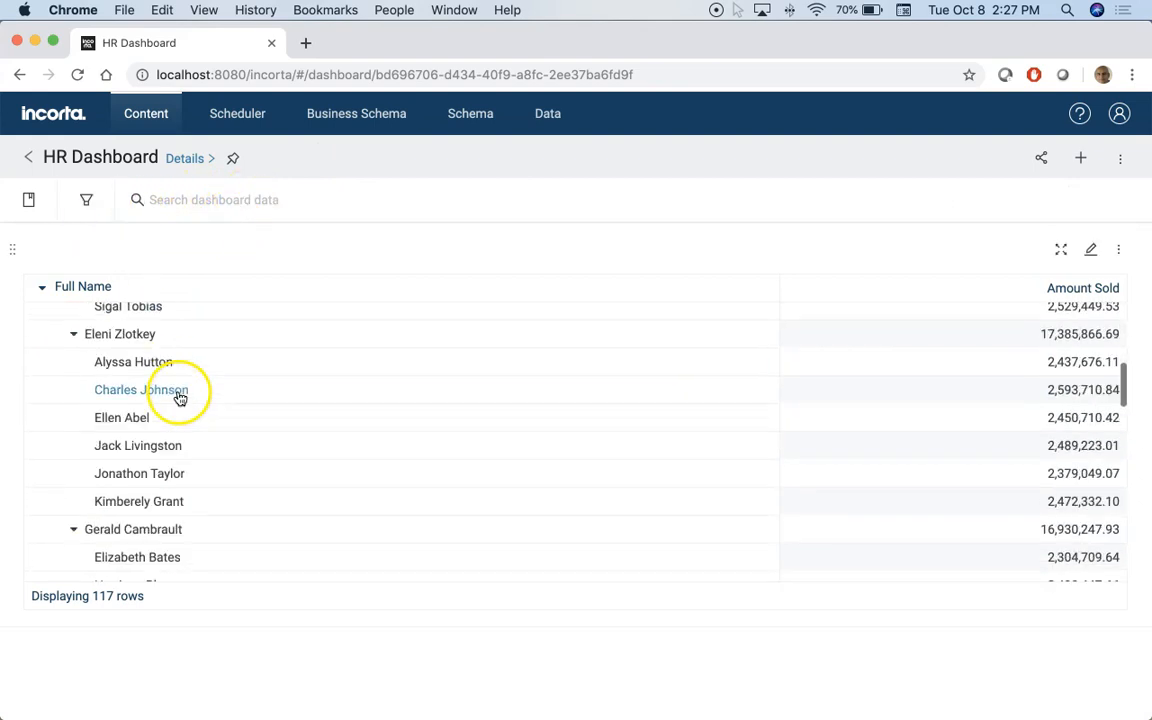
scroll(down, 3)
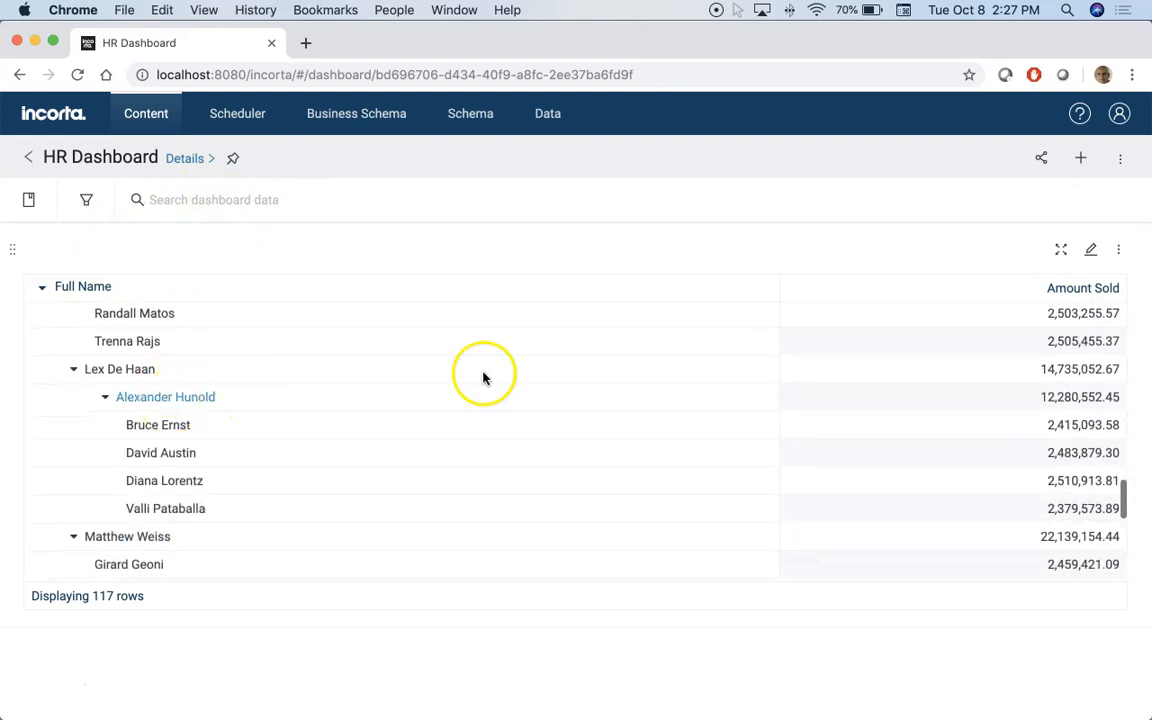
Step: Switch on Collapsed in the Amount Sold table's settings
click(1091, 249)
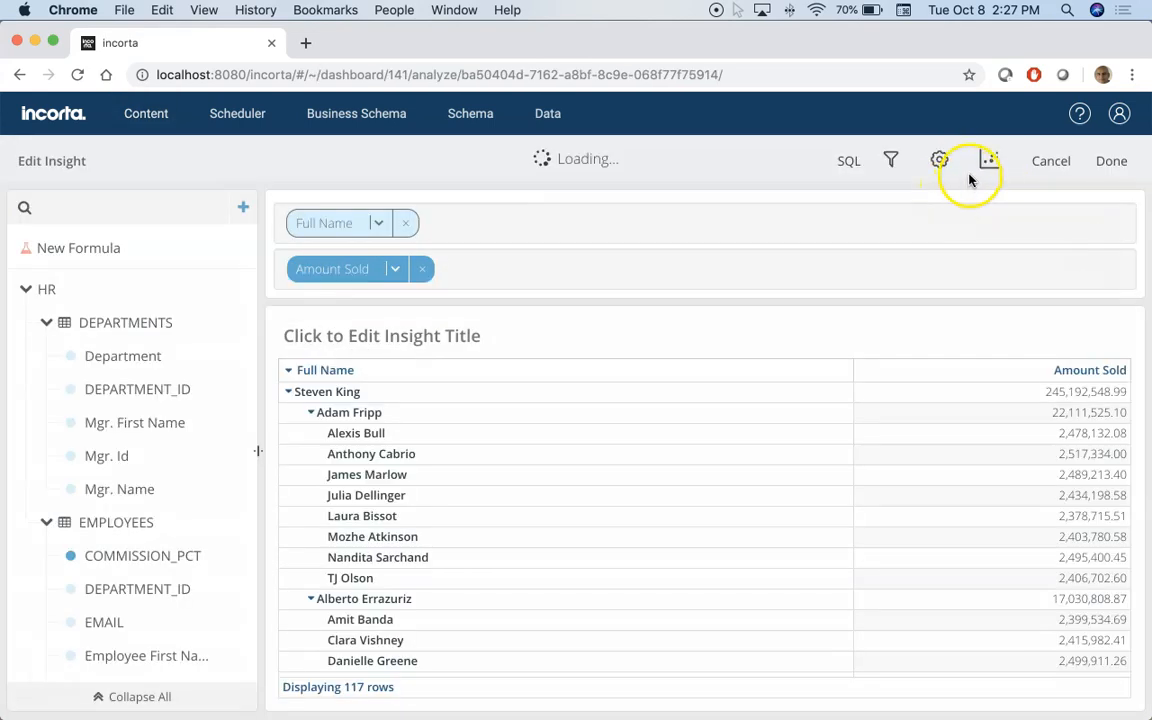
click(939, 160)
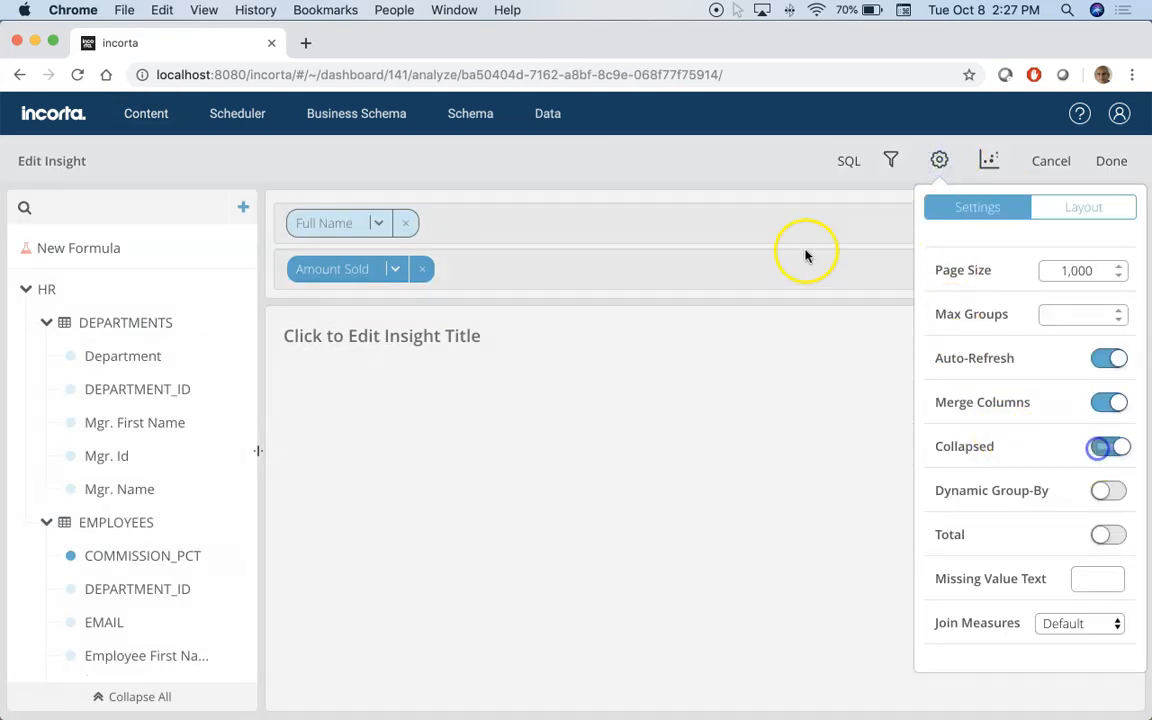
click(1111, 160)
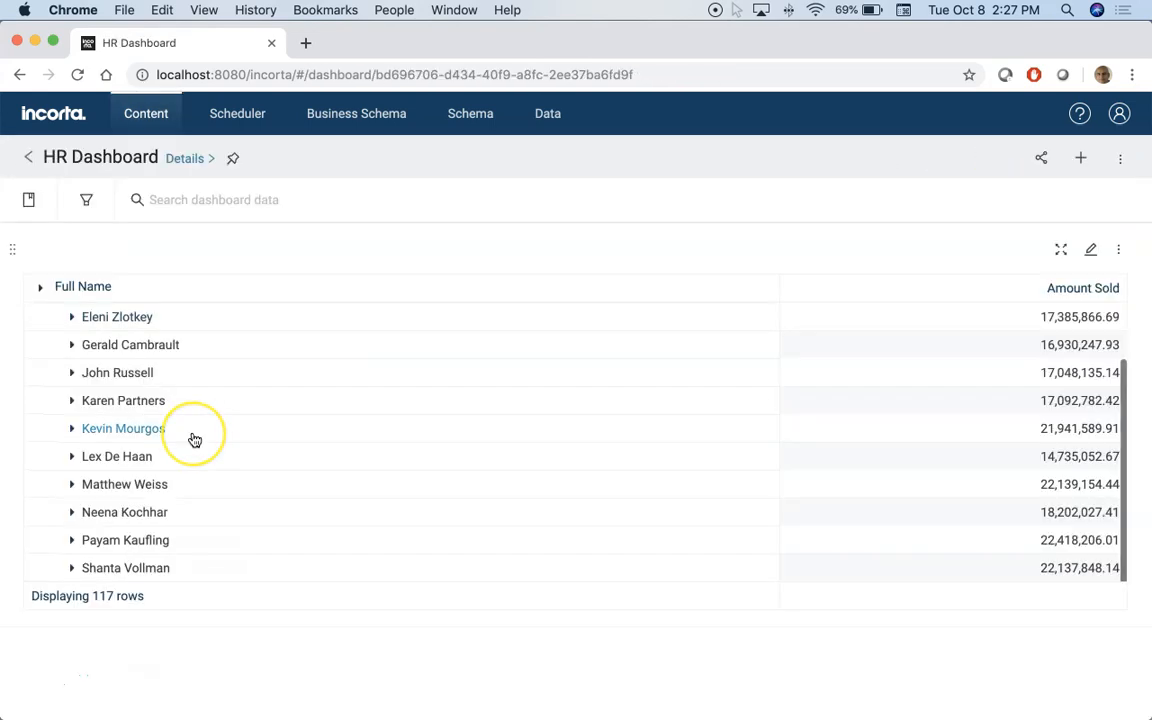
mouse_move(195, 438)
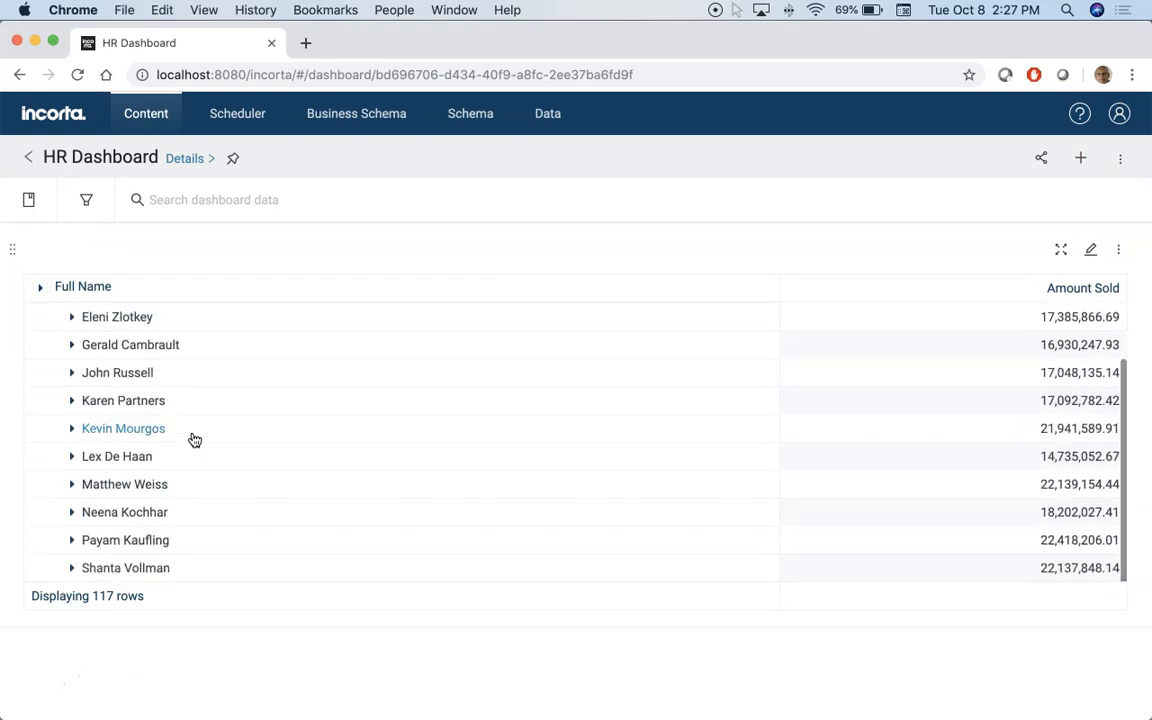
Step: Toggle Nancy Greenberg's team, clear the Neena Kochhar filter, and expand all hierarchy levels
click(124, 511)
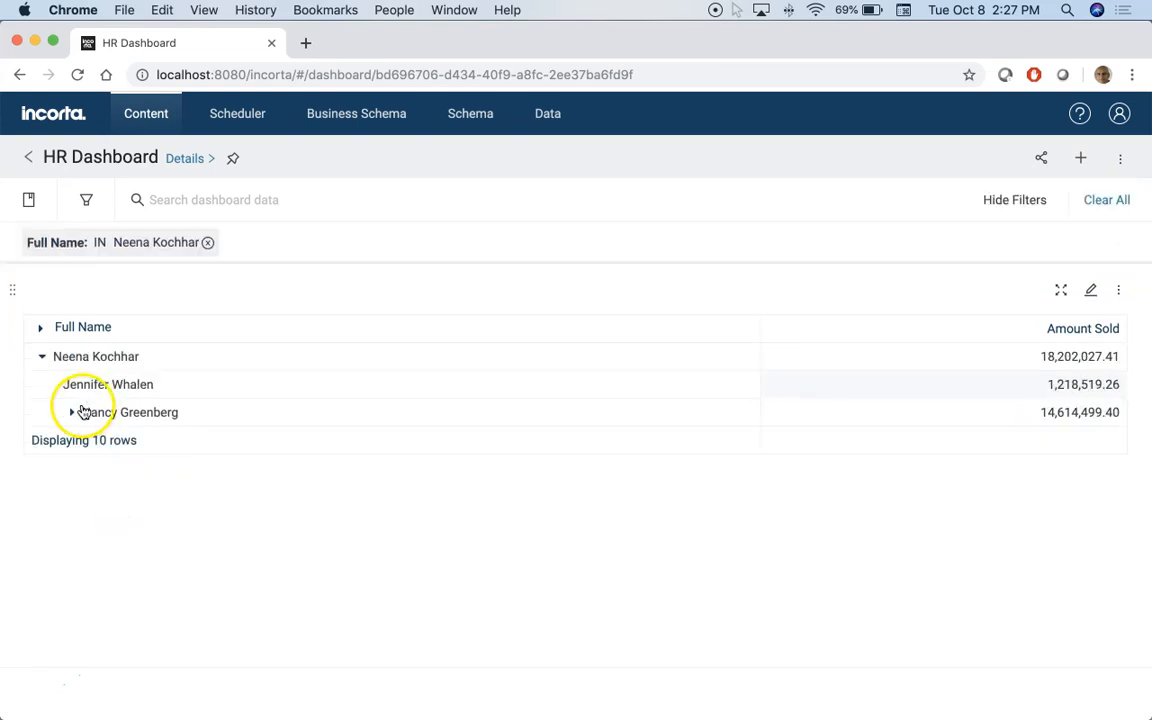
click(71, 412)
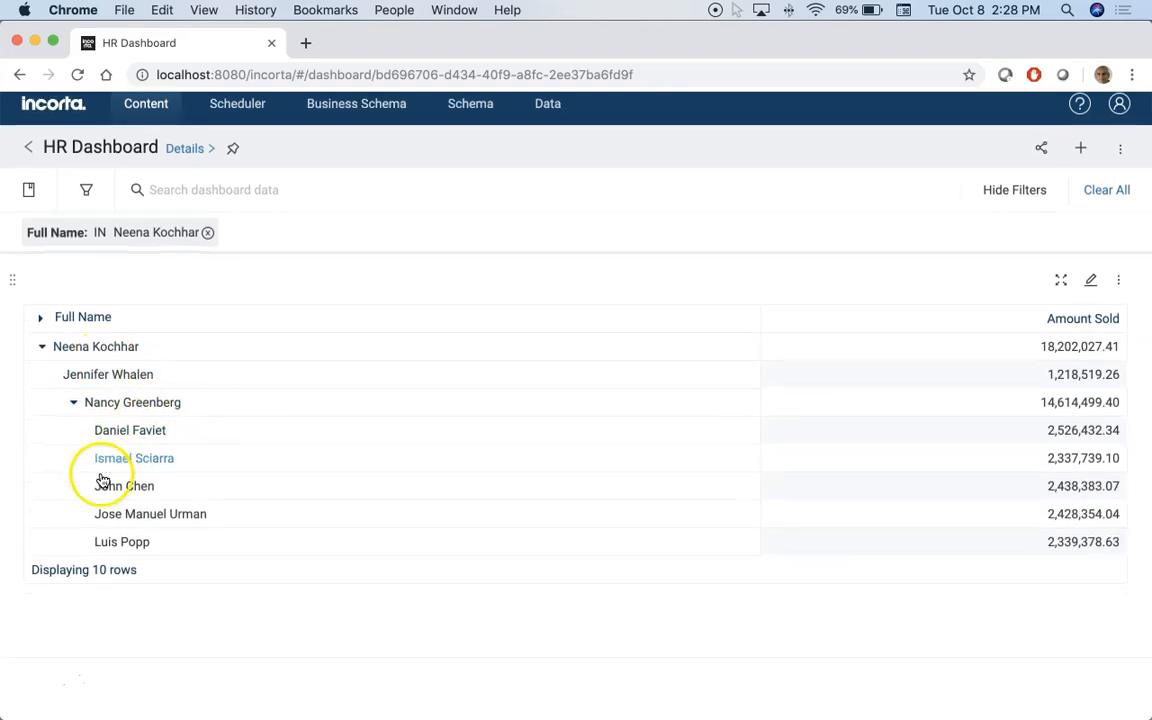
click(73, 402)
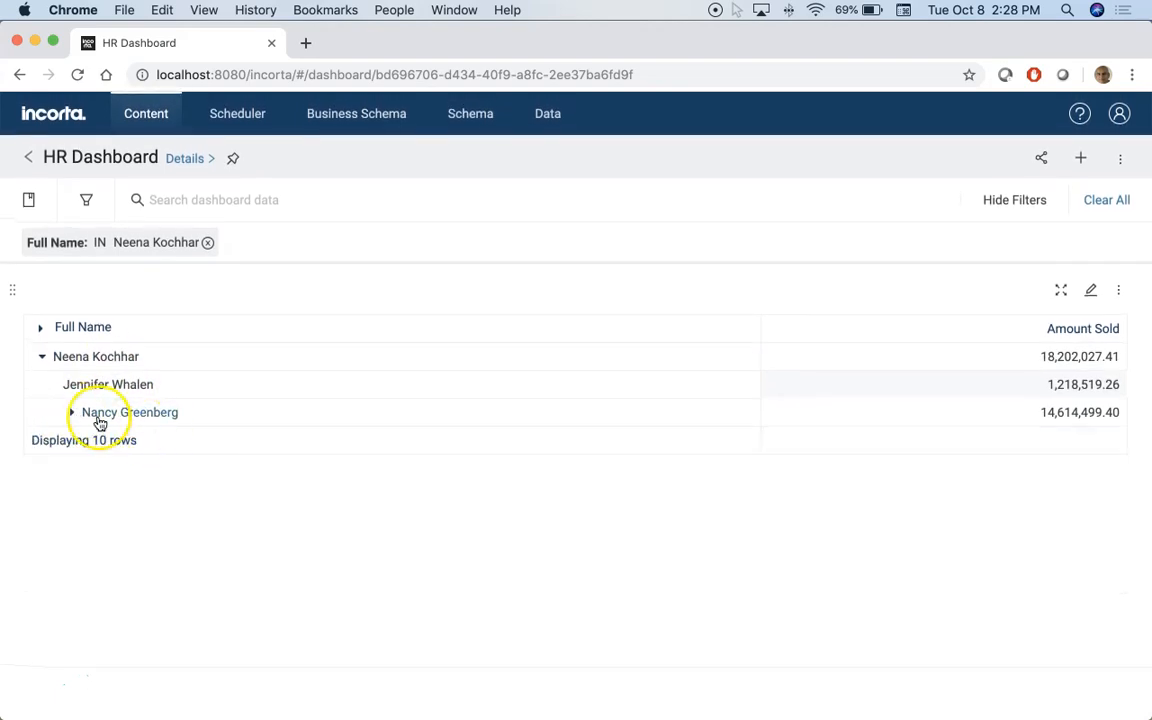
click(72, 412)
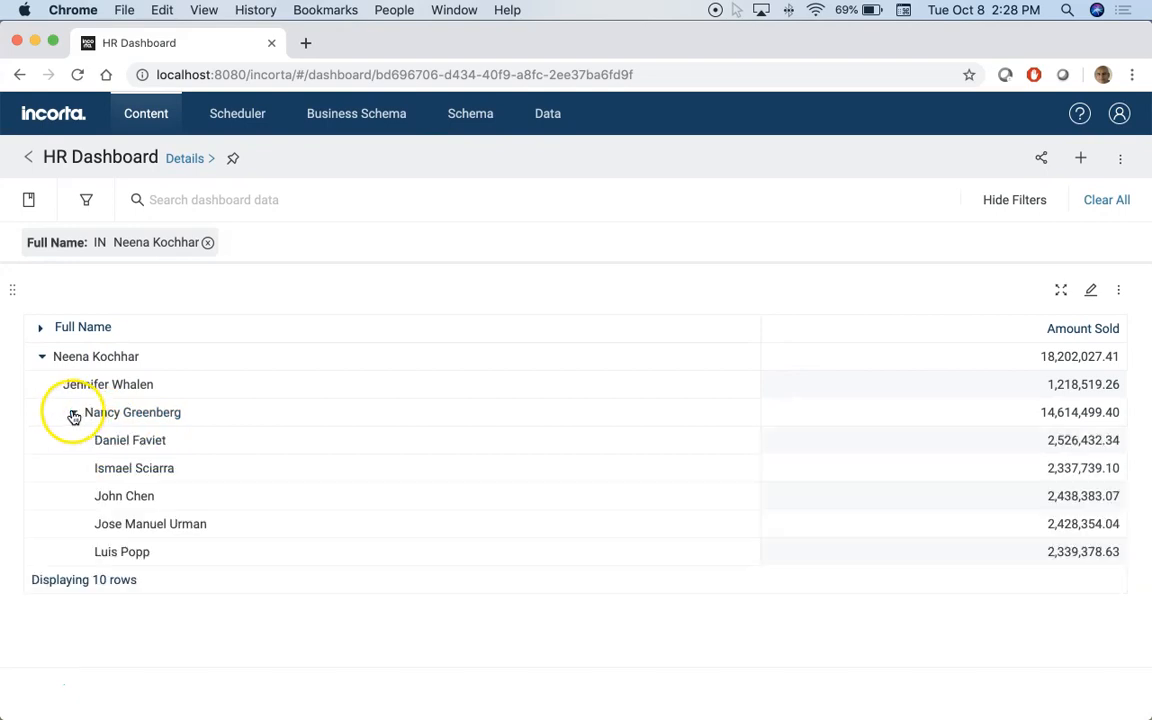
click(208, 242)
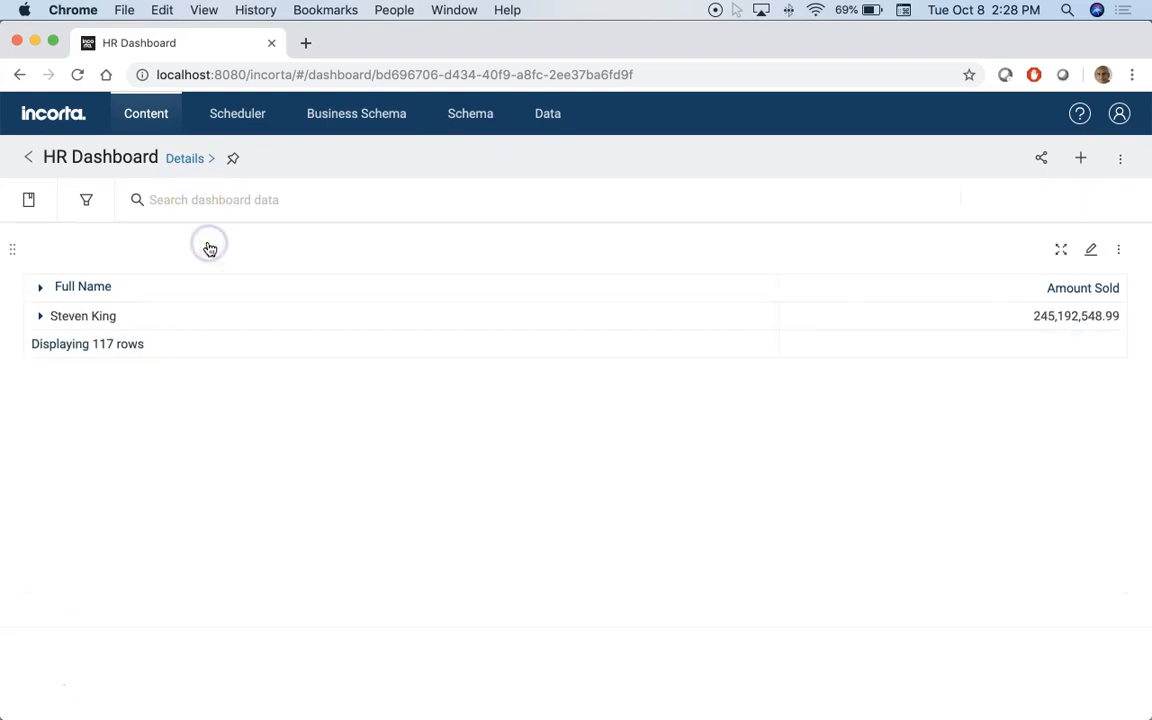
click(40, 287)
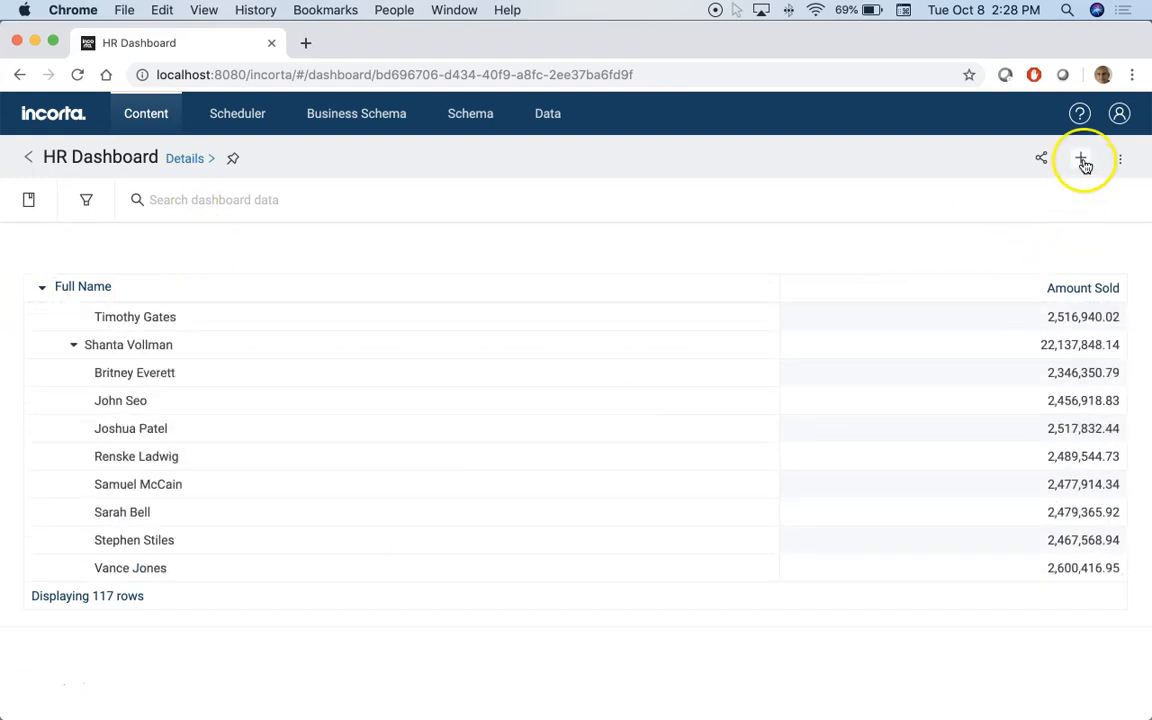
Step: Build an aggregated insight grouping by Prod Category with SALES1 Amount Sold as measure
click(1082, 159)
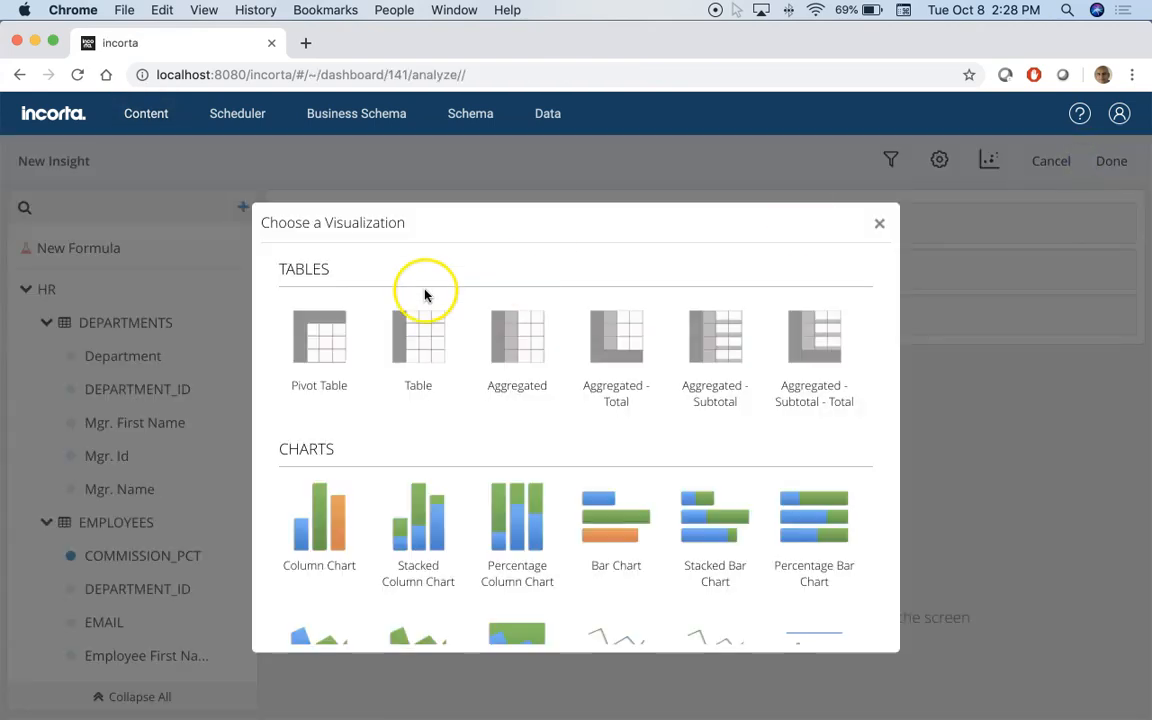
click(517, 337)
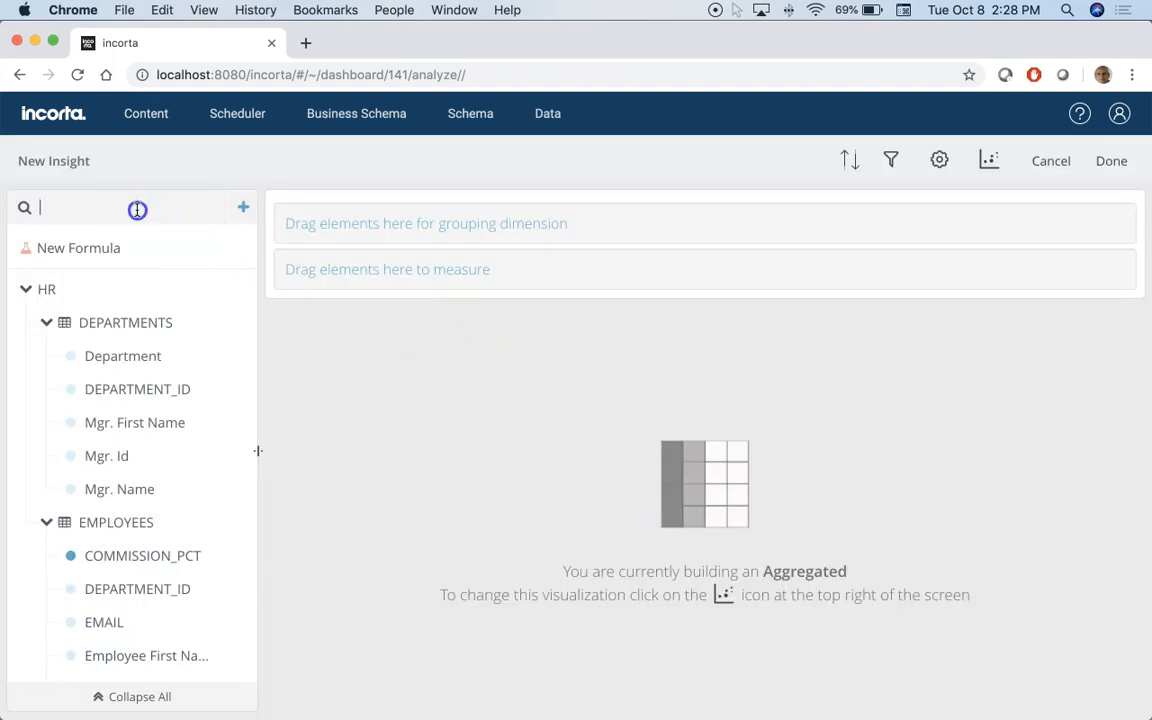
text(cat)
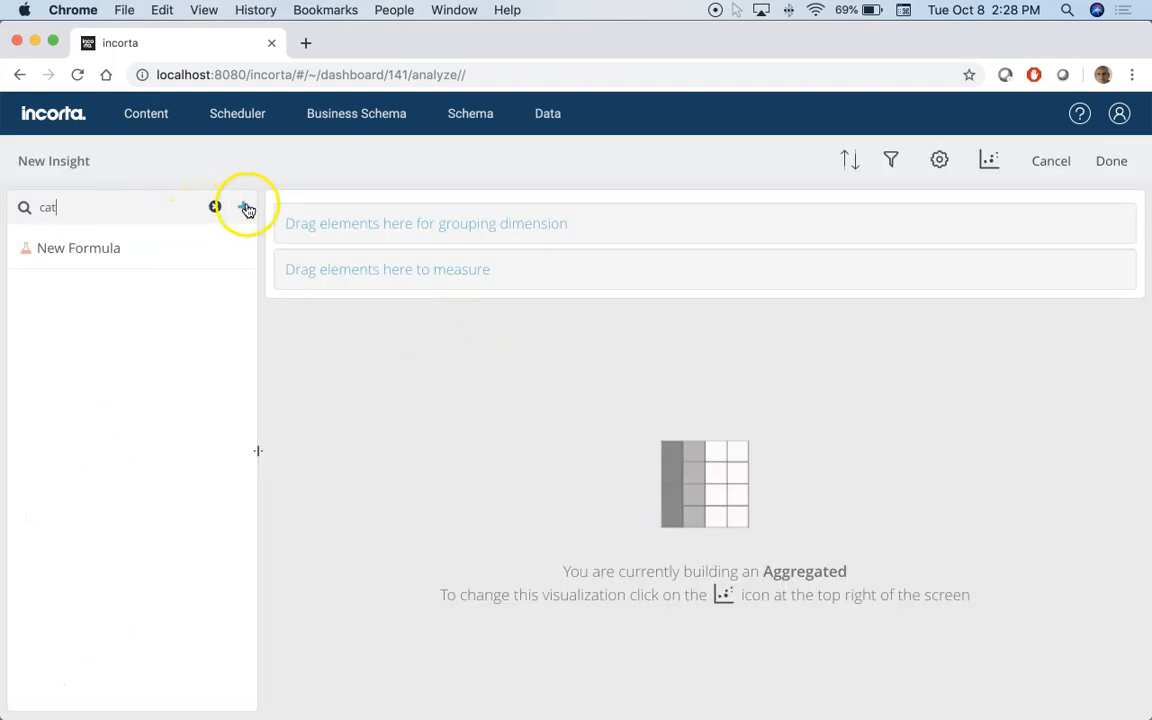
click(243, 207)
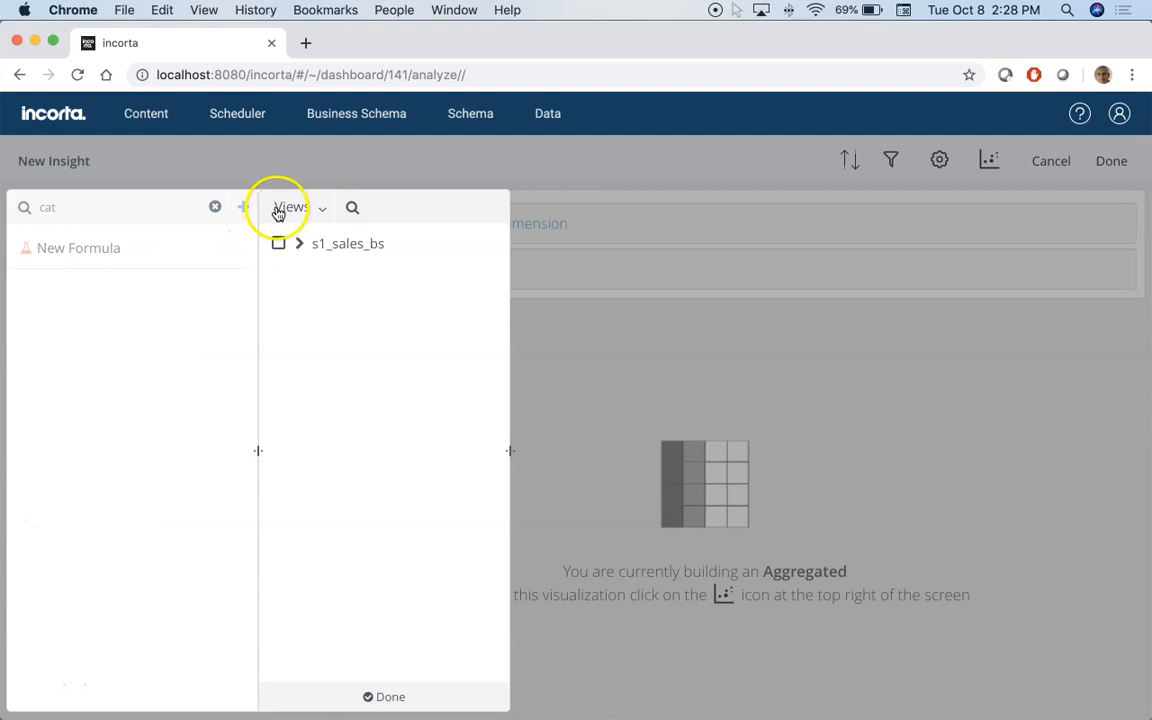
click(295, 207)
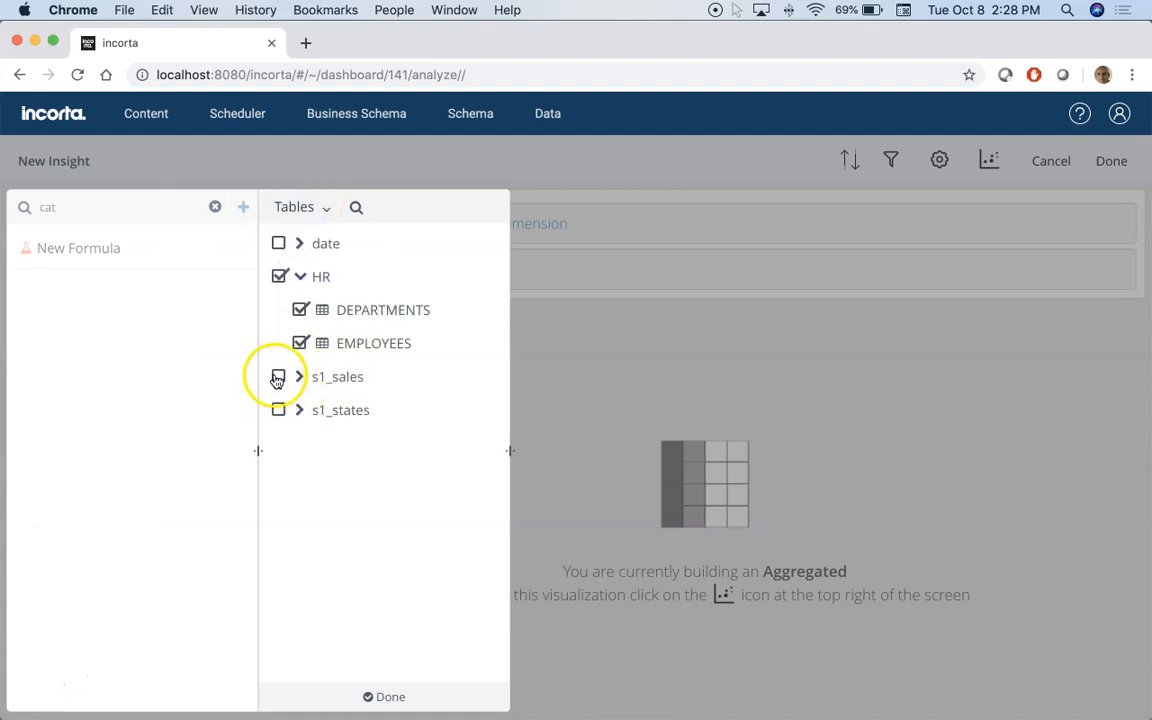
click(390, 697)
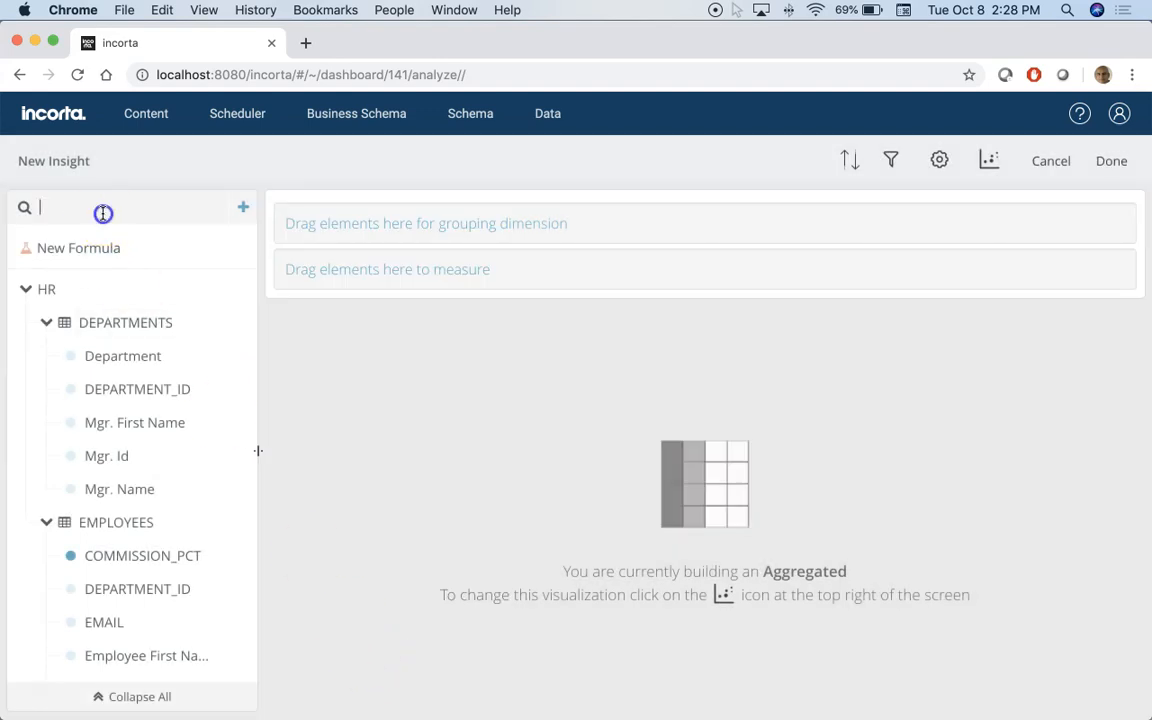
text(cat)
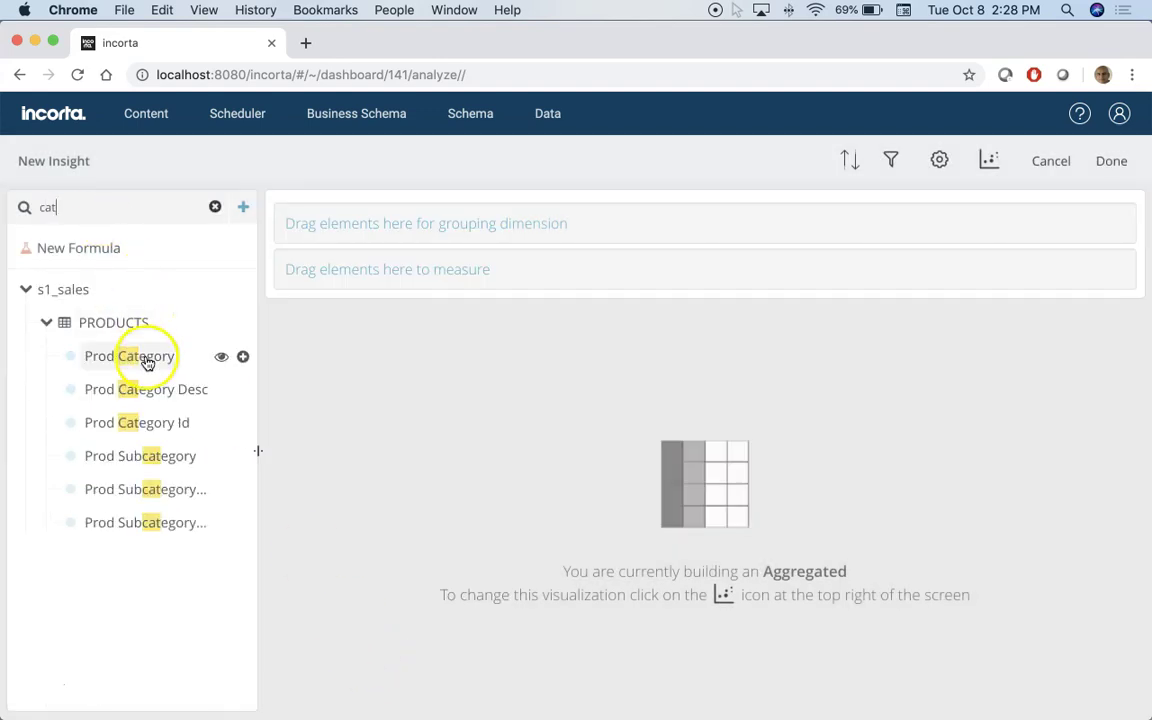
click(242, 356)
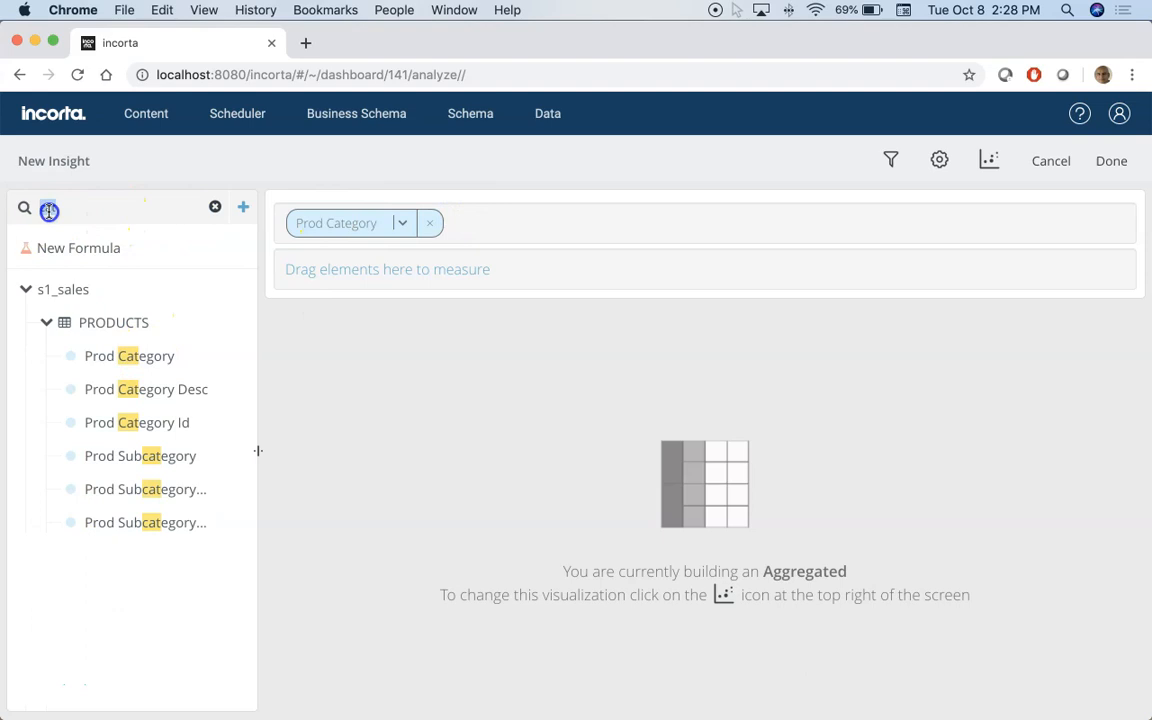
text(amo)
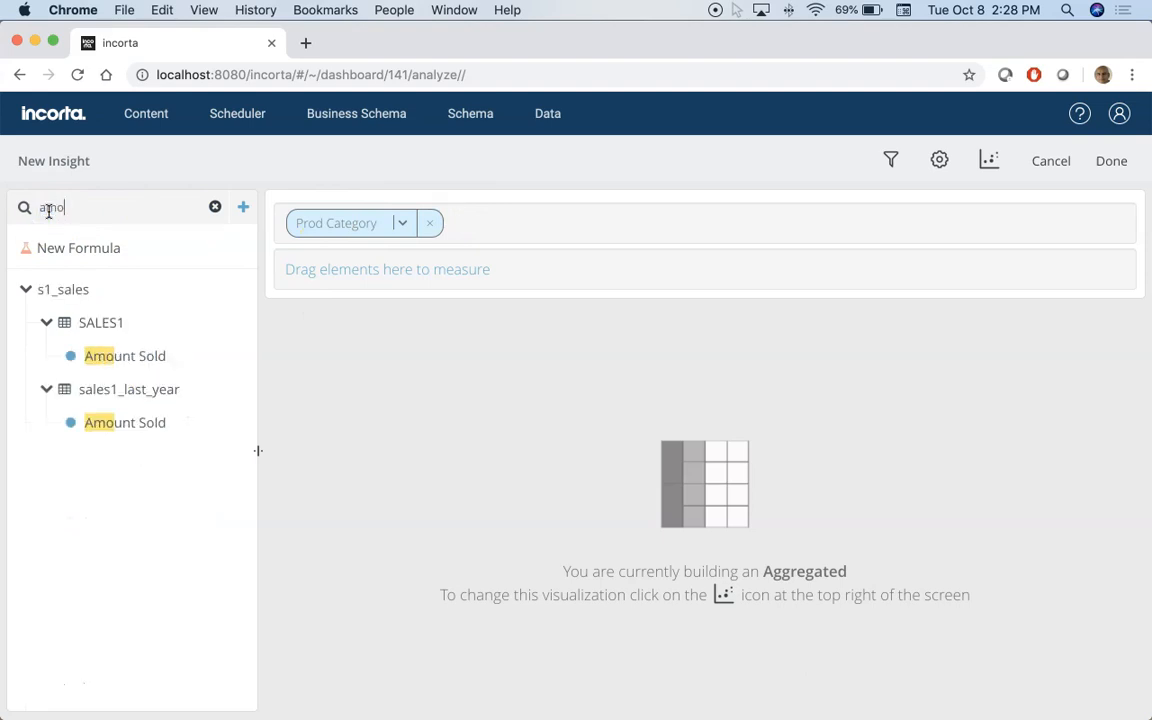
drag(124, 355, 387, 269)
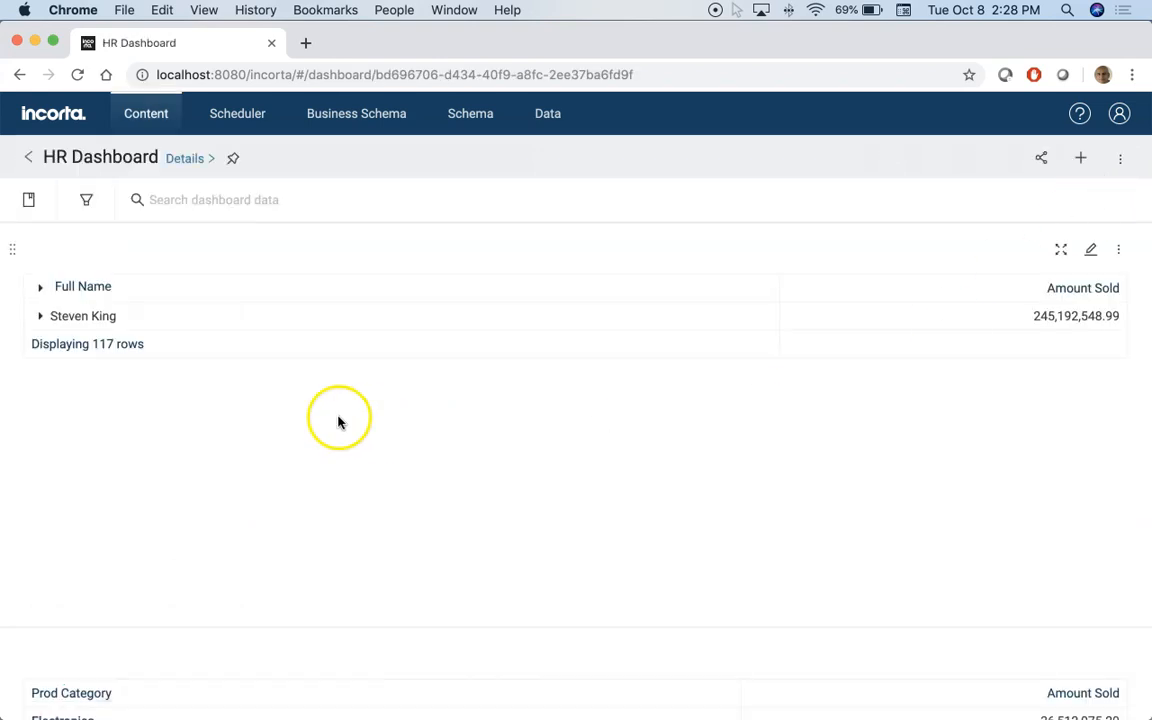
Step: Filter to Alberto Errazuriz and enable total rows on the Prod Category and Full Name tables
click(41, 316)
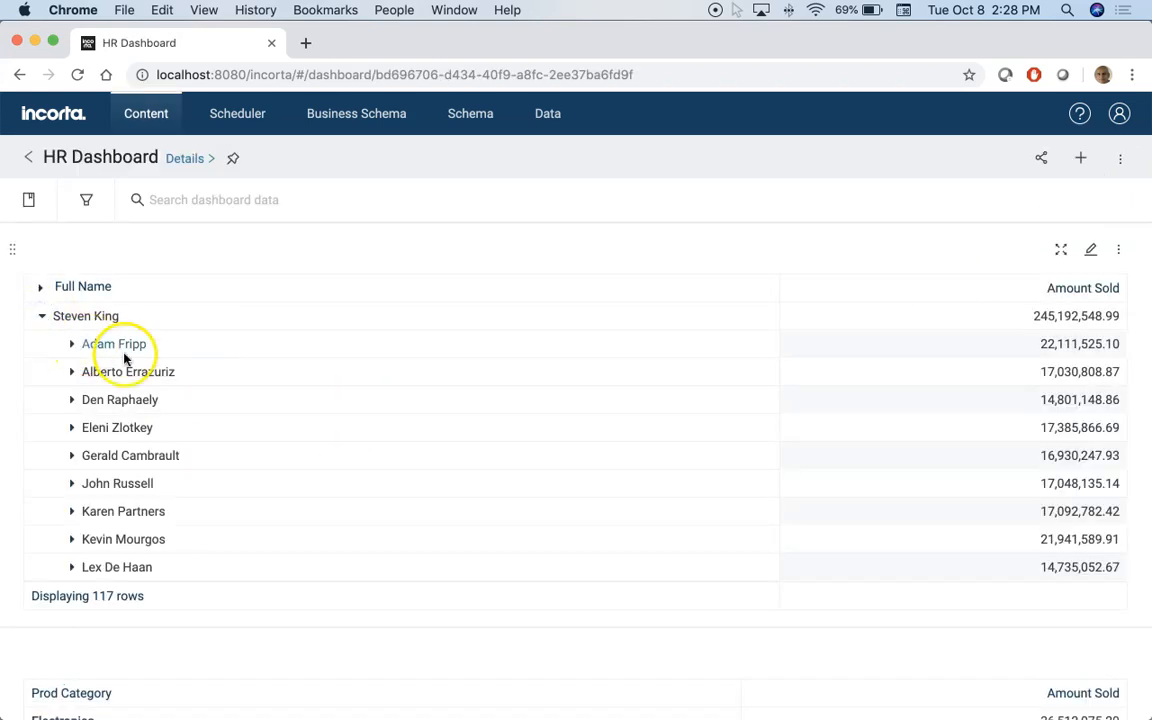
click(129, 371)
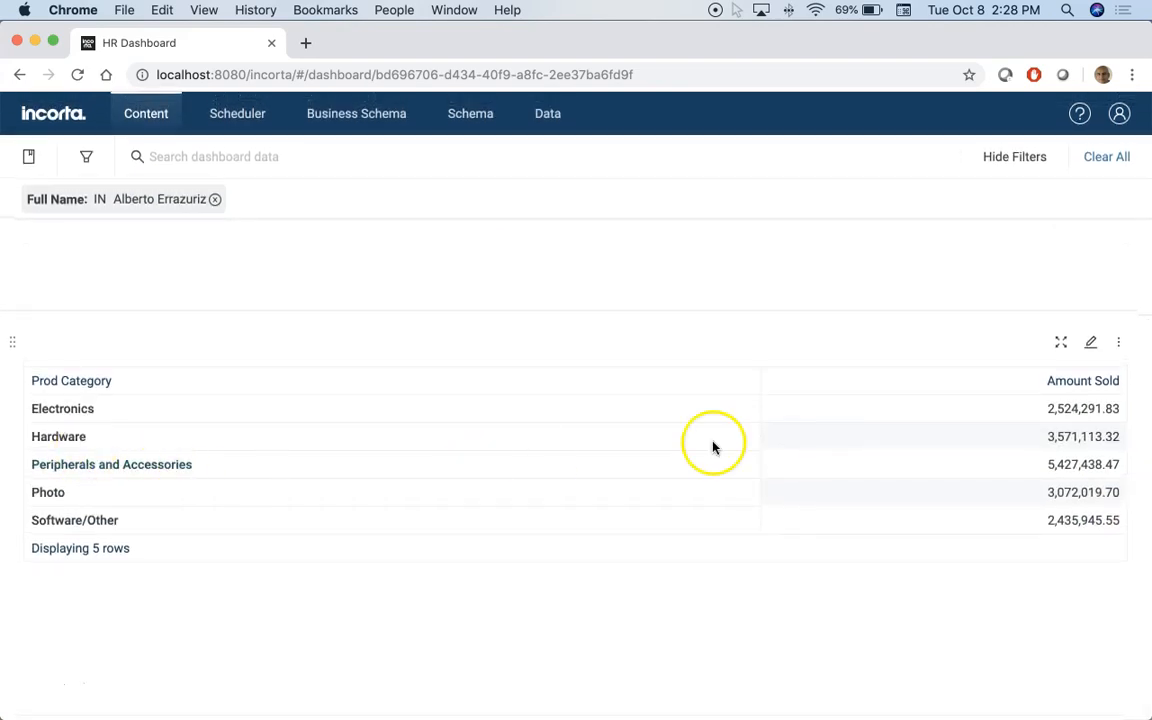
mouse_move(1091, 342)
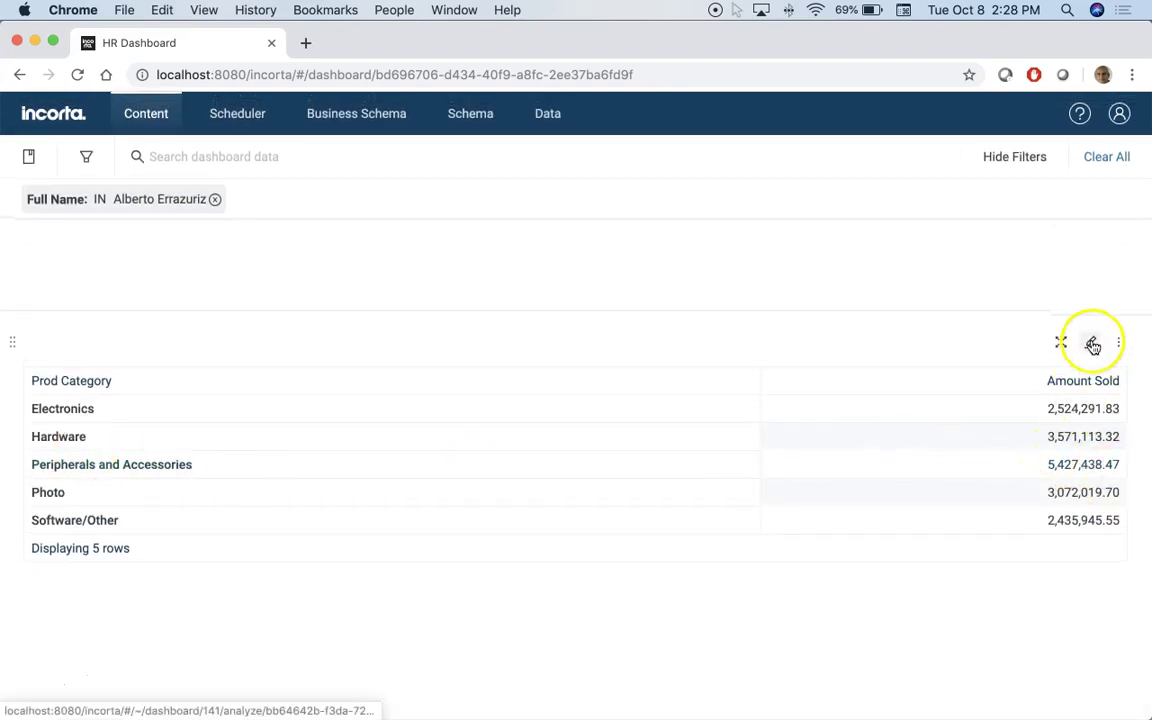
click(1093, 345)
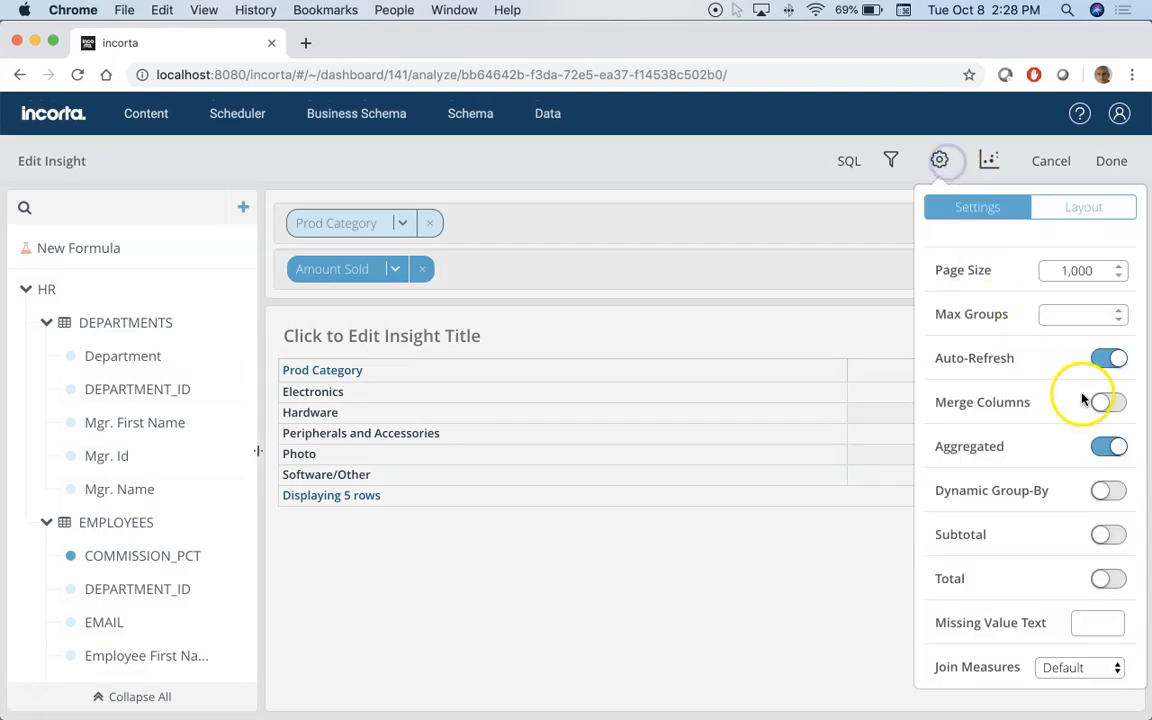
click(1108, 578)
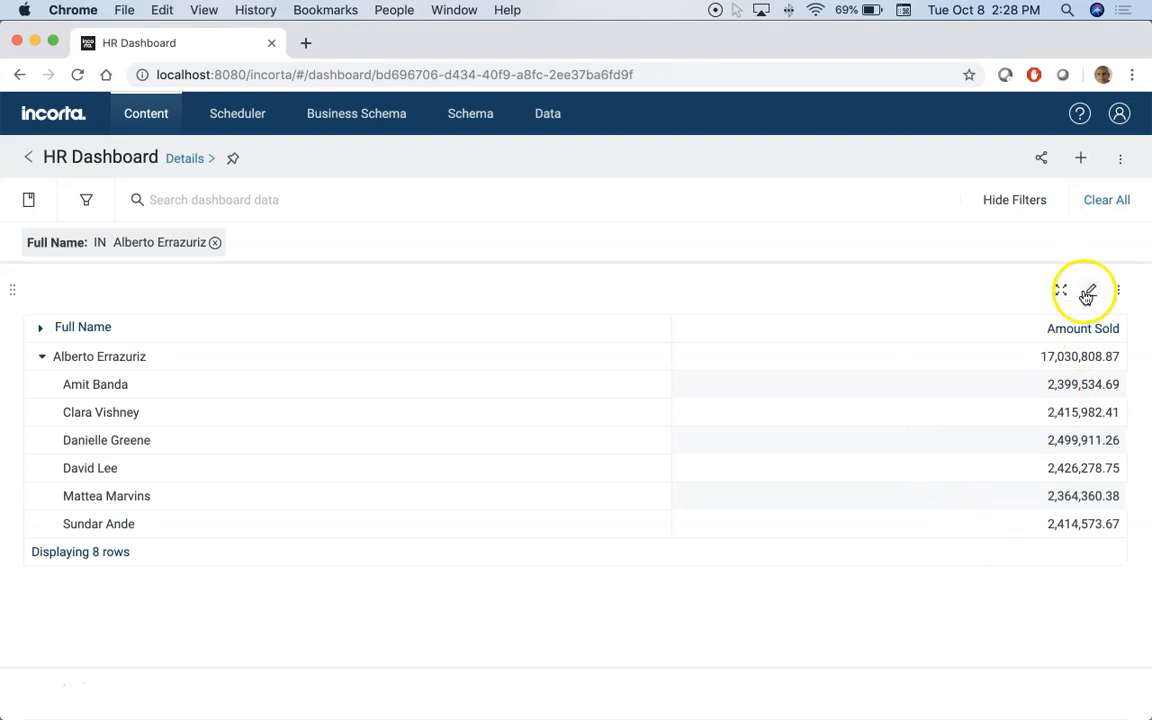
click(1088, 291)
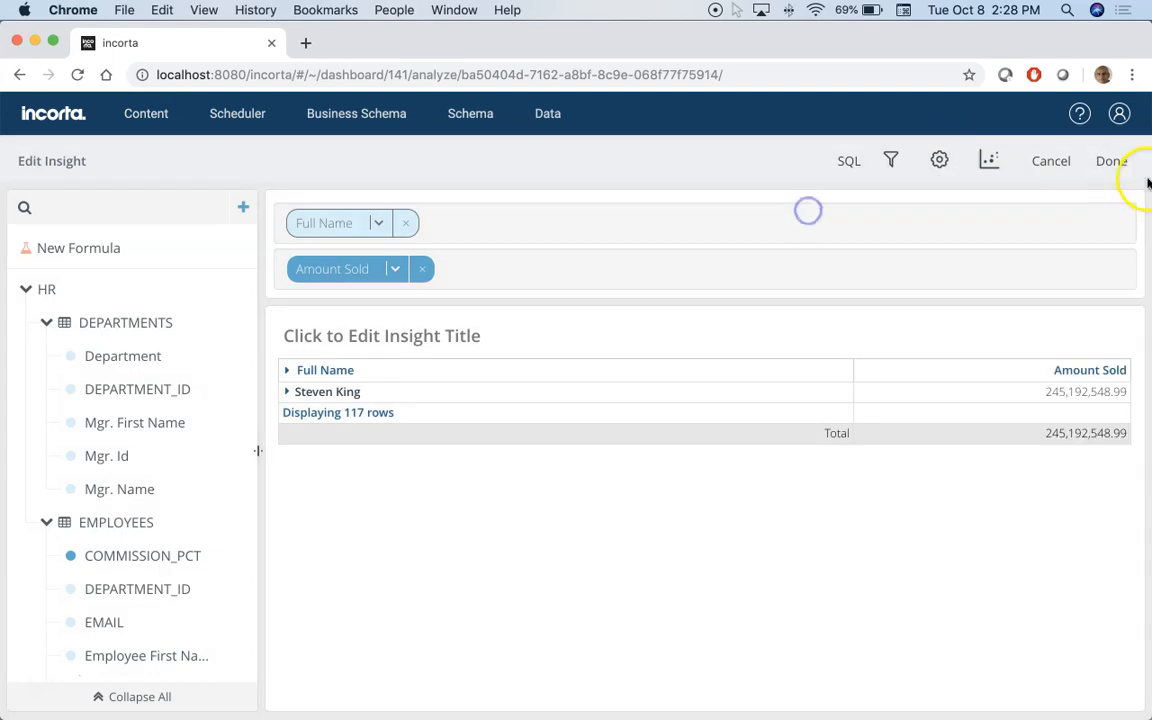
click(1111, 160)
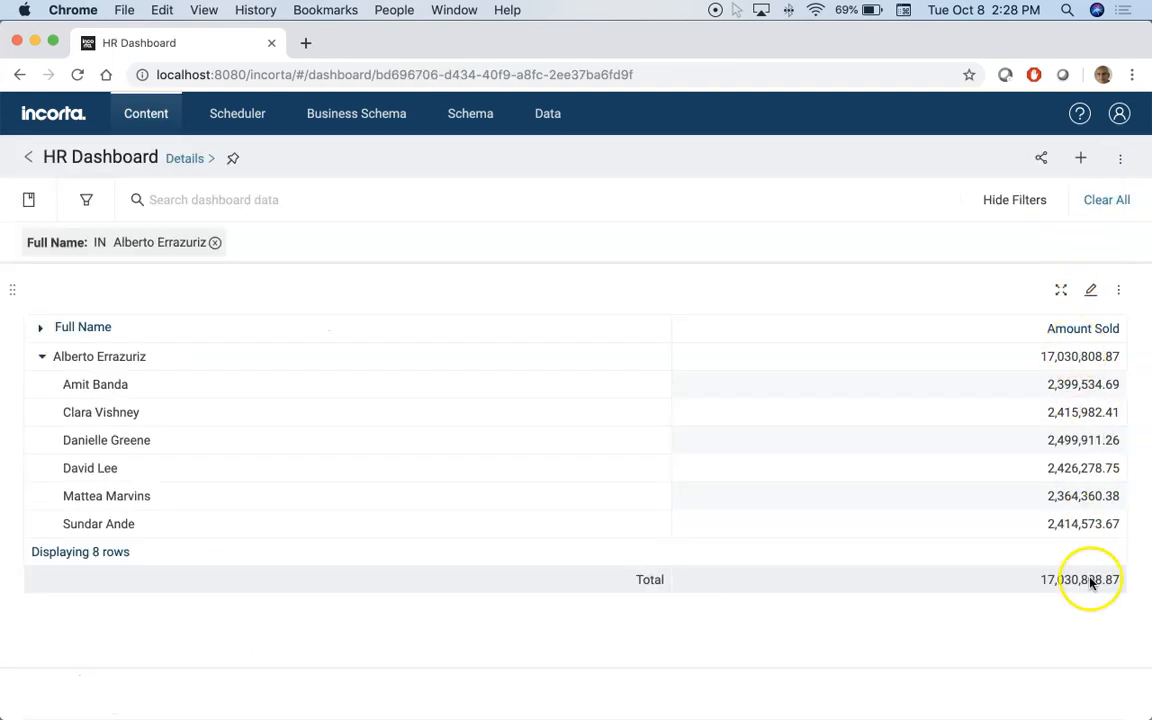
scroll(down, 3)
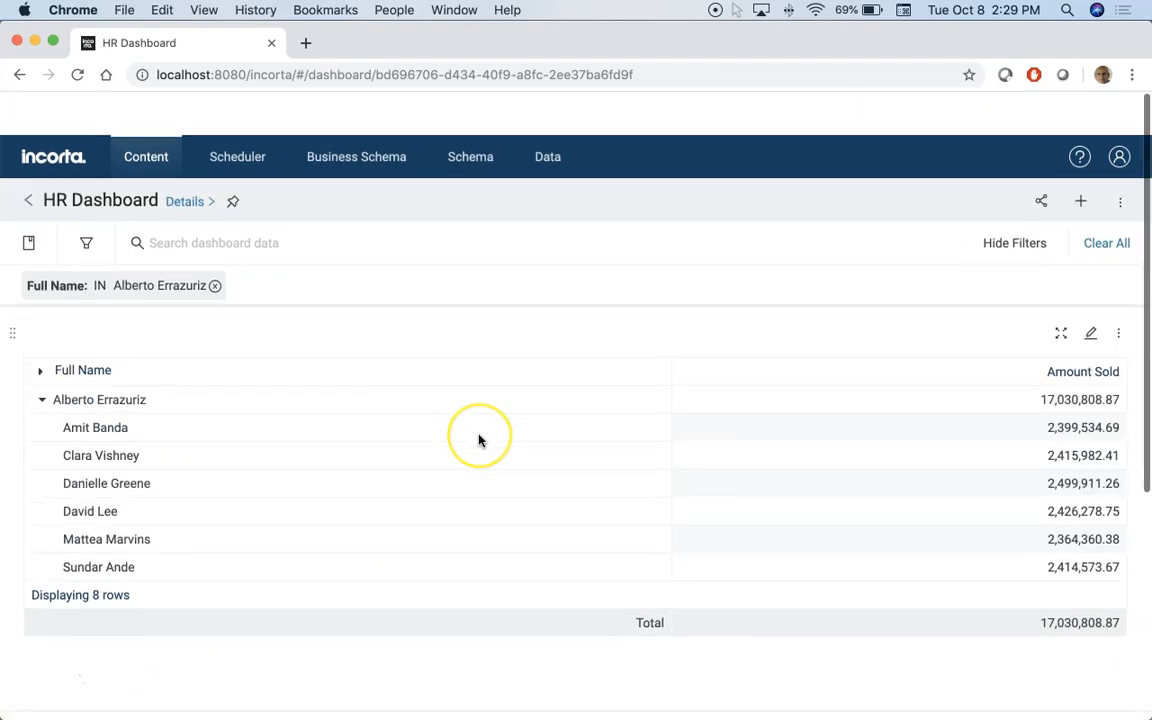
scroll(down, 3)
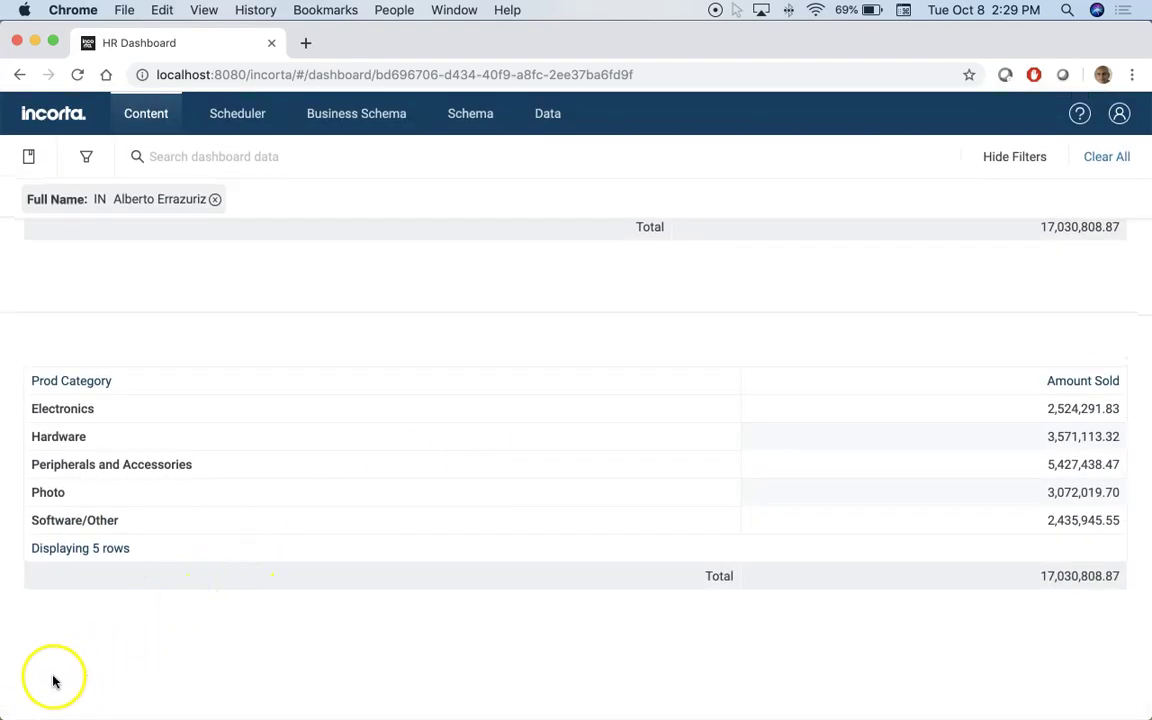